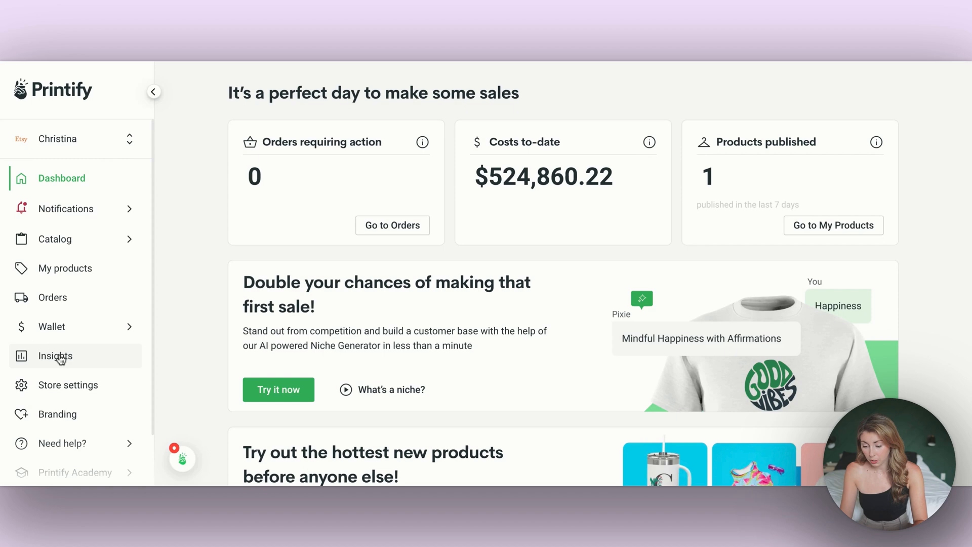
- Show the Insights overview with last-90-days orders (2,211) and the weekly items-sold chart
{"action": "left_click", "coordinate": [55, 355]}
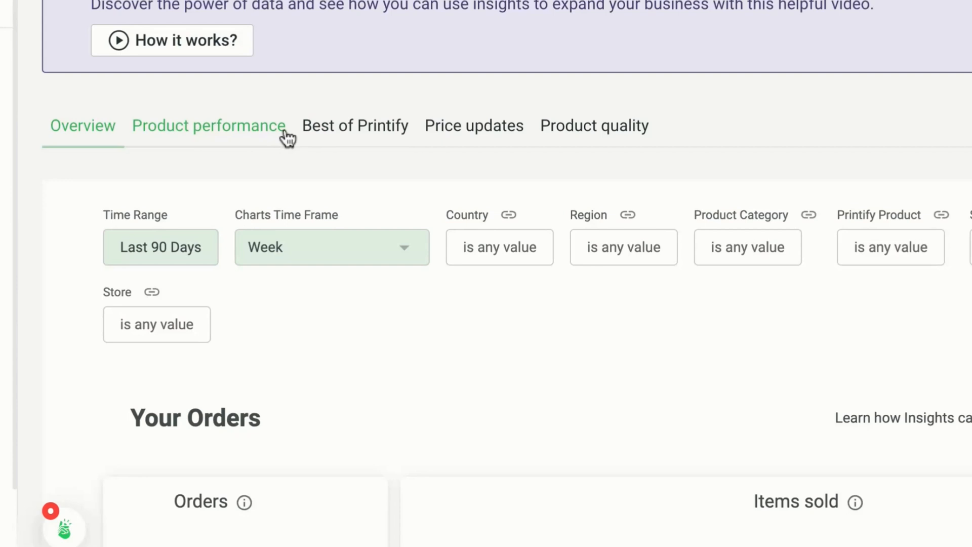
{"action": "mouse_move", "coordinate": [595, 126]}
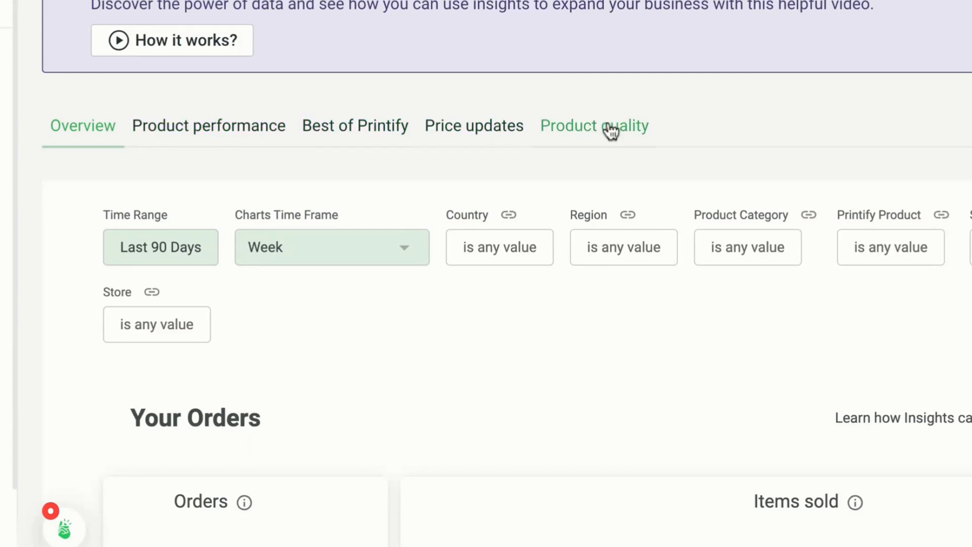
{"action": "scroll", "scroll_direction": "down", "scroll_amount": 3}
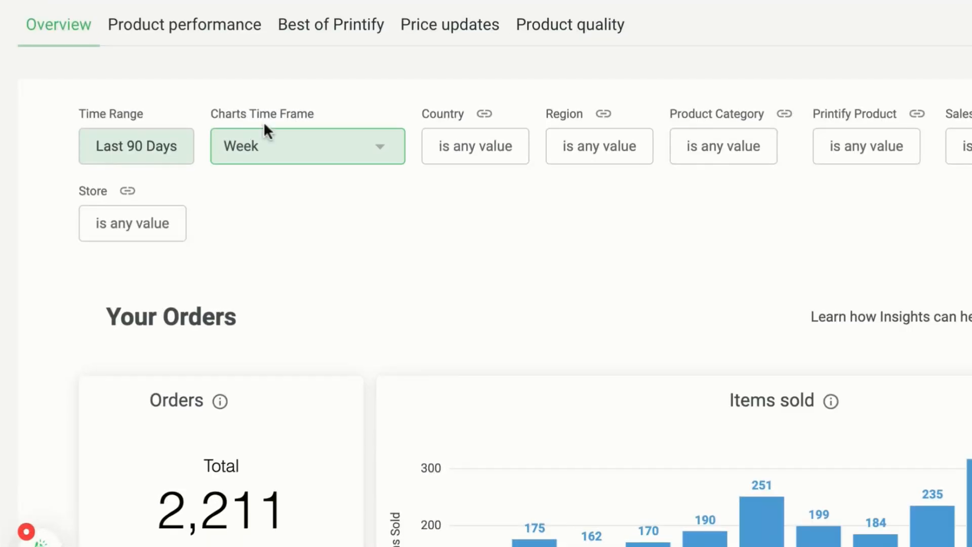
{"action": "mouse_move", "coordinate": [735, 99]}
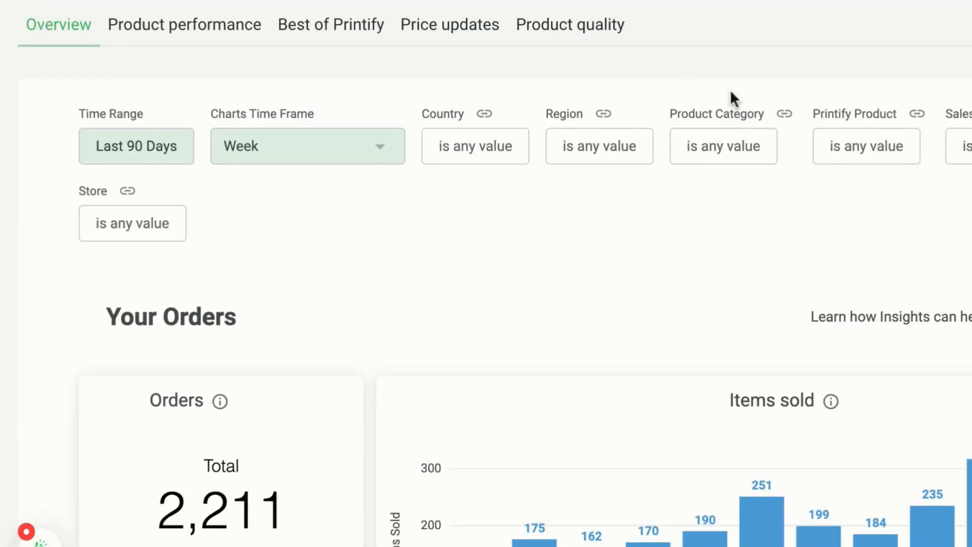
{"action": "mouse_move", "coordinate": [601, 112]}
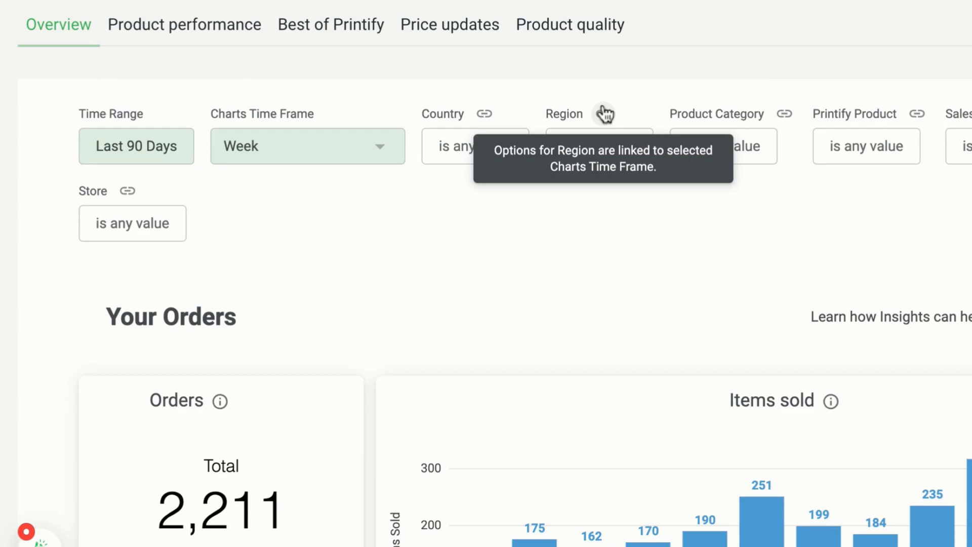
{"action": "scroll", "scroll_direction": "down", "scroll_amount": 3}
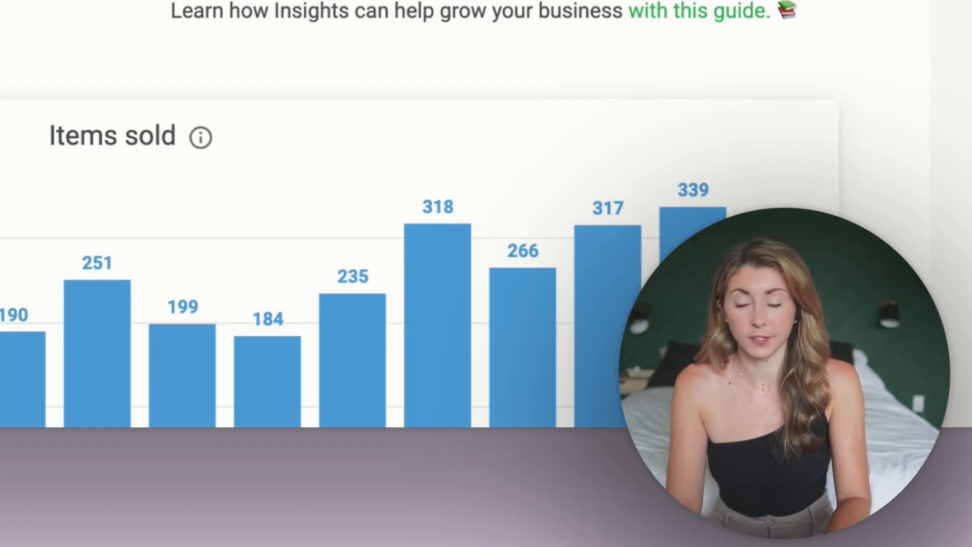
- Set the time range to Last 365 Days and the charts time frame to Month
{"action": "left_click", "coordinate": [240, 217]}
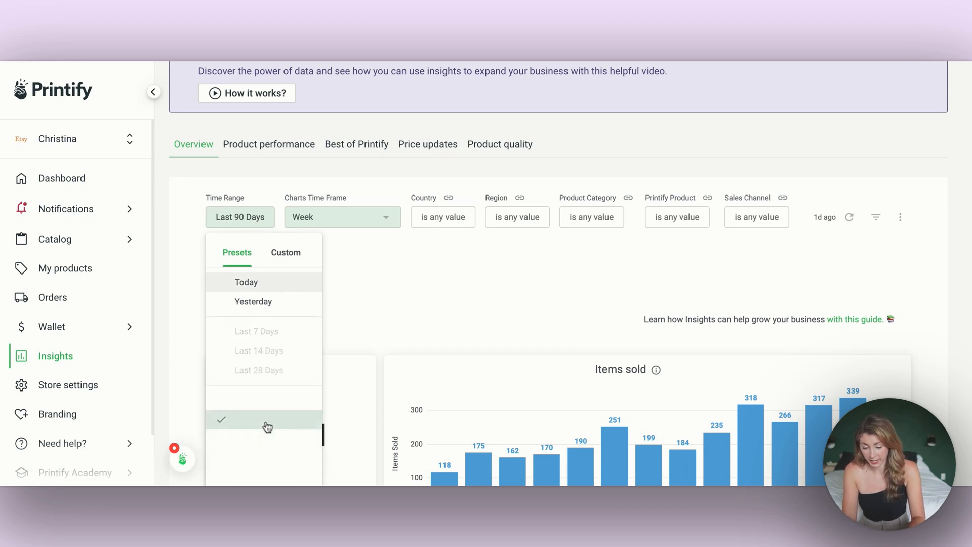
{"action": "scroll", "scroll_direction": "down", "scroll_amount": 3}
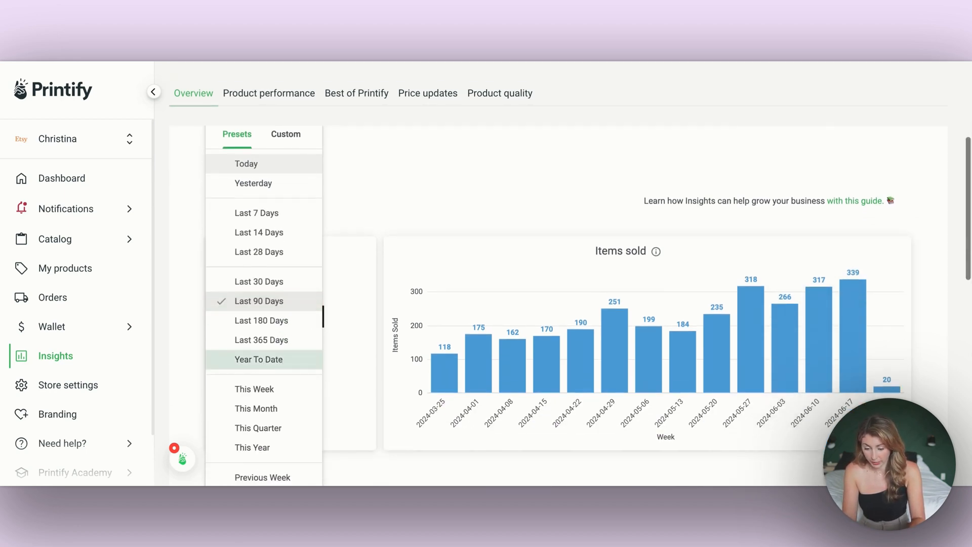
{"action": "mouse_move", "coordinate": [261, 340]}
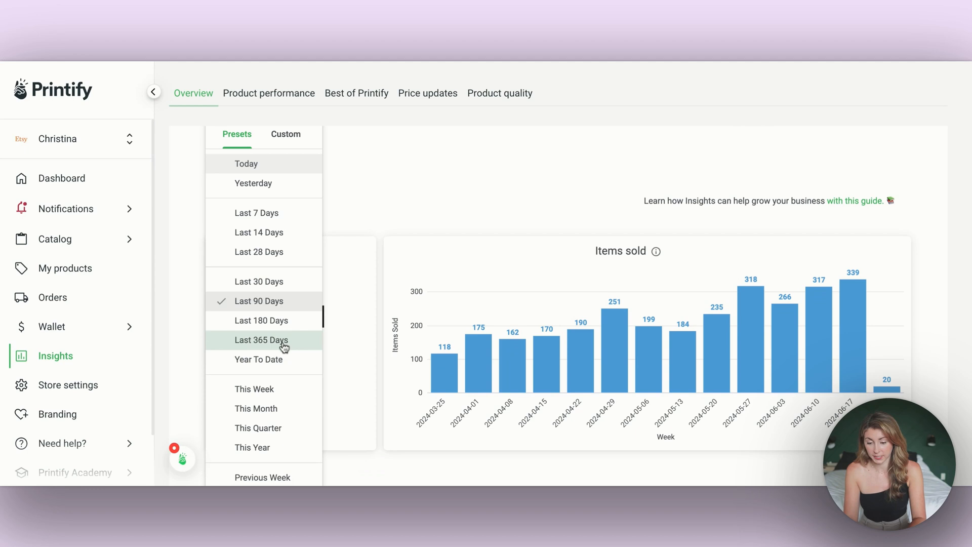
{"action": "mouse_move", "coordinate": [295, 352]}
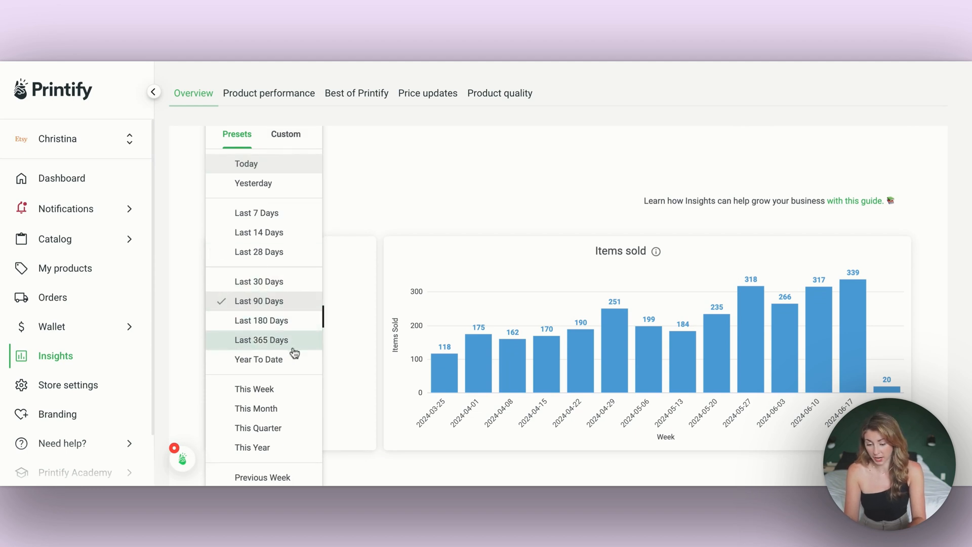
{"action": "mouse_move", "coordinate": [281, 347]}
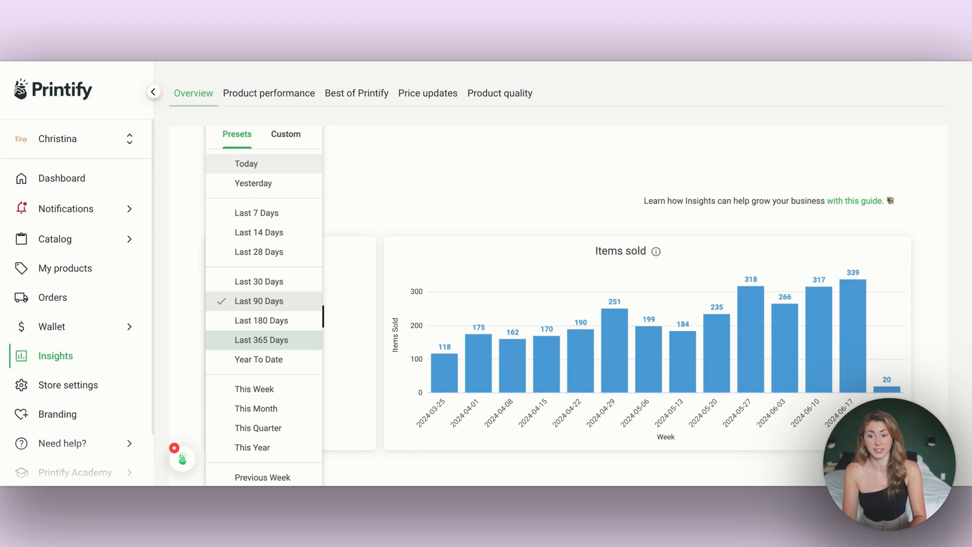
{"action": "left_click", "coordinate": [261, 341]}
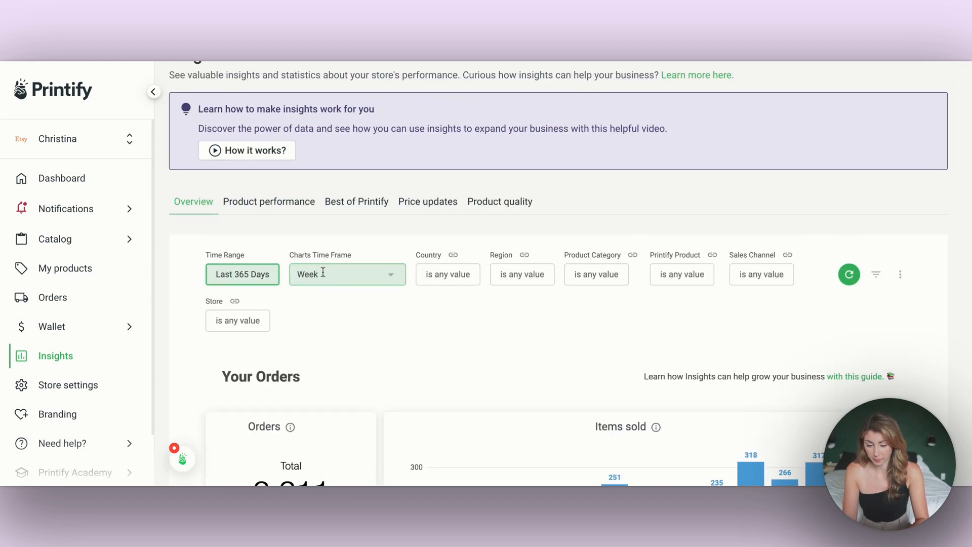
{"action": "left_click", "coordinate": [346, 275]}
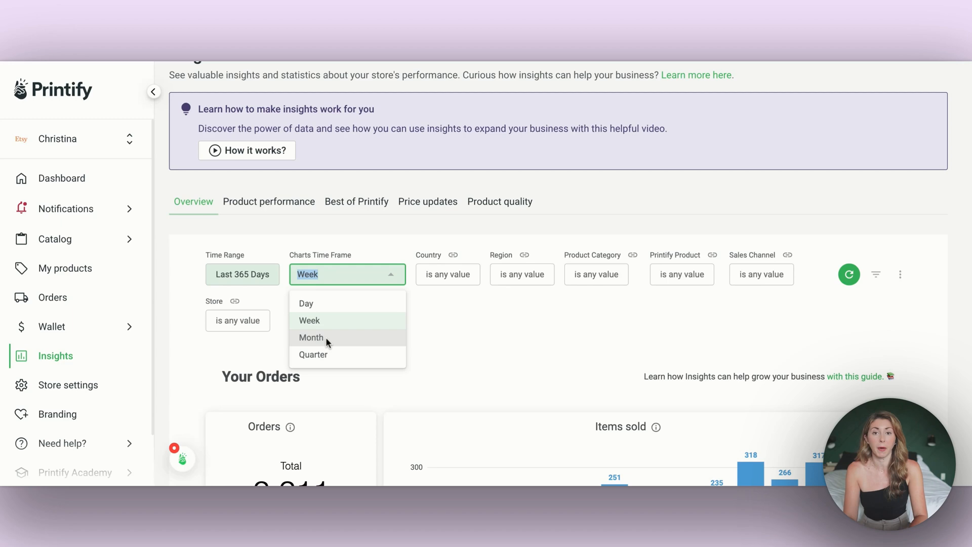
{"action": "left_click", "coordinate": [311, 337]}
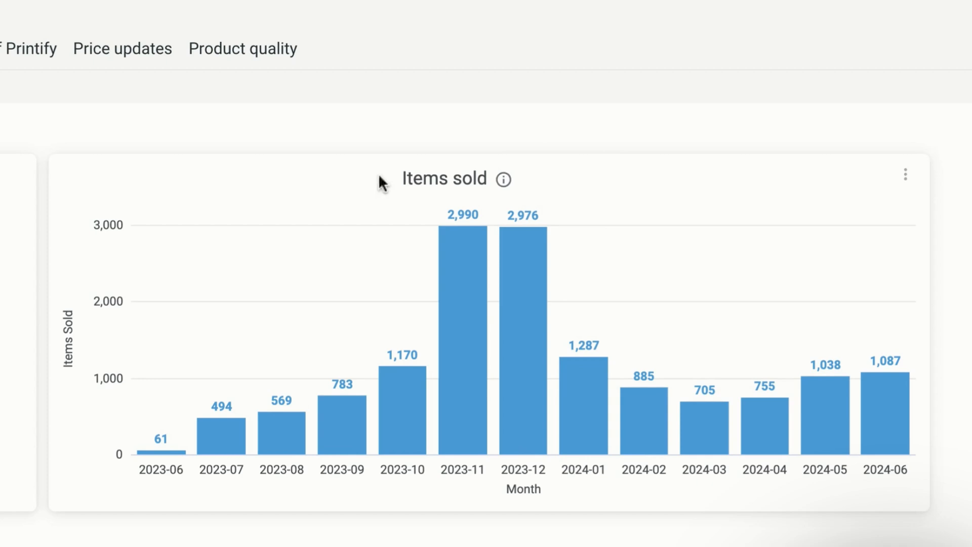
{"action": "mouse_move", "coordinate": [317, 94]}
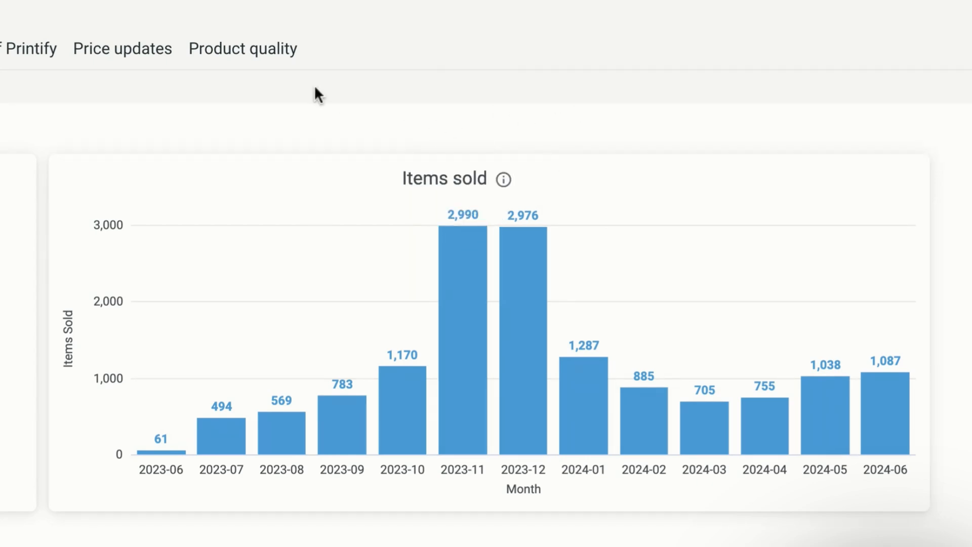
{"action": "mouse_move", "coordinate": [551, 103]}
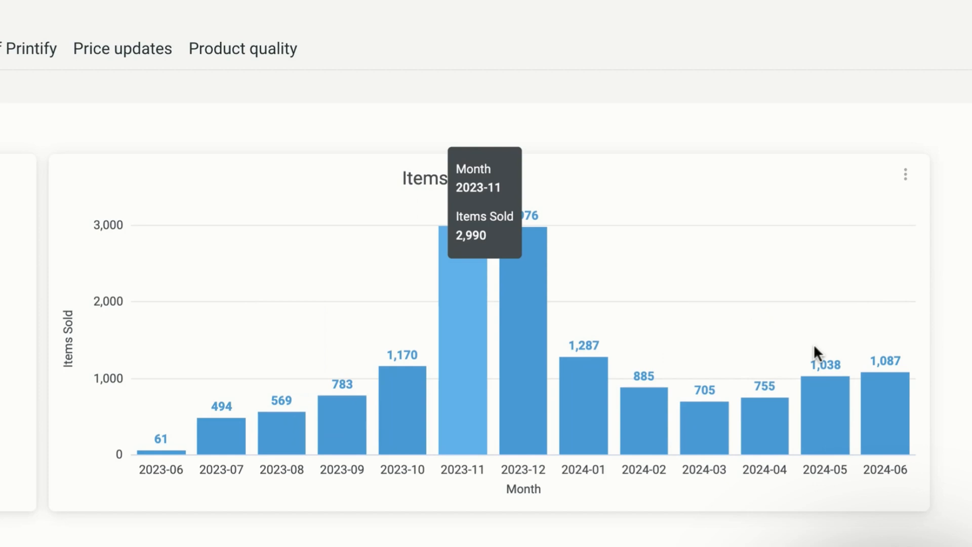
{"action": "mouse_move", "coordinate": [818, 353]}
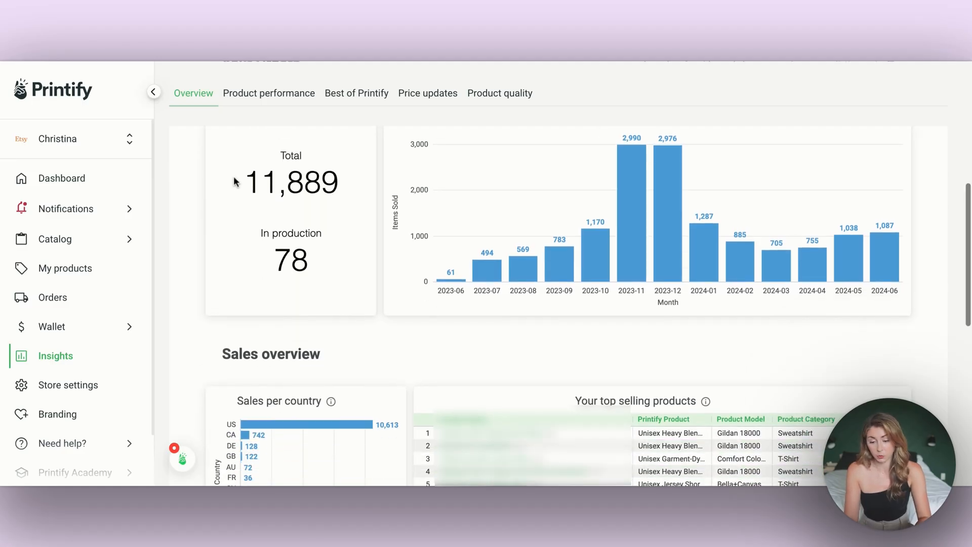
{"action": "scroll", "scroll_direction": "down", "scroll_amount": 3}
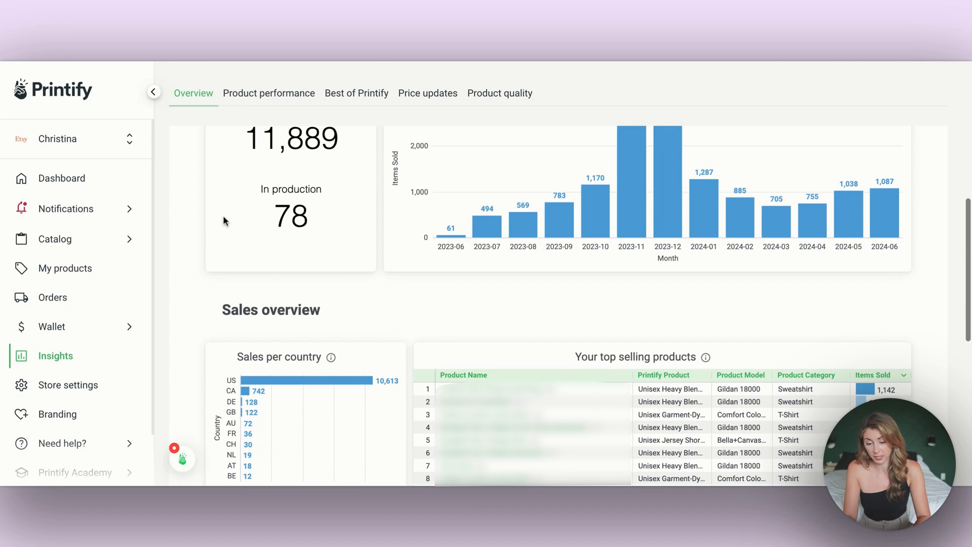
{"action": "scroll", "scroll_direction": "down", "scroll_amount": 3}
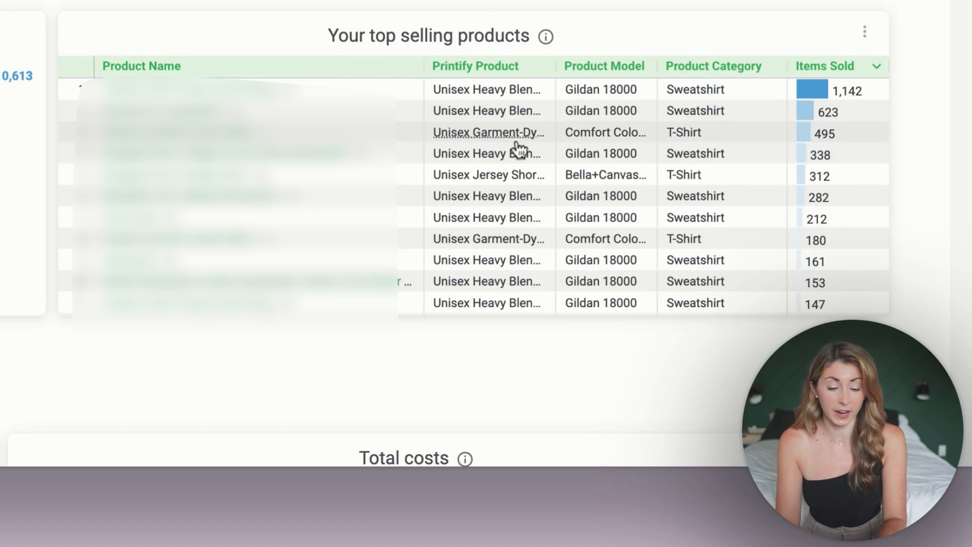
{"action": "mouse_move", "coordinate": [768, 93]}
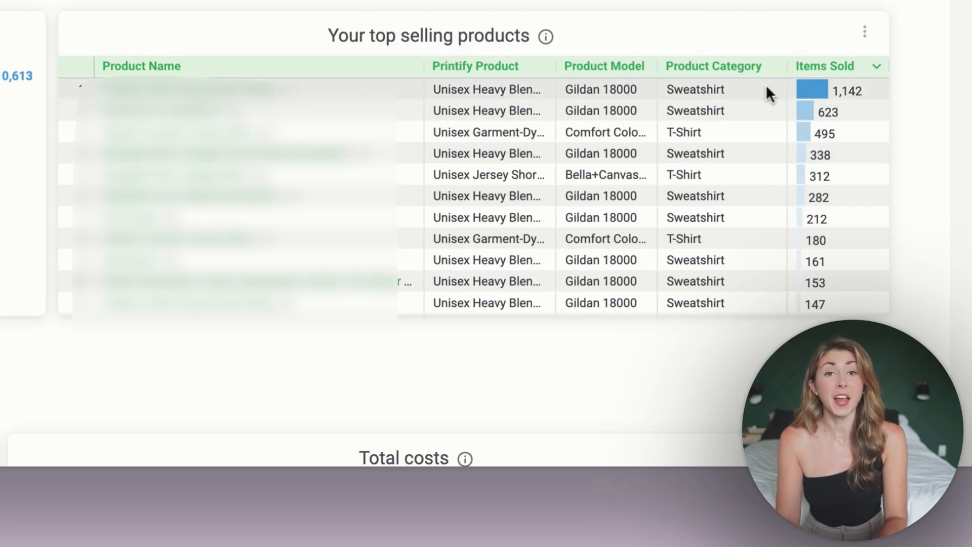
{"action": "mouse_move", "coordinate": [713, 134]}
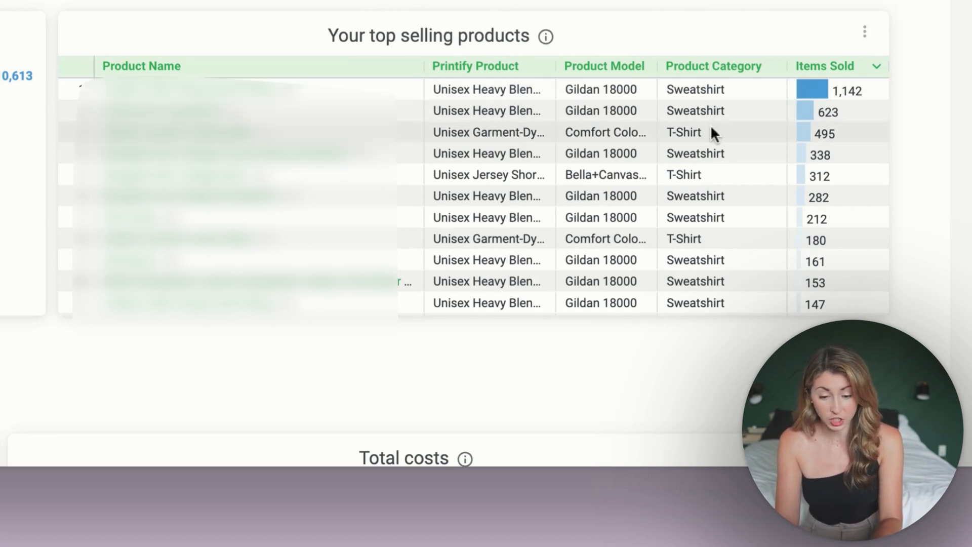
{"action": "mouse_move", "coordinate": [614, 138]}
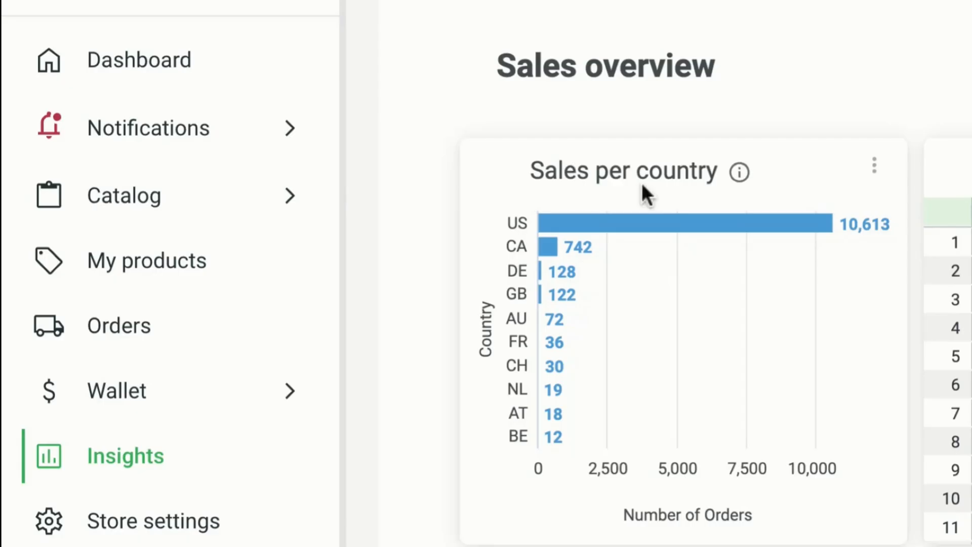
{"action": "scroll", "scroll_direction": "down", "scroll_amount": 3}
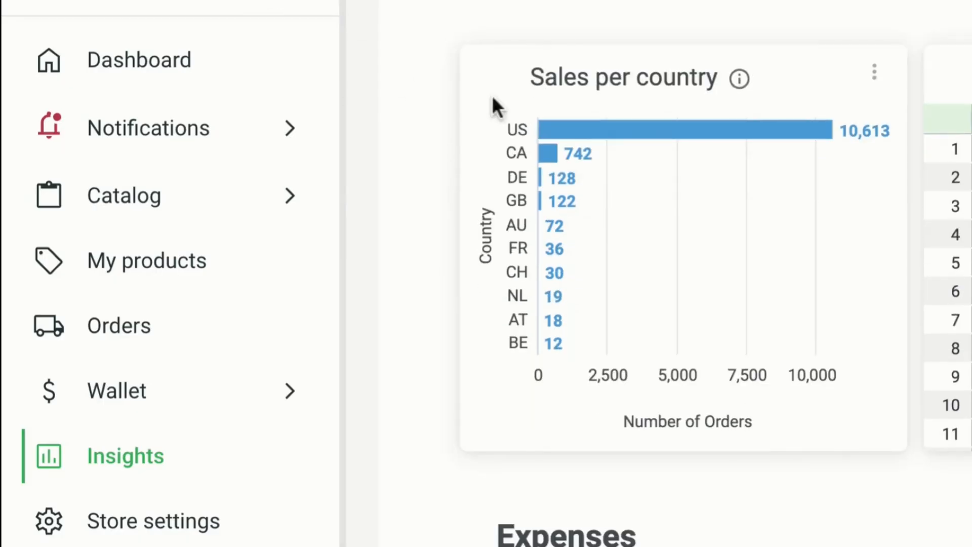
{"action": "mouse_move", "coordinate": [428, 96]}
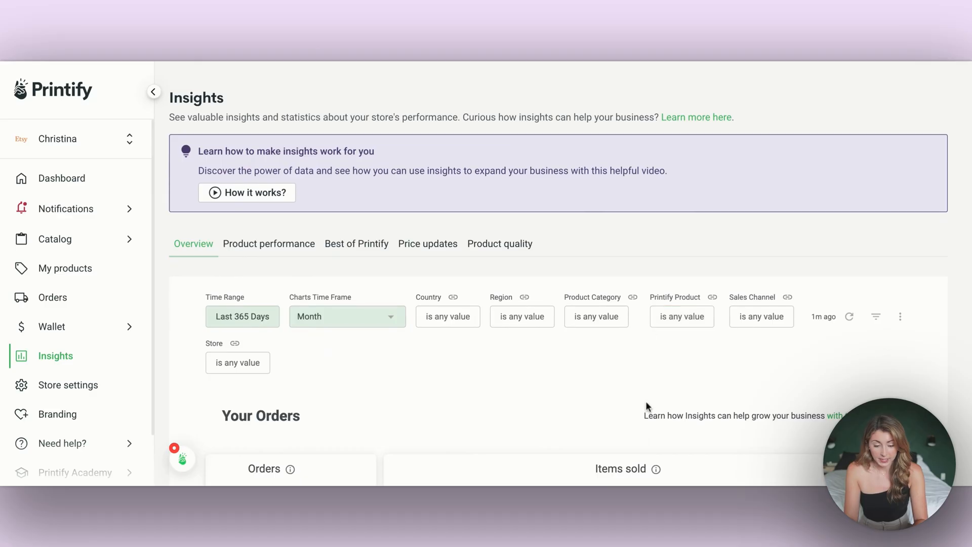
{"action": "mouse_move", "coordinate": [788, 297]}
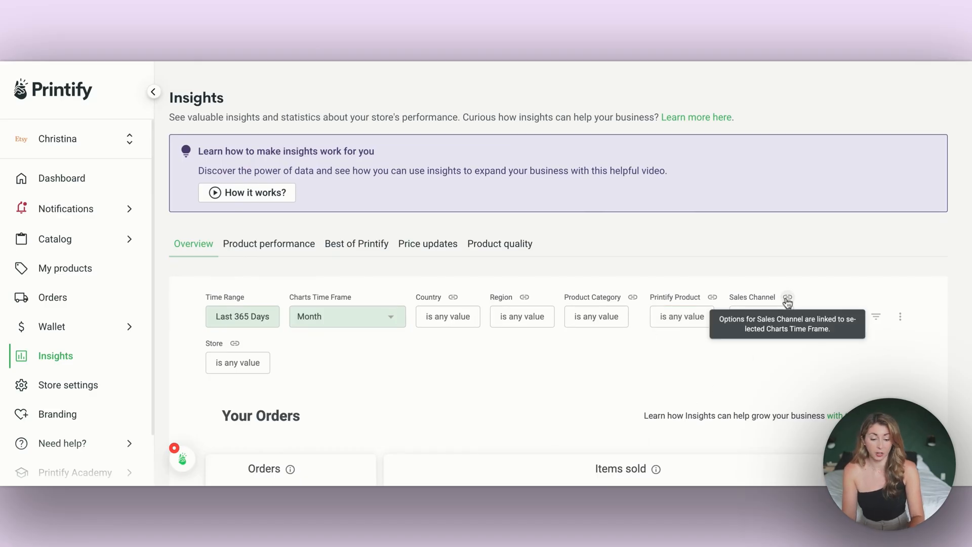
{"action": "mouse_move", "coordinate": [744, 391]}
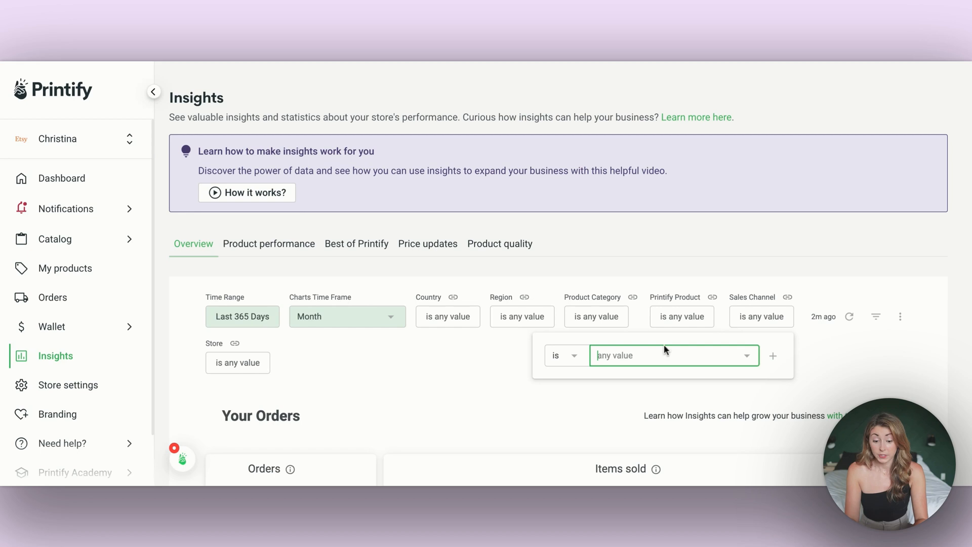
- Filter the insights to the Etsy sales channel and review the overview down to product performance
{"action": "left_click", "coordinate": [672, 355]}
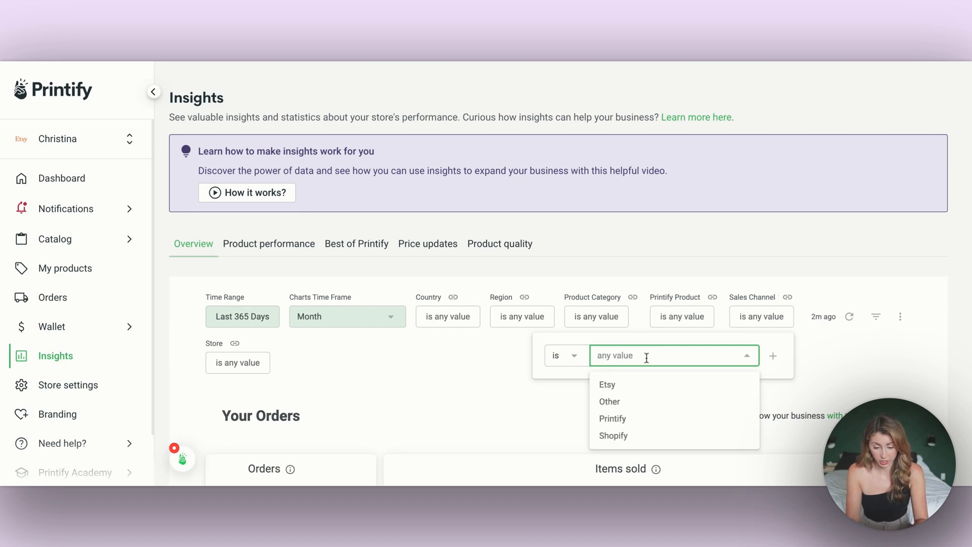
{"action": "left_click", "coordinate": [607, 385]}
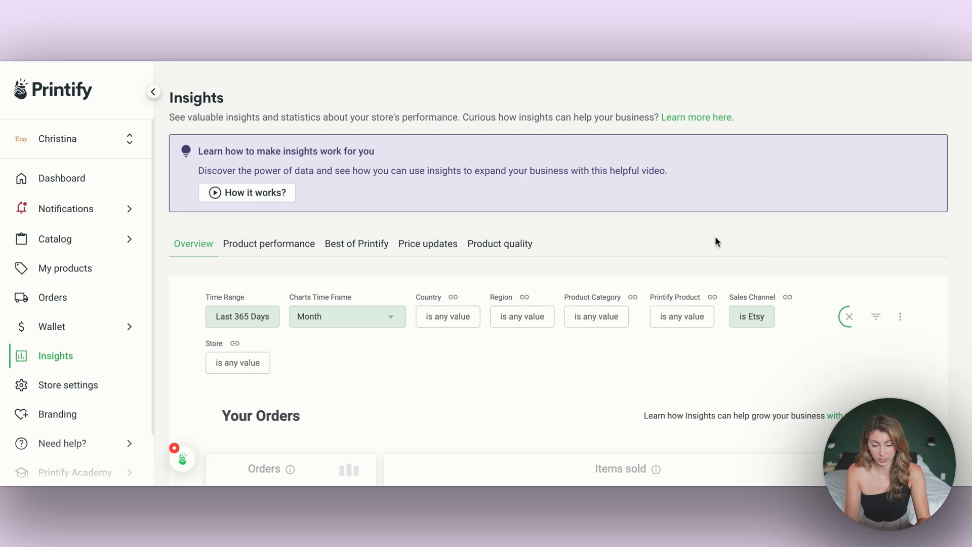
{"action": "scroll", "scroll_direction": "down", "scroll_amount": 3}
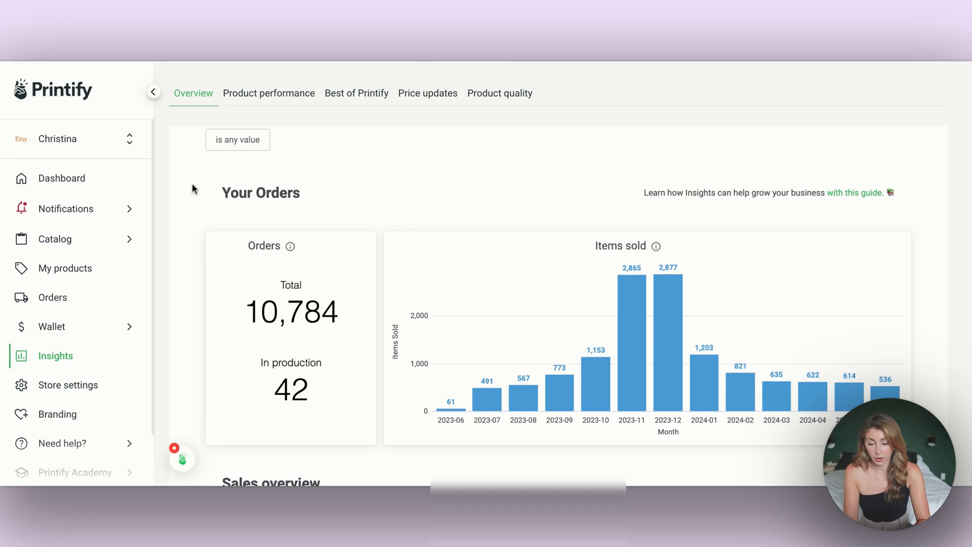
{"action": "scroll", "scroll_direction": "down", "scroll_amount": 3}
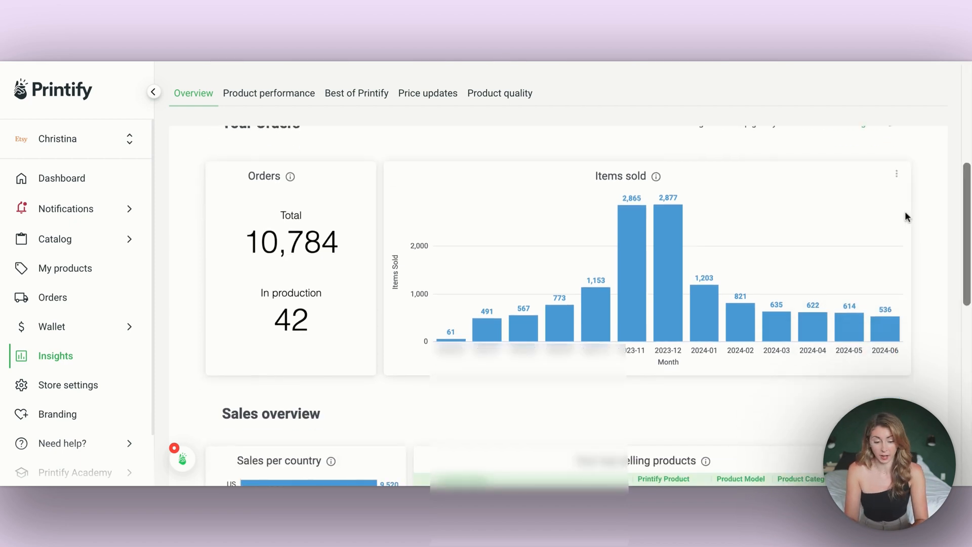
{"action": "scroll", "scroll_direction": "down", "scroll_amount": 3}
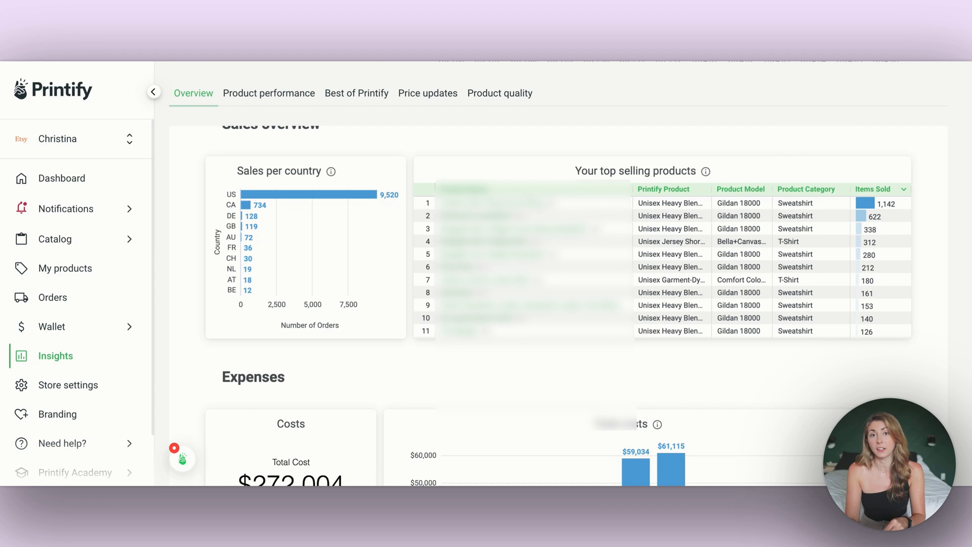
{"action": "scroll", "scroll_direction": "down", "scroll_amount": 3}
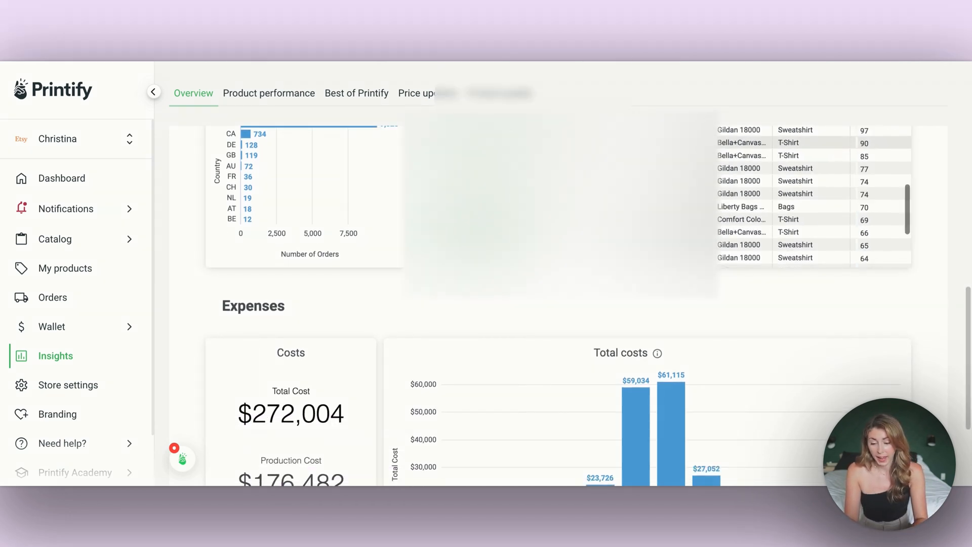
{"action": "scroll", "scroll_direction": "down", "scroll_amount": 3}
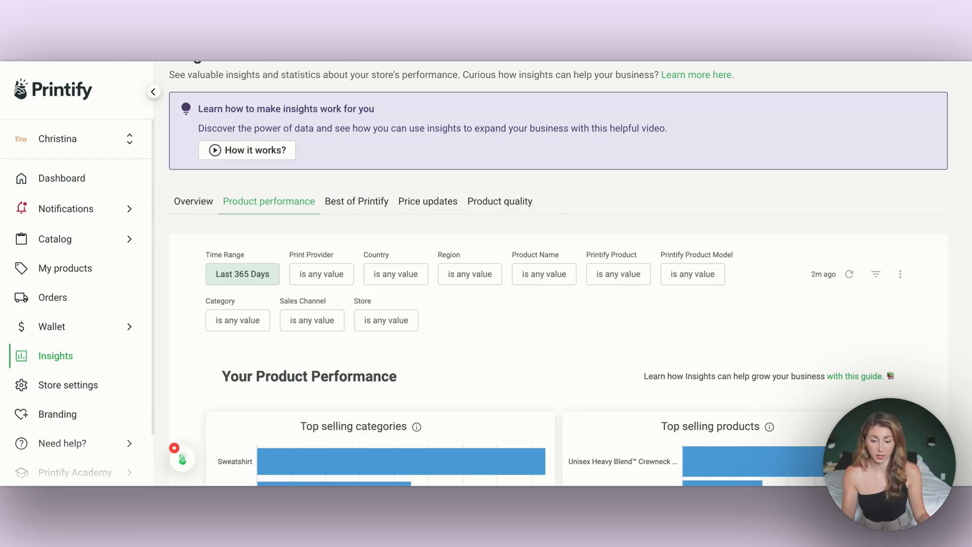
{"action": "scroll", "scroll_direction": "down", "scroll_amount": 3}
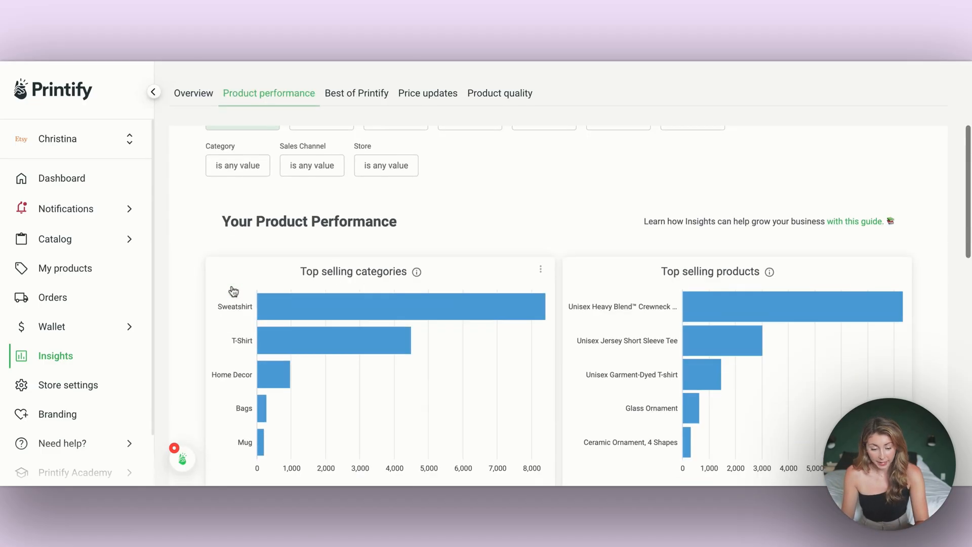
{"action": "scroll", "scroll_direction": "down", "scroll_amount": 3}
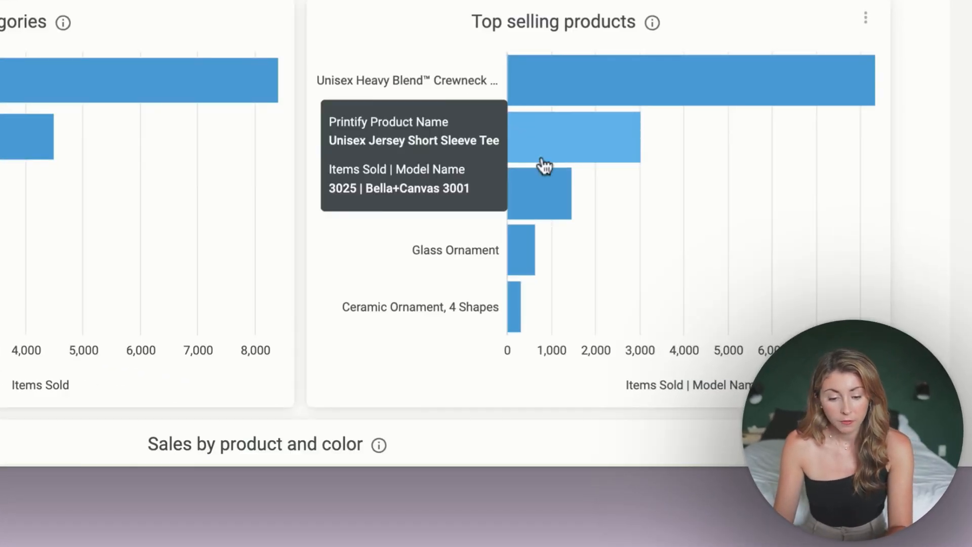
{"action": "mouse_move", "coordinate": [605, 154]}
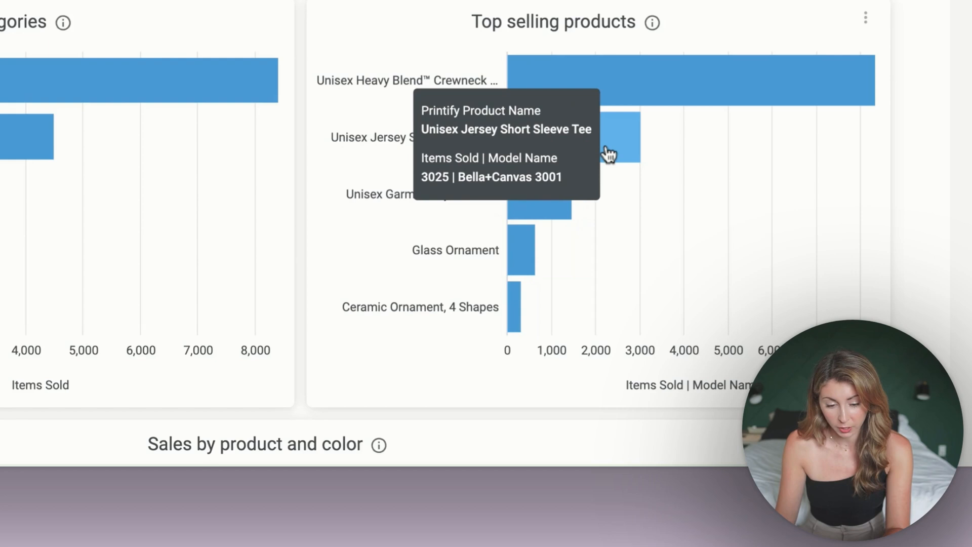
{"action": "mouse_move", "coordinate": [613, 147]}
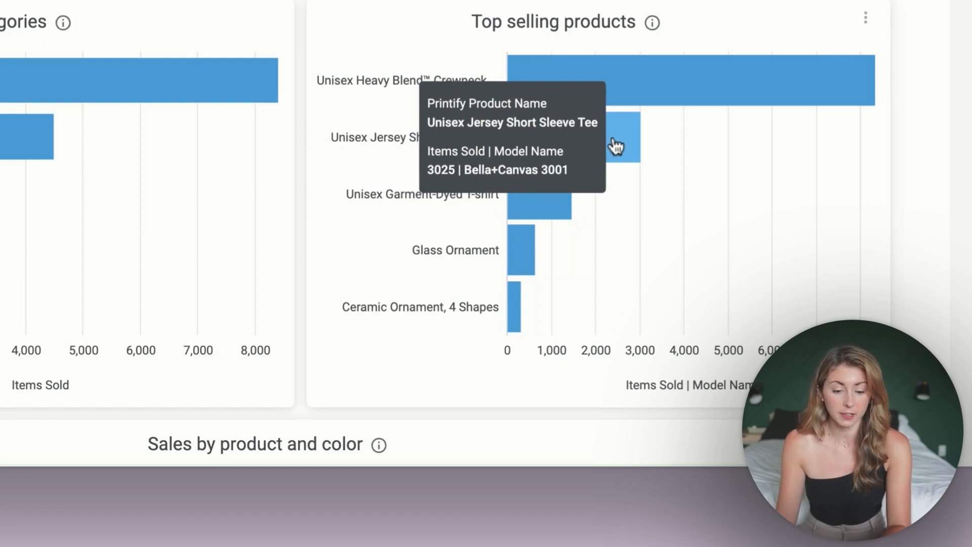
{"action": "mouse_move", "coordinate": [552, 205]}
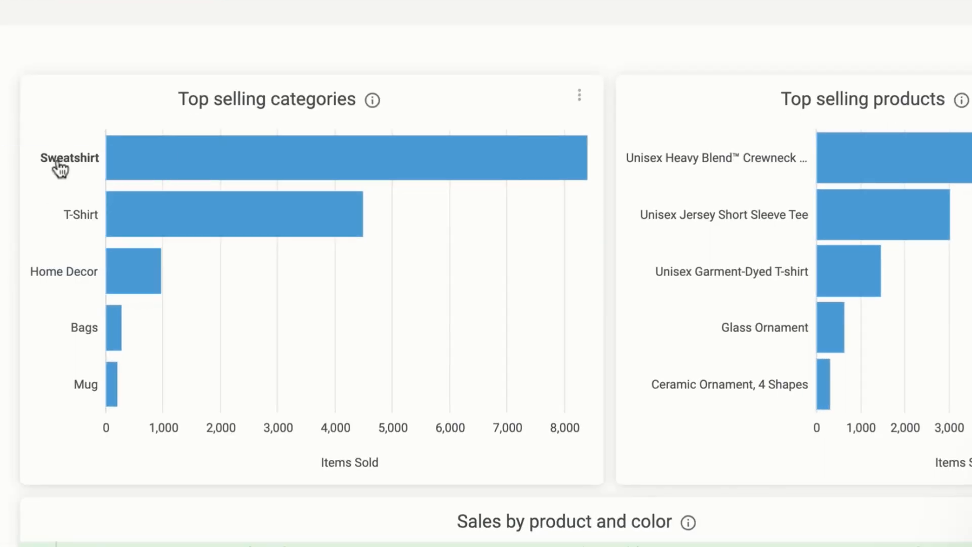
{"action": "mouse_move", "coordinate": [254, 162]}
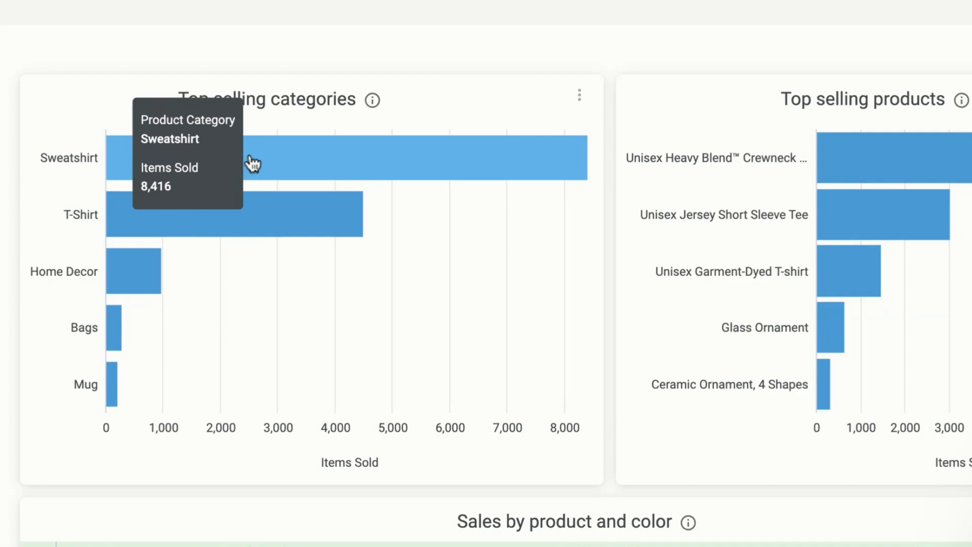
{"action": "mouse_move", "coordinate": [71, 151]}
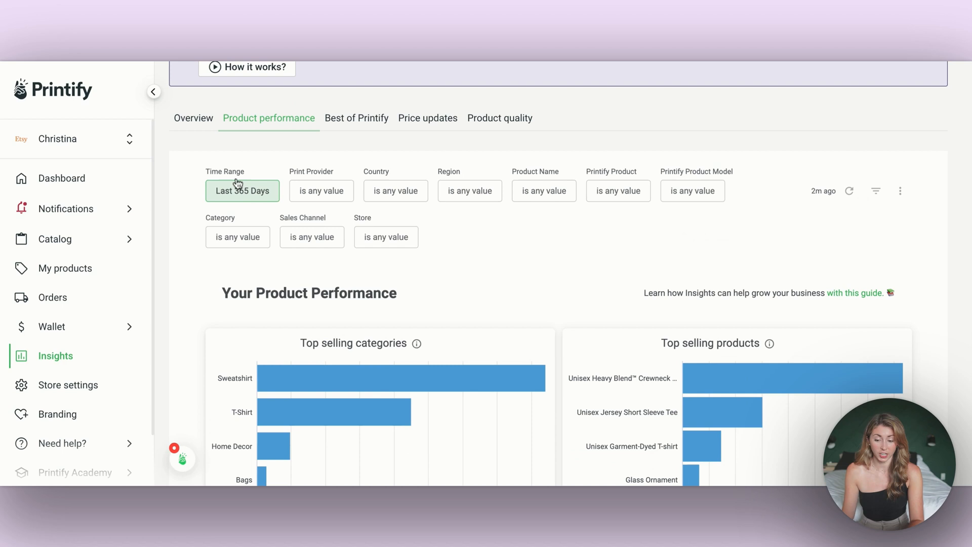
{"action": "mouse_move", "coordinate": [206, 170]}
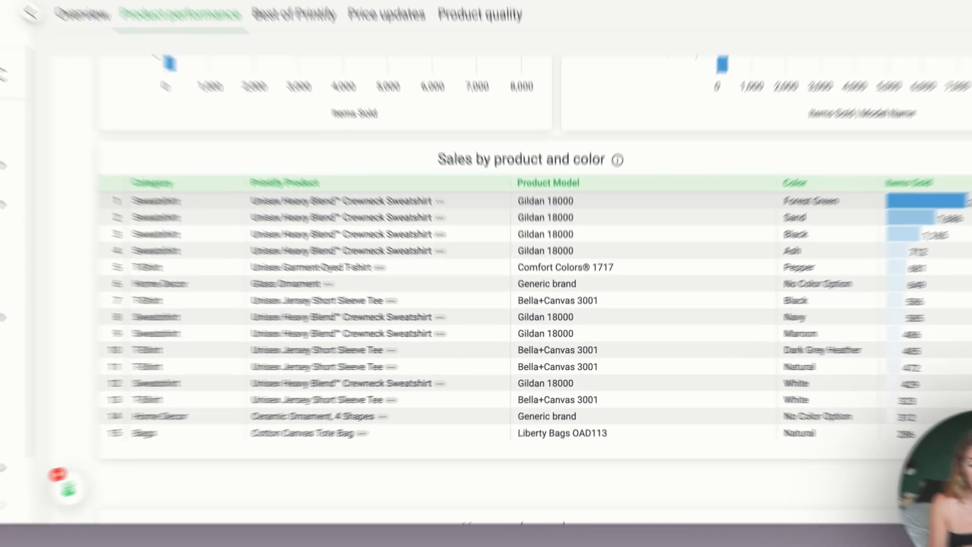
{"action": "scroll", "scroll_direction": "down", "scroll_amount": 3}
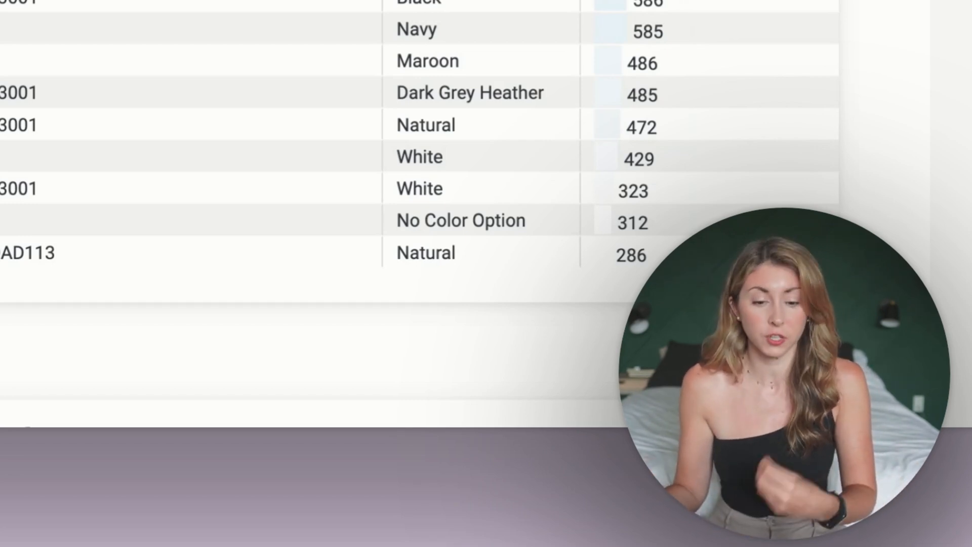
{"action": "scroll", "scroll_direction": "up", "scroll_amount": 3}
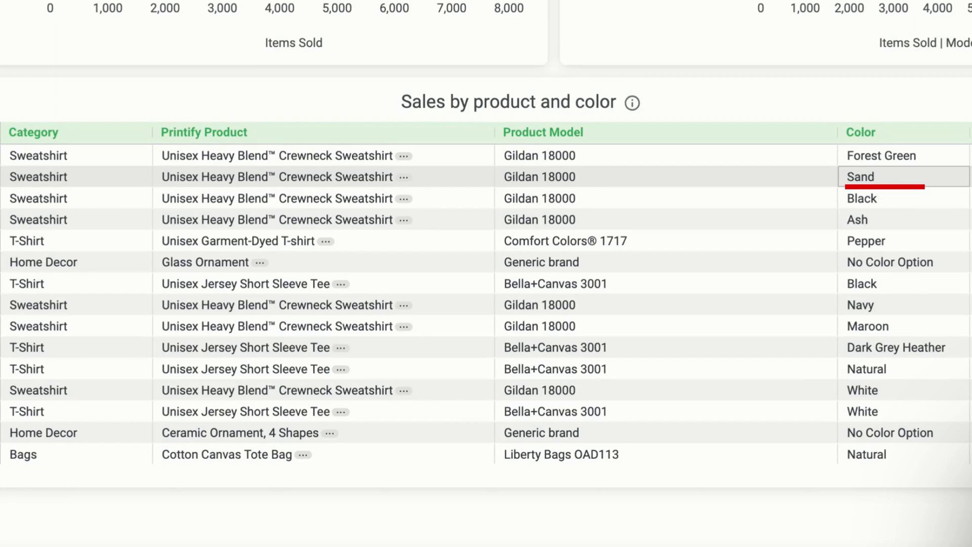
{"action": "scroll", "scroll_direction": "up", "scroll_amount": 3}
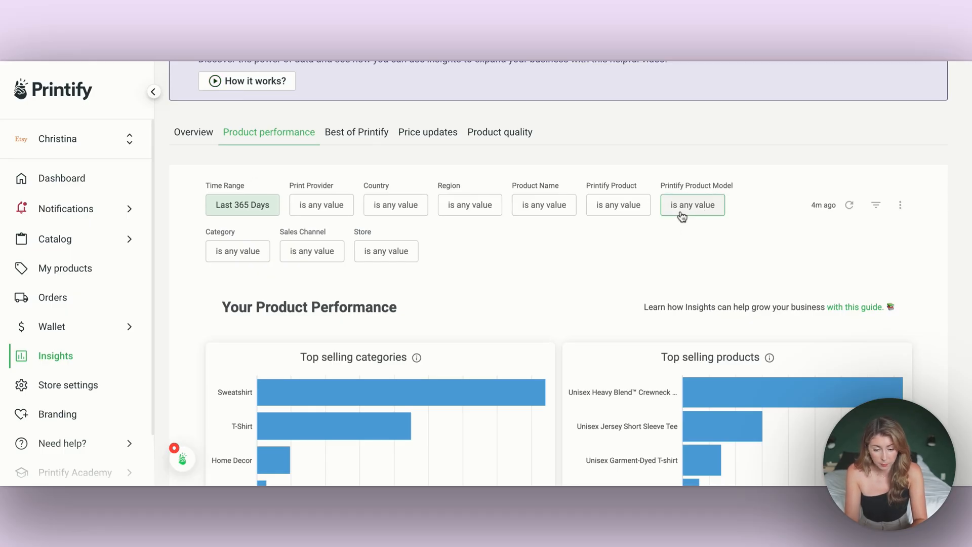
- Filter product performance by Printify product model 1717, choosing Comfort Colors® 1717
{"action": "left_click", "coordinate": [691, 205]}
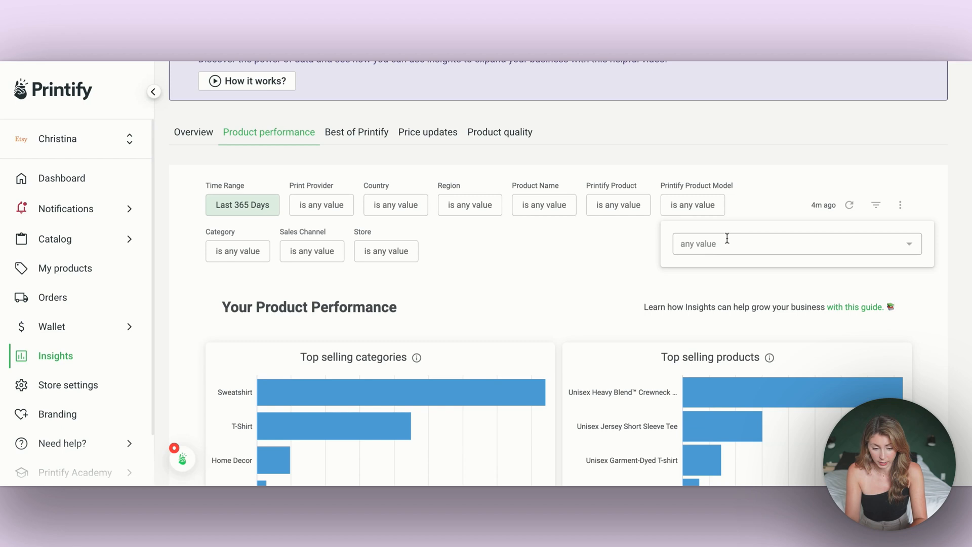
{"action": "type", "text": "1717"}
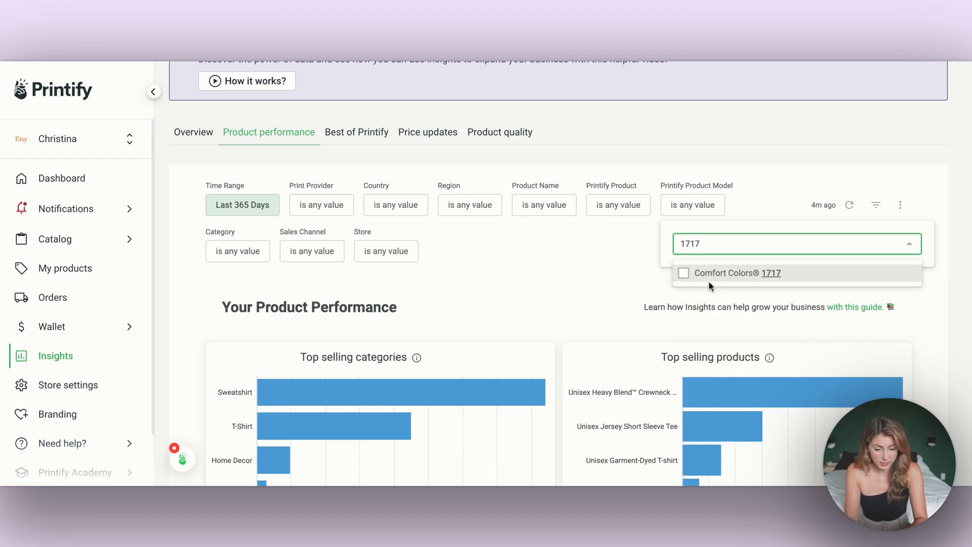
{"action": "left_click", "coordinate": [685, 273]}
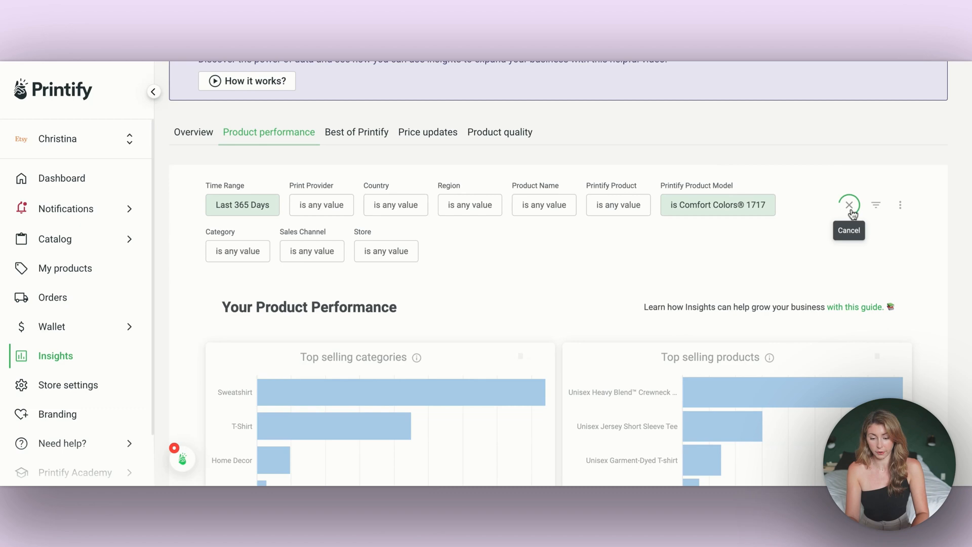
{"action": "scroll", "scroll_direction": "down", "scroll_amount": 3}
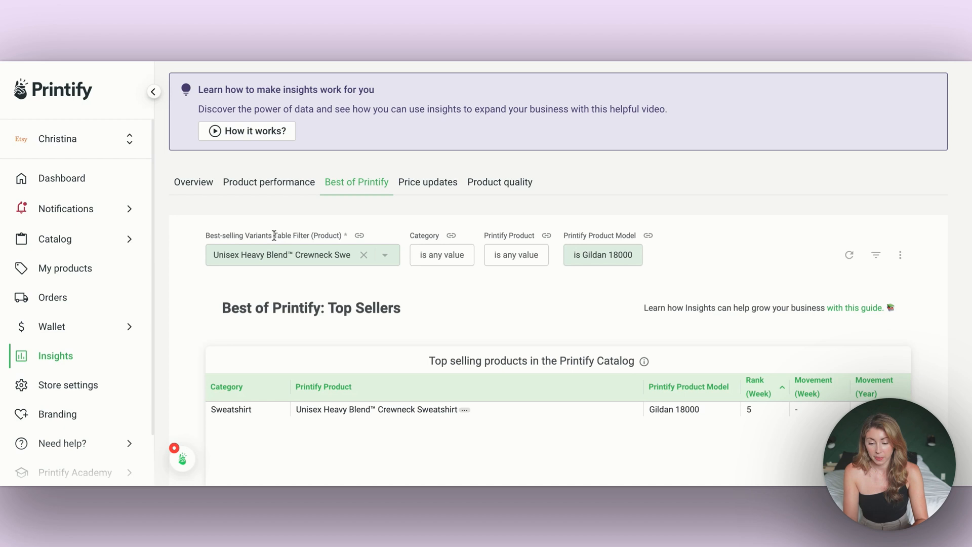
{"action": "mouse_move", "coordinate": [516, 255]}
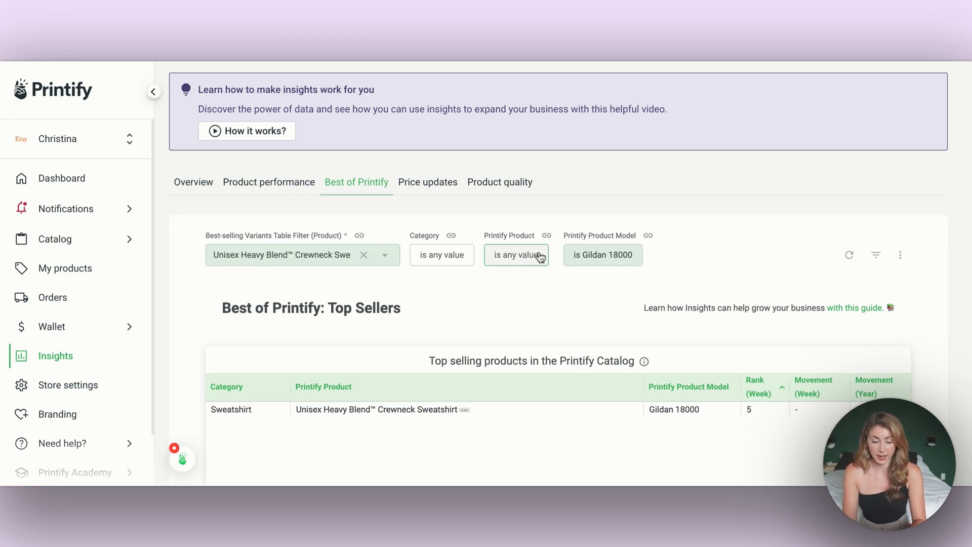
{"action": "mouse_move", "coordinate": [629, 273]}
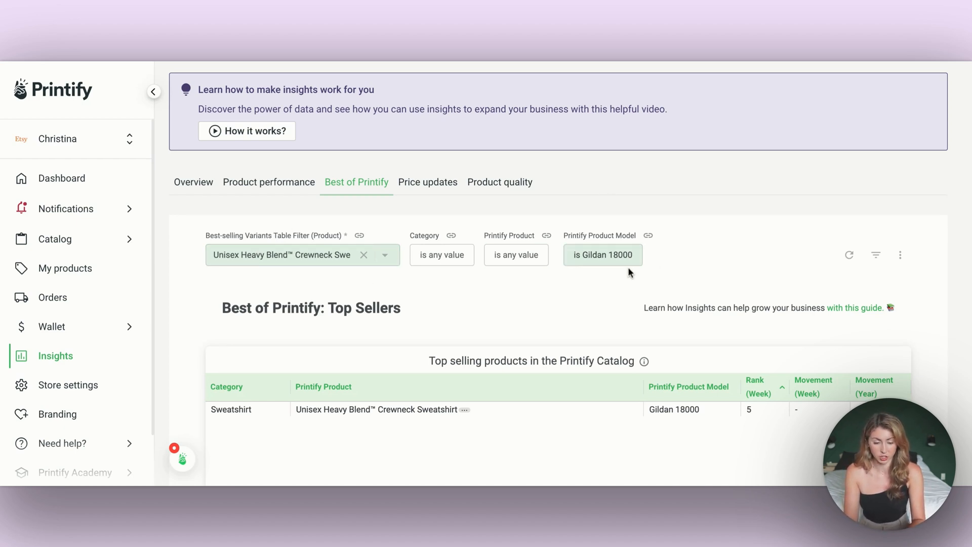
{"action": "mouse_move", "coordinate": [362, 212]}
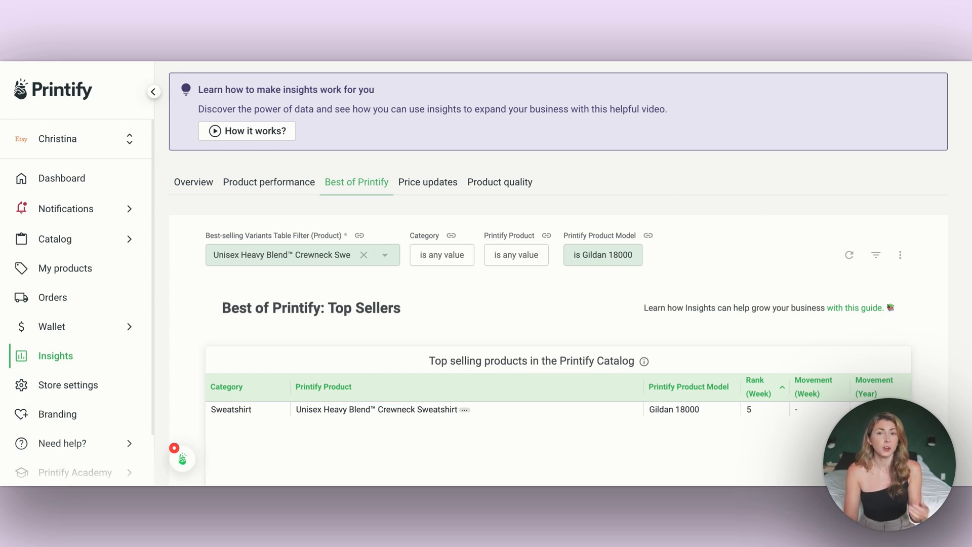
{"action": "scroll", "scroll_direction": "down", "scroll_amount": 3}
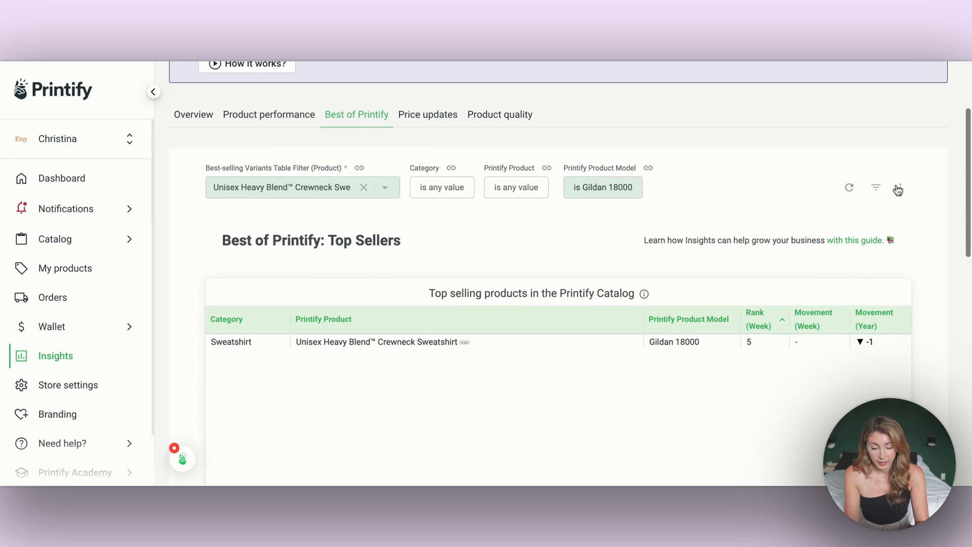
- Review the Best of Printify top sellers for the Comfort Colors 1717 Unisex Garment-Dyed T-shirt
{"action": "scroll", "scroll_direction": "down", "scroll_amount": 3}
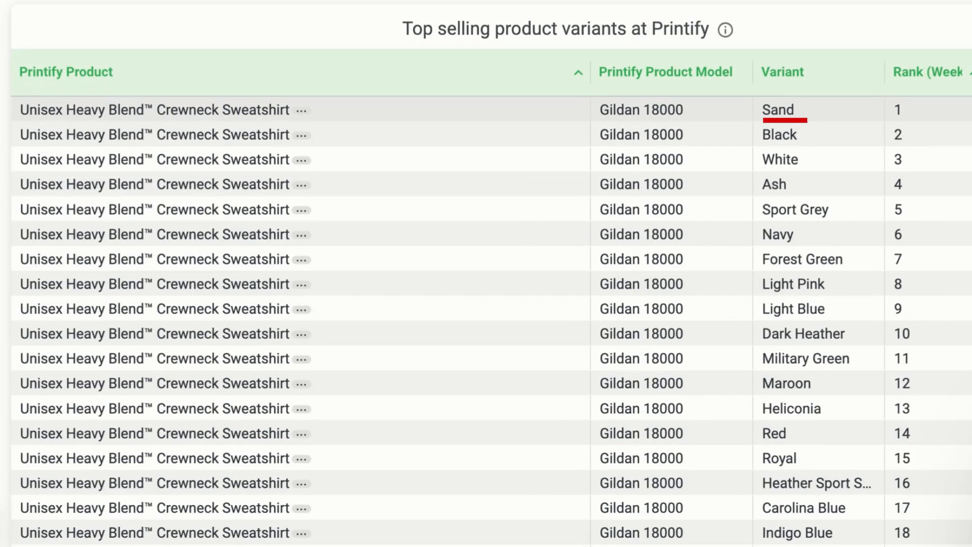
{"action": "mouse_move", "coordinate": [803, 163]}
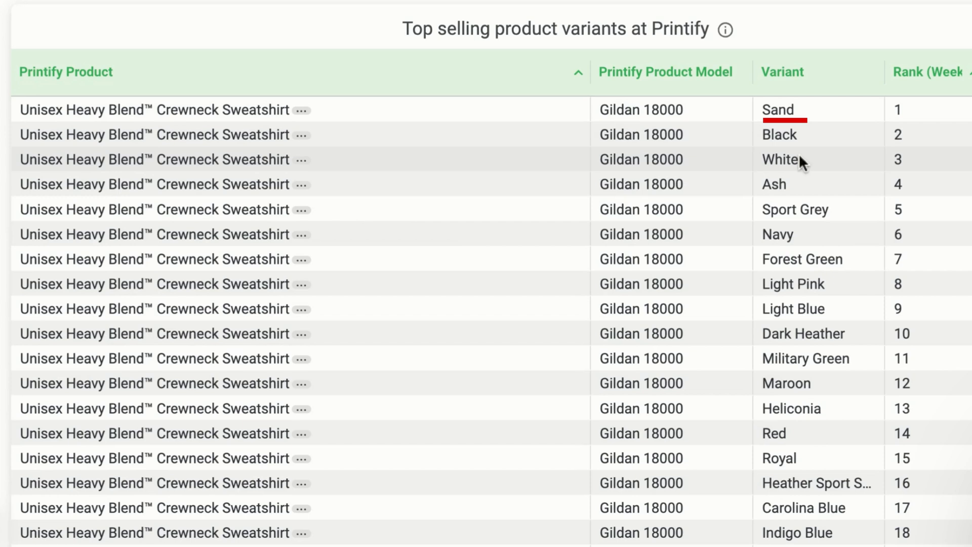
{"action": "mouse_move", "coordinate": [834, 242]}
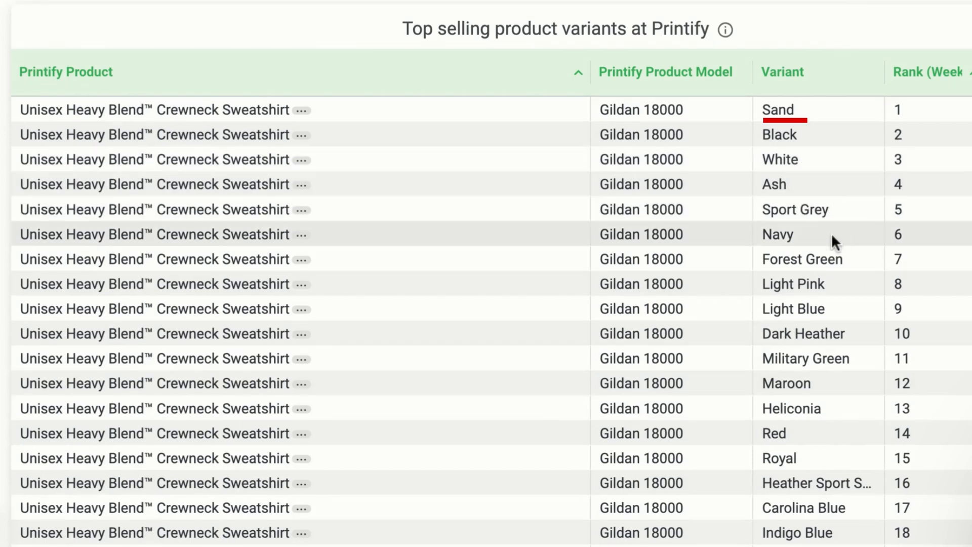
{"action": "mouse_move", "coordinate": [848, 266]}
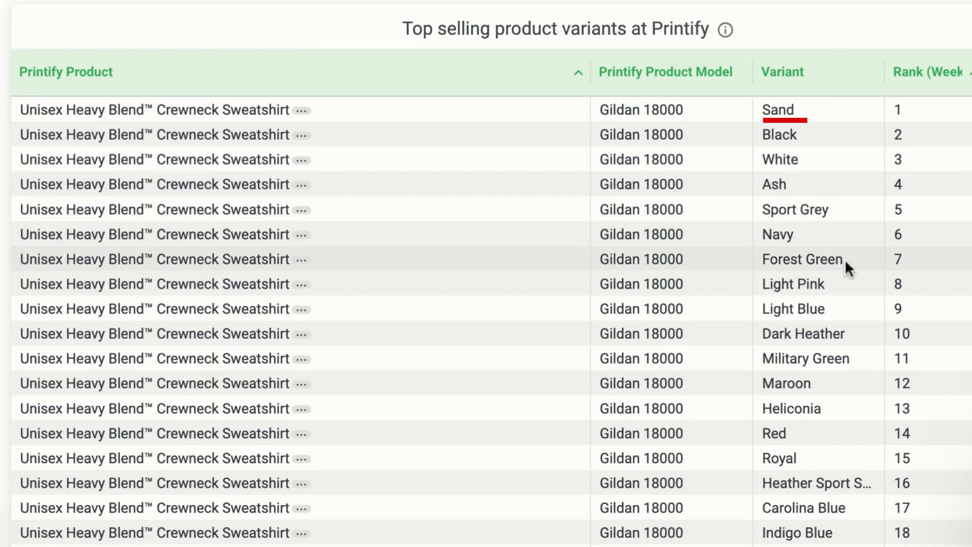
{"action": "mouse_move", "coordinate": [850, 209]}
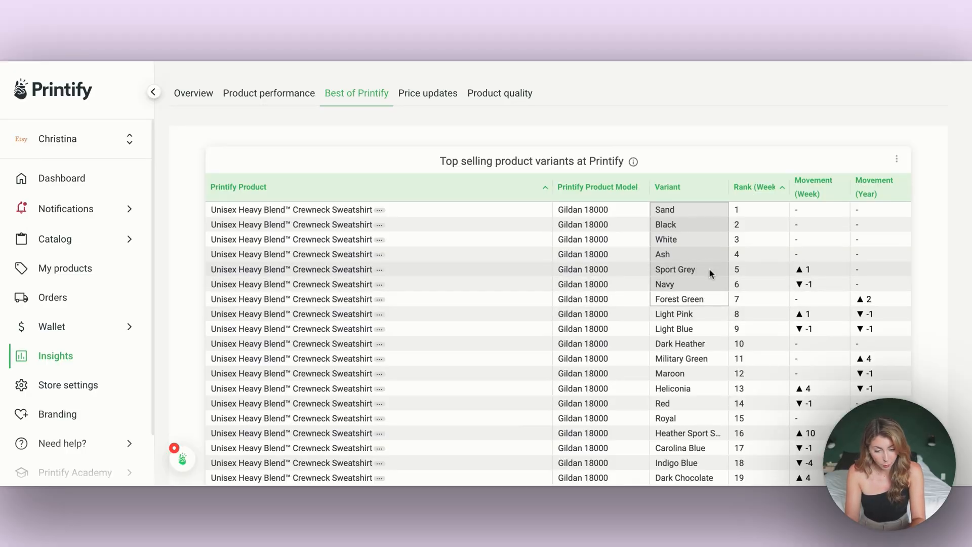
{"action": "scroll", "scroll_direction": "down", "scroll_amount": 3}
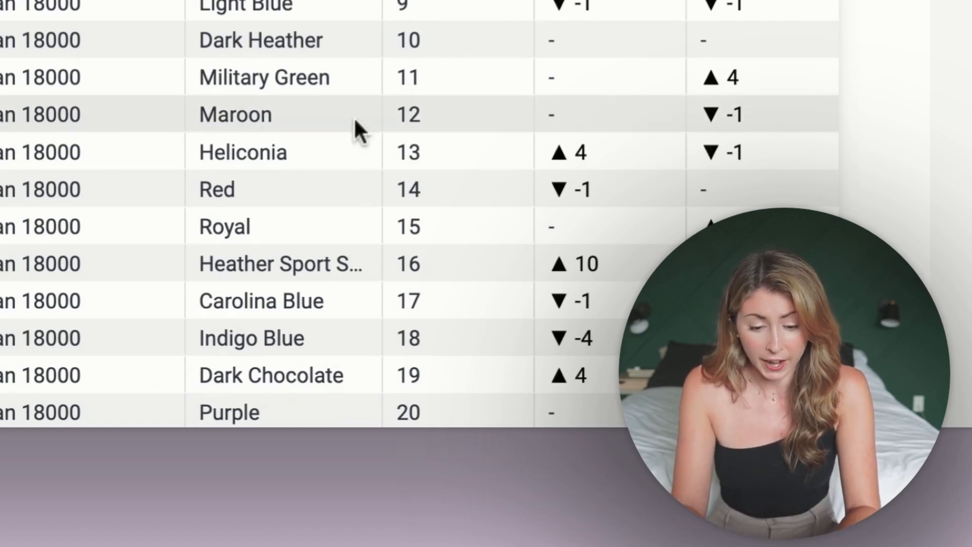
{"action": "mouse_move", "coordinate": [286, 120]}
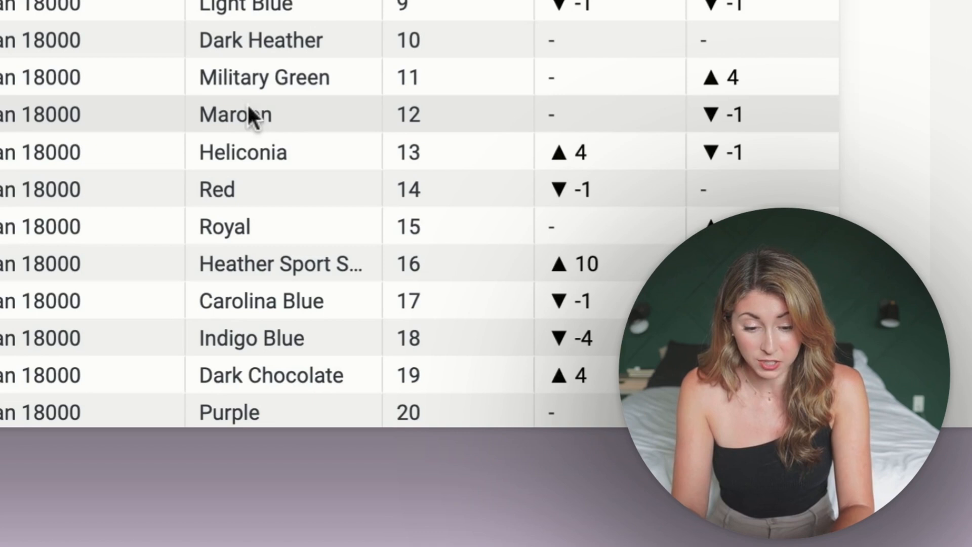
{"action": "mouse_move", "coordinate": [172, 160]}
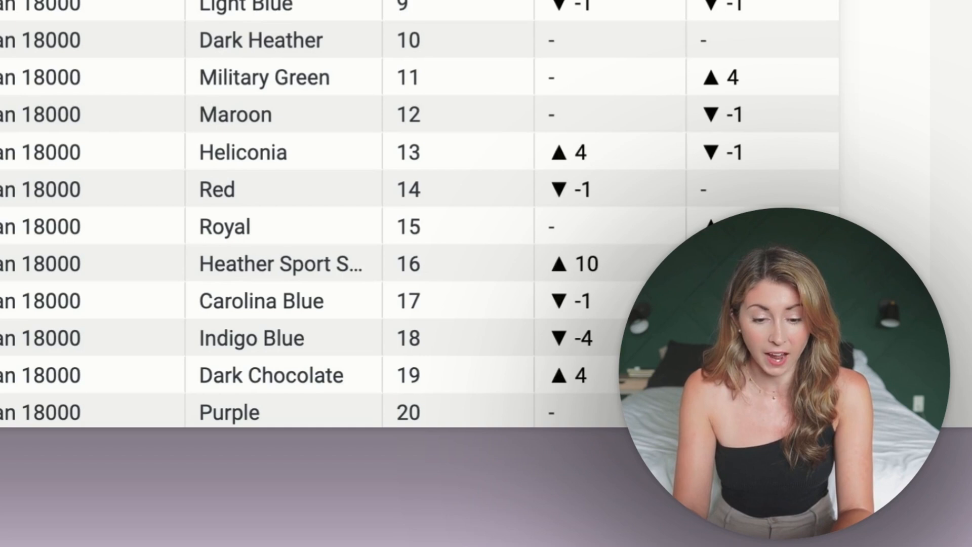
{"action": "scroll", "scroll_direction": "up", "scroll_amount": 3}
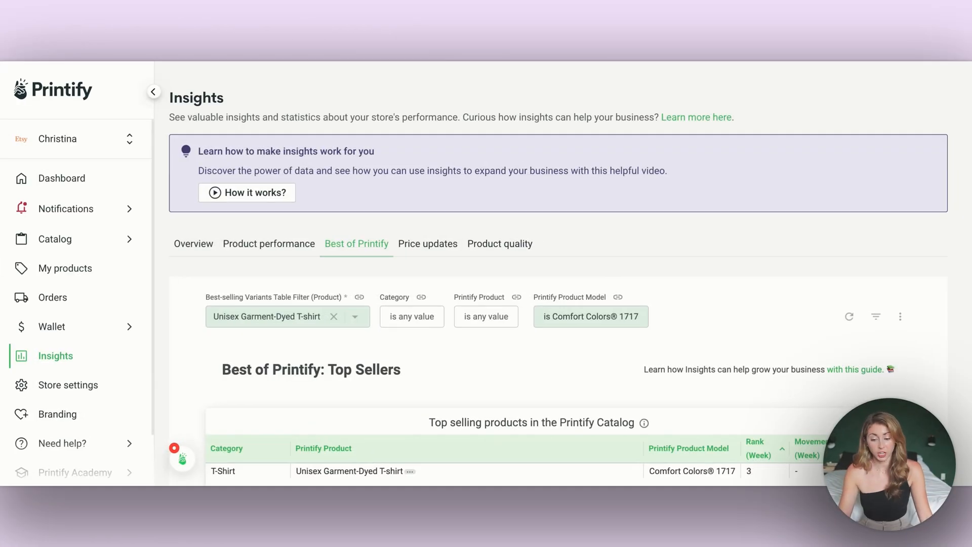
{"action": "mouse_move", "coordinate": [254, 128]}
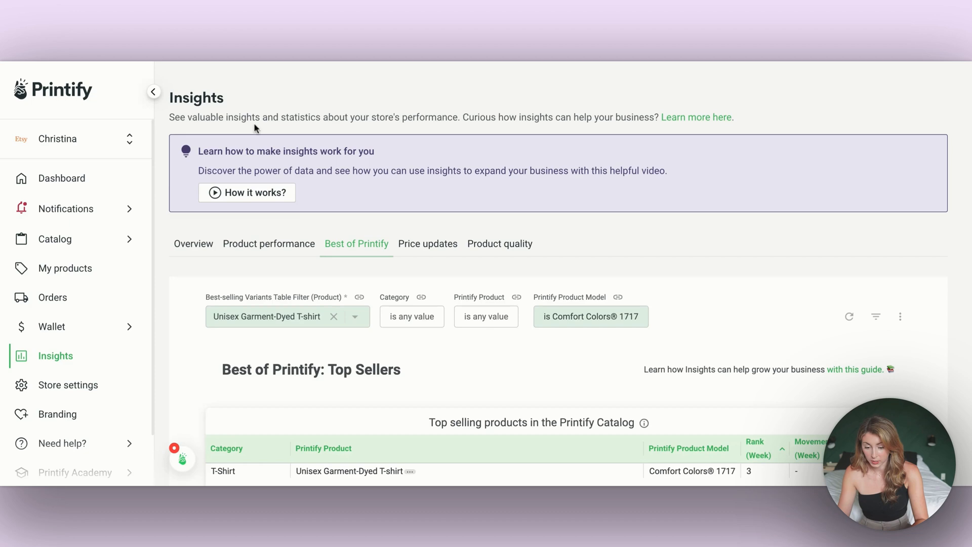
- Review the Top Selling Variants table of Comfort Colors 1717 colors led by Pepper, Ivory and White
{"action": "scroll", "scroll_direction": "down", "scroll_amount": 3}
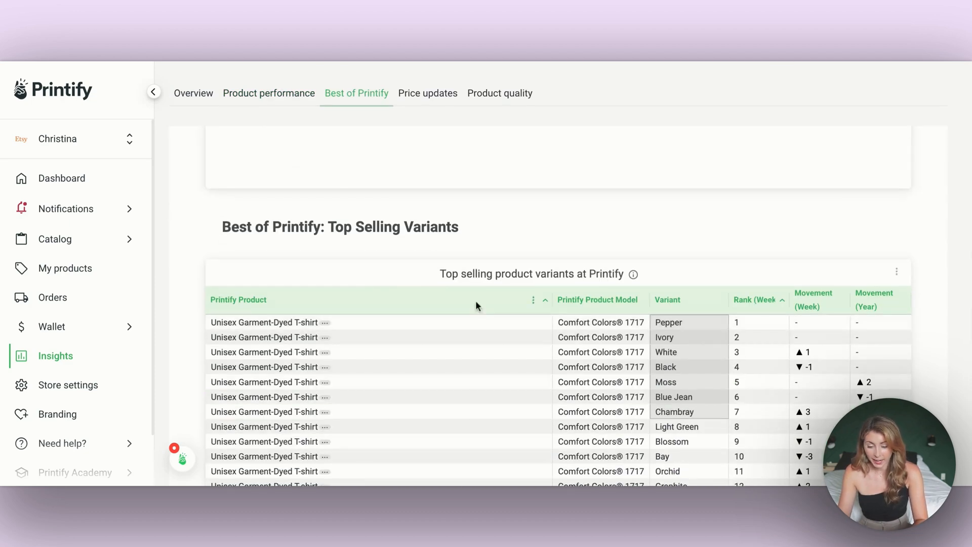
{"action": "mouse_move", "coordinate": [709, 333]}
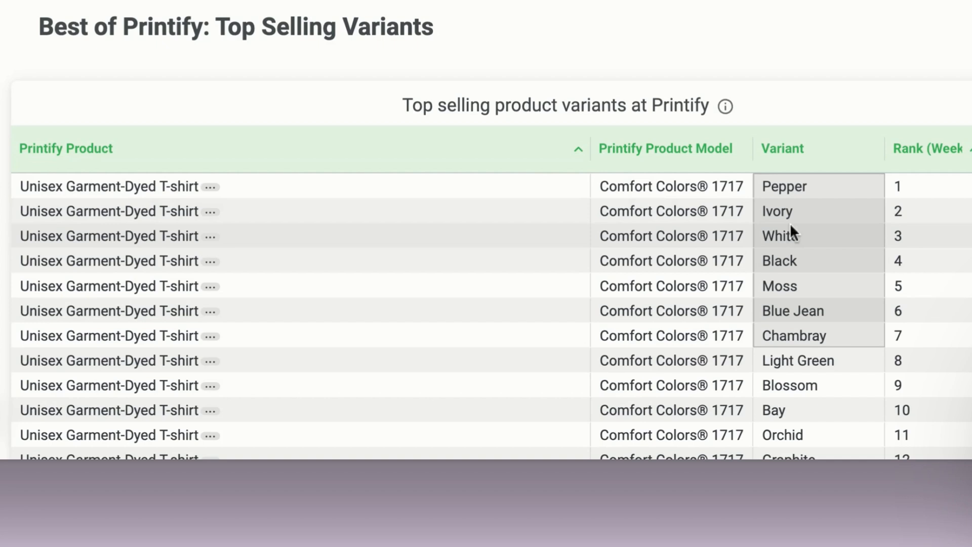
{"action": "mouse_move", "coordinate": [818, 352]}
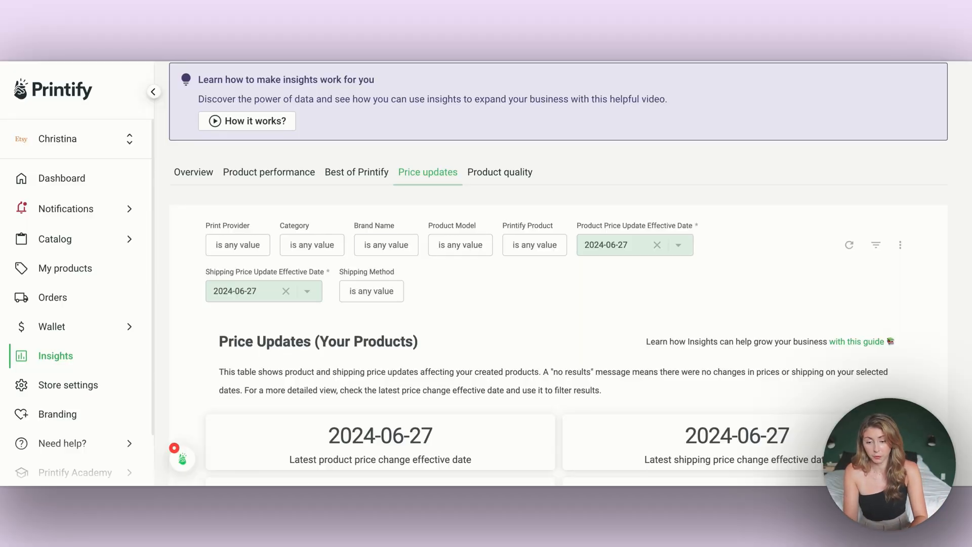
{"action": "scroll", "scroll_direction": "down", "scroll_amount": 3}
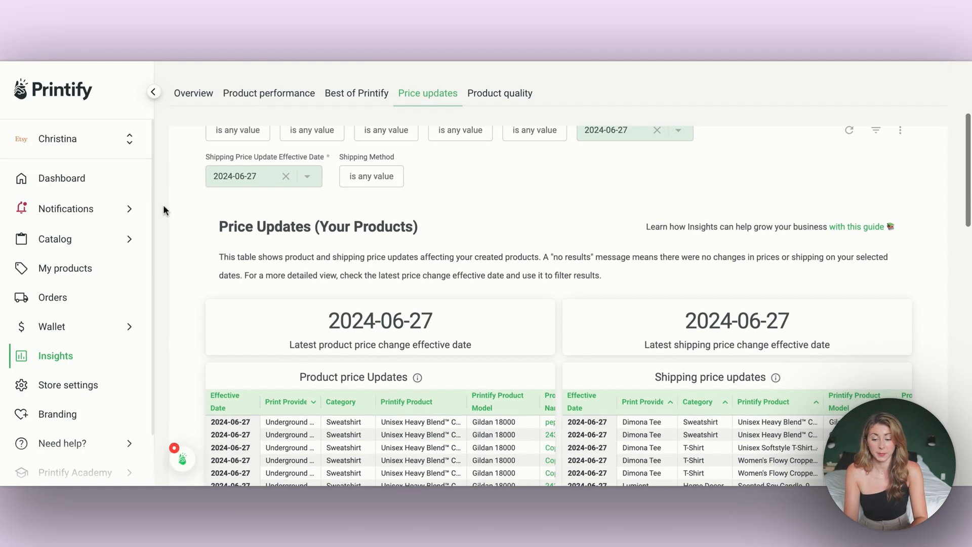
{"action": "scroll", "scroll_direction": "down", "scroll_amount": 3}
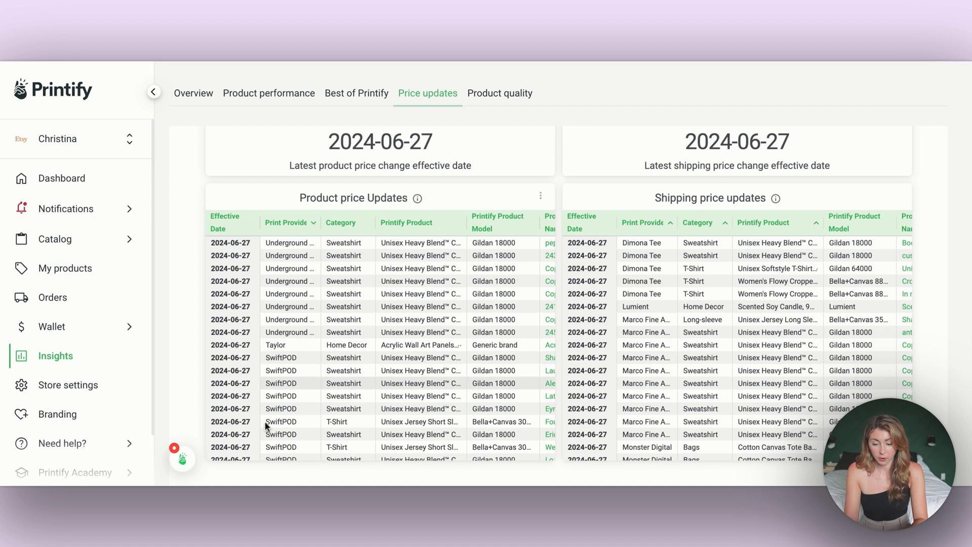
{"action": "mouse_move", "coordinate": [360, 444]}
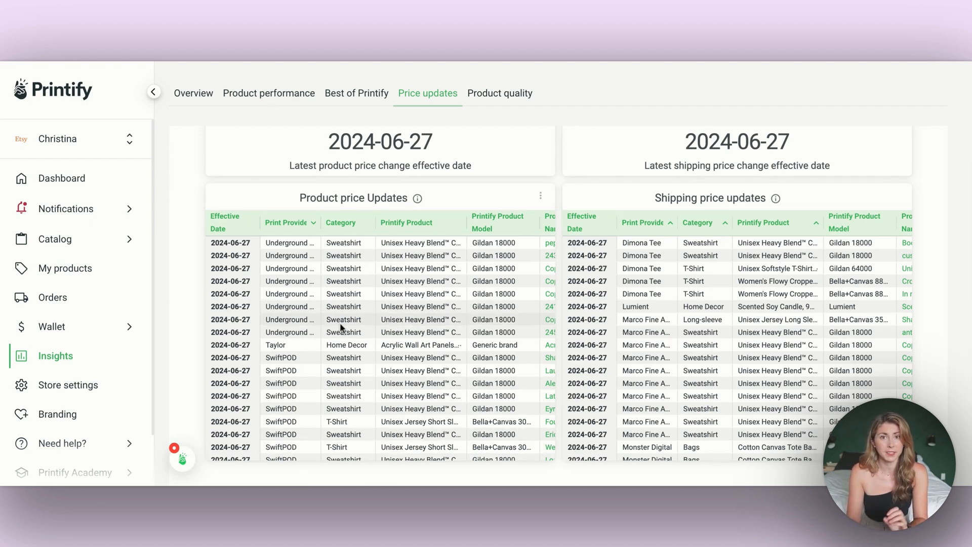
{"action": "mouse_move", "coordinate": [364, 315]}
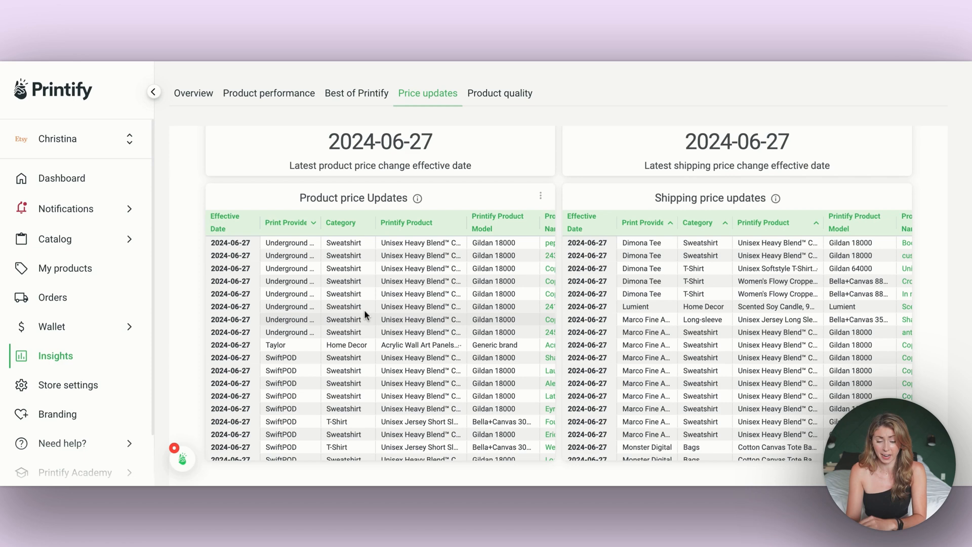
{"action": "scroll", "scroll_direction": "up", "scroll_amount": 3}
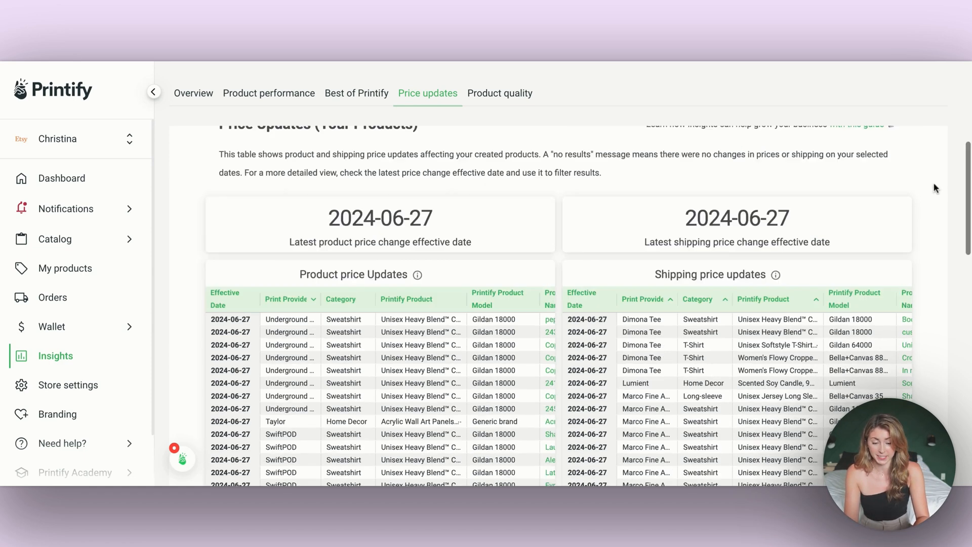
{"action": "scroll", "scroll_direction": "up", "scroll_amount": 3}
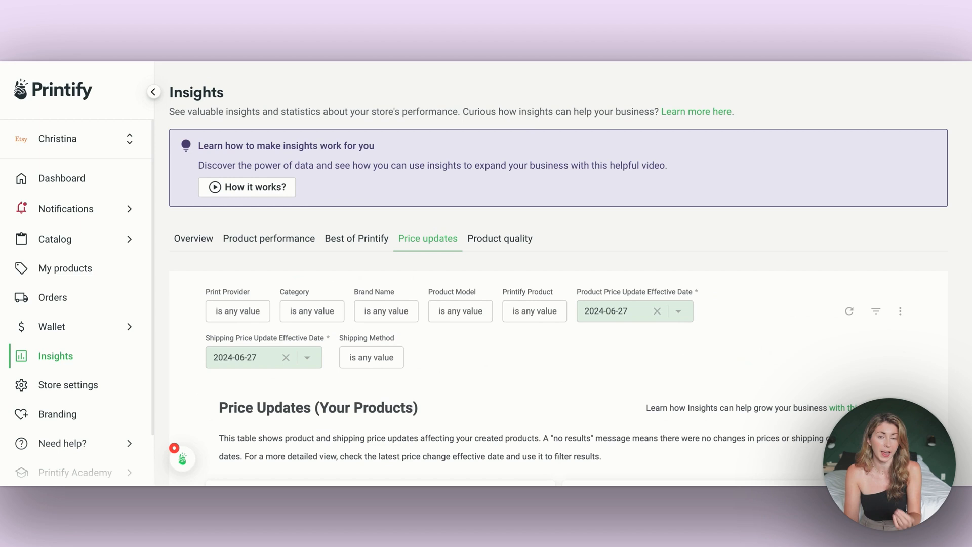
- Filter the price updates by print provider, searching swiftpod and monst before clearing to browse all providers
{"action": "left_click", "coordinate": [237, 310]}
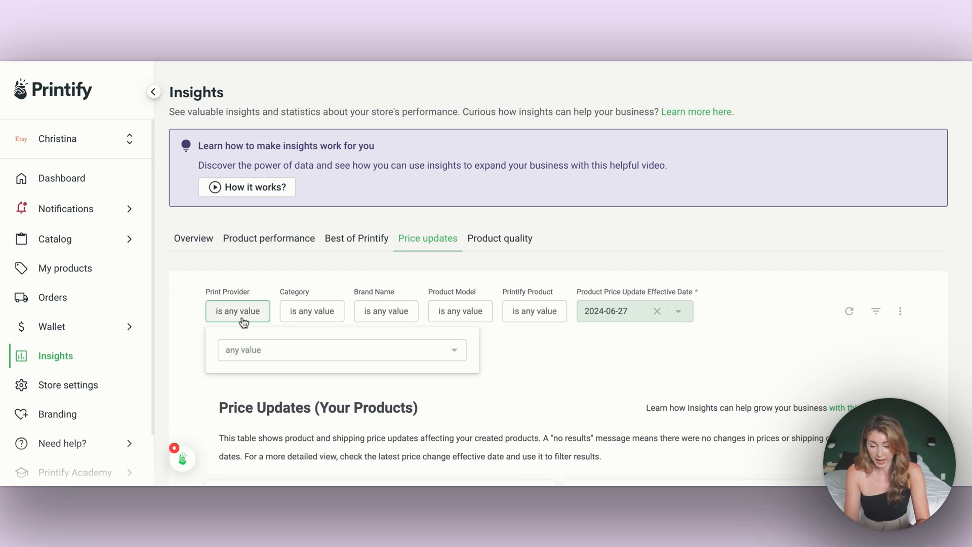
{"action": "type", "text": "swiftpod"}
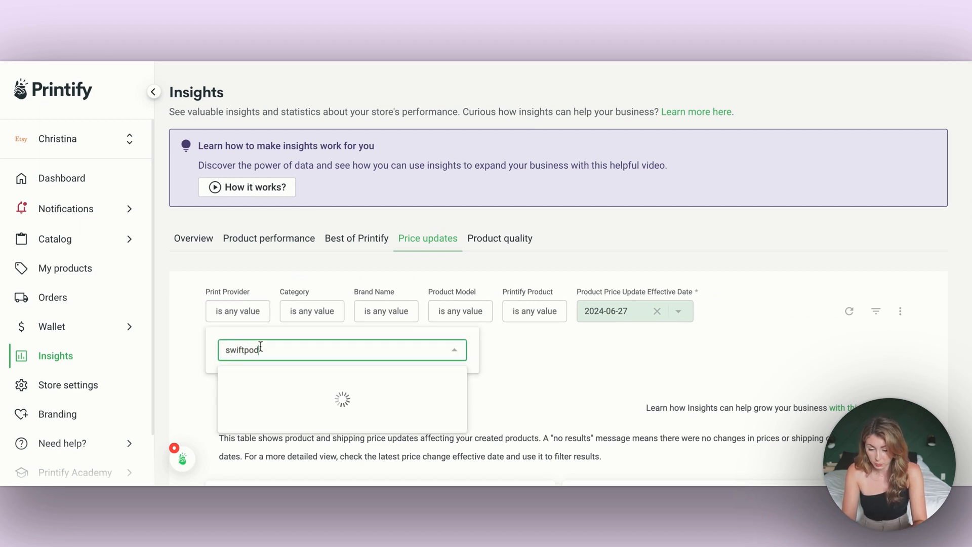
{"action": "type", "text": "monster digital"}
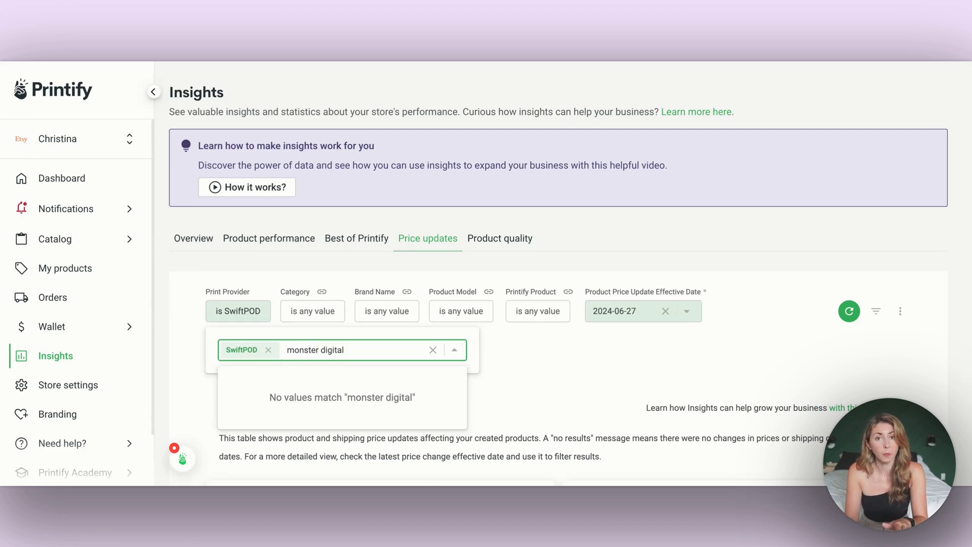
{"action": "key", "text": "Backspace"}
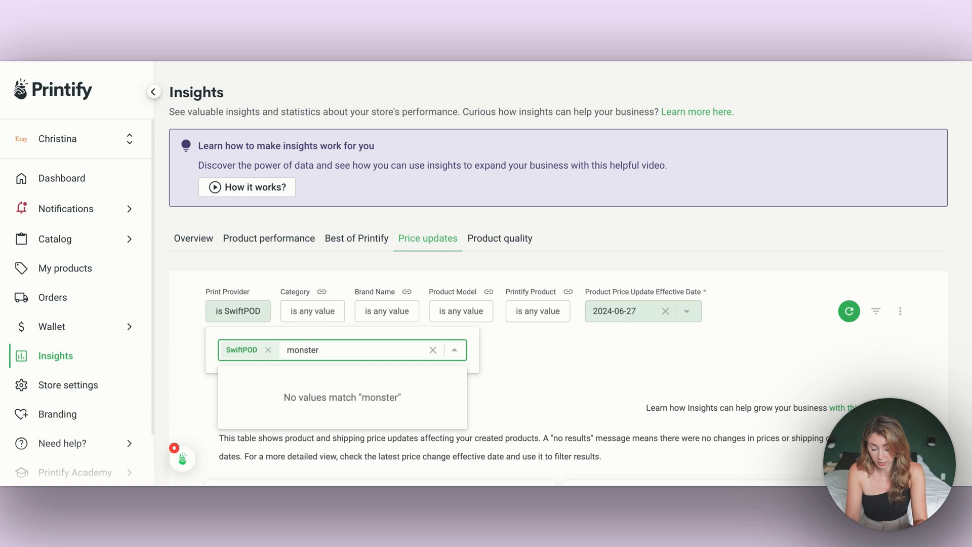
{"action": "left_click", "coordinate": [433, 350]}
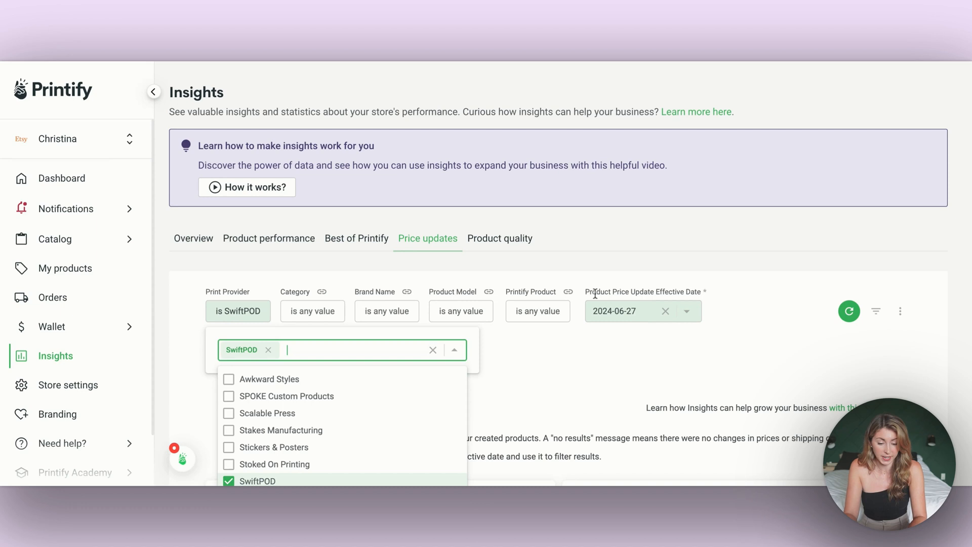
{"action": "mouse_move", "coordinate": [628, 389]}
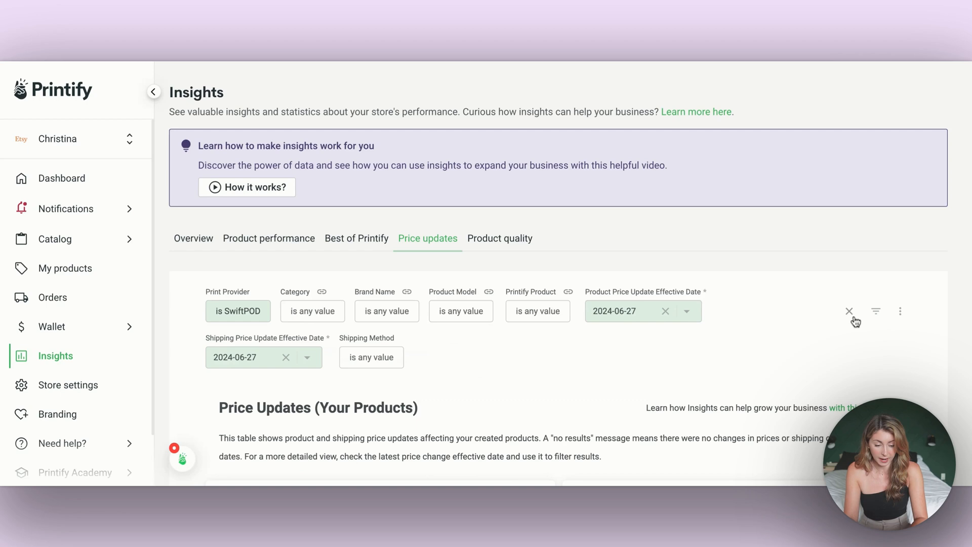
{"action": "scroll", "scroll_direction": "down", "scroll_amount": 3}
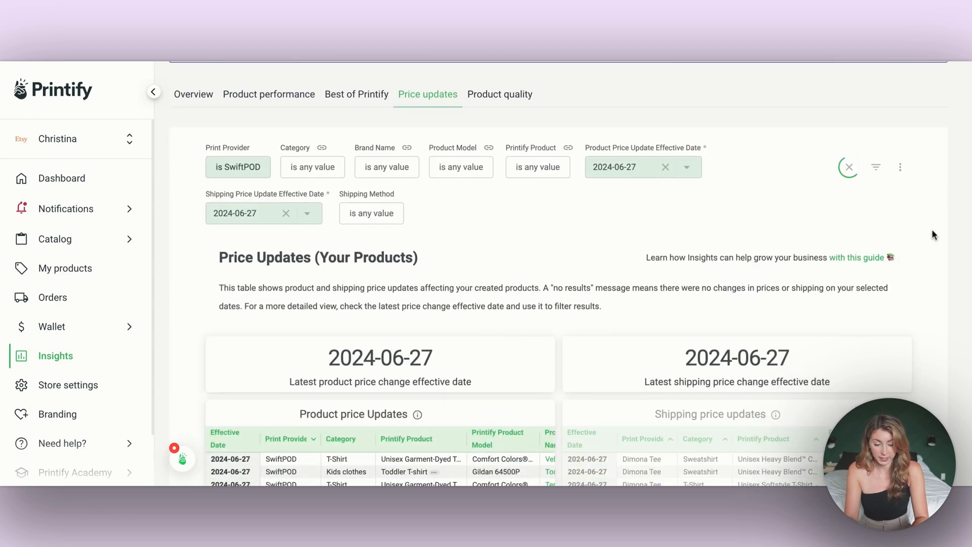
{"action": "scroll", "scroll_direction": "down", "scroll_amount": 3}
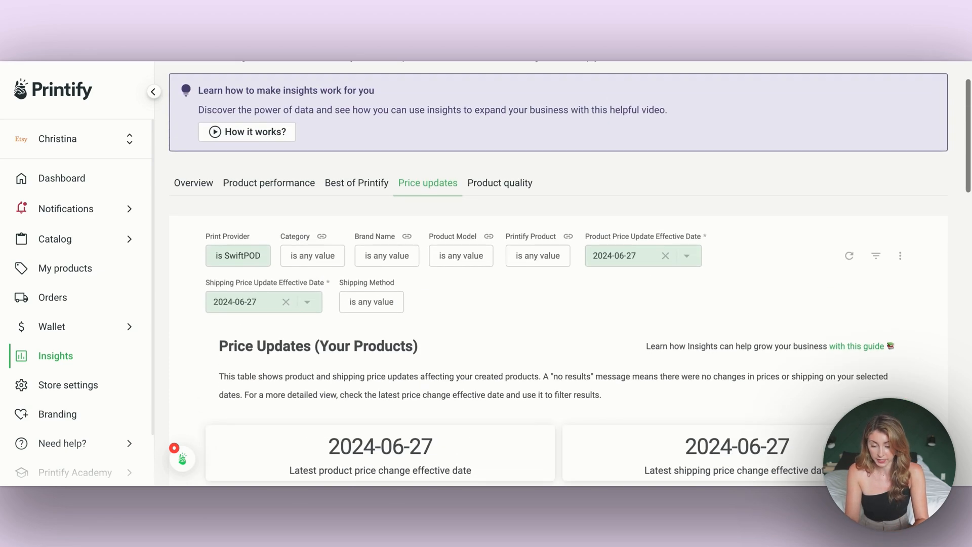
{"action": "scroll", "scroll_direction": "down", "scroll_amount": 3}
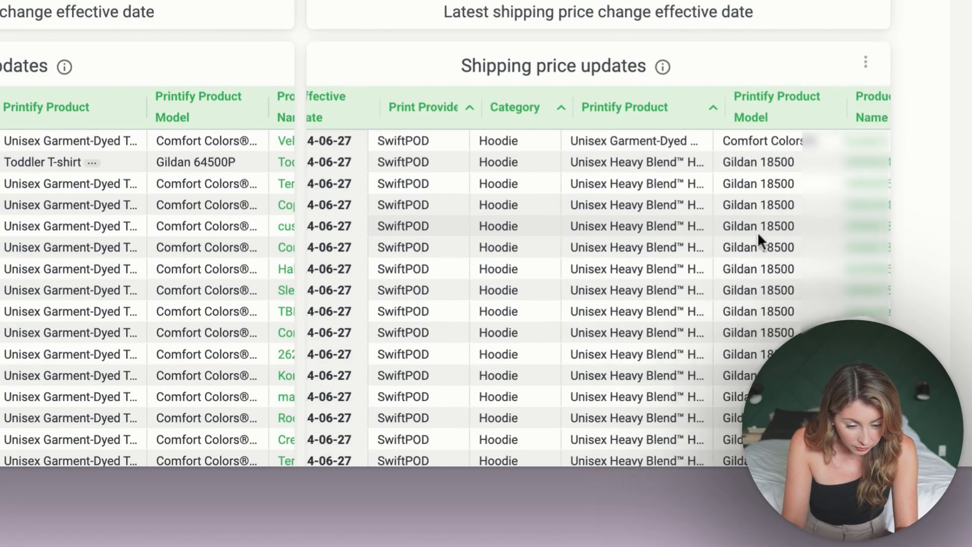
{"action": "scroll", "scroll_direction": "right", "scroll_amount": 3}
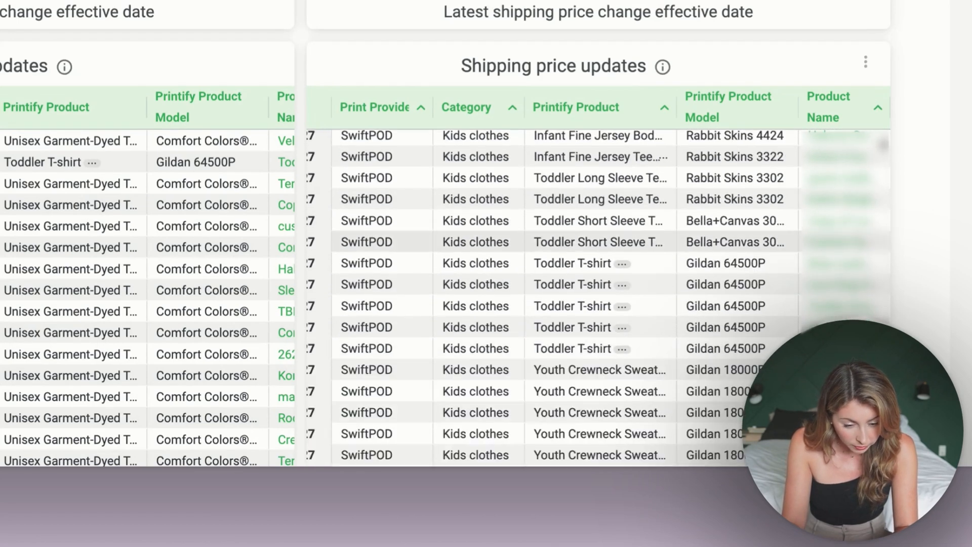
{"action": "scroll", "scroll_direction": "down", "scroll_amount": 3}
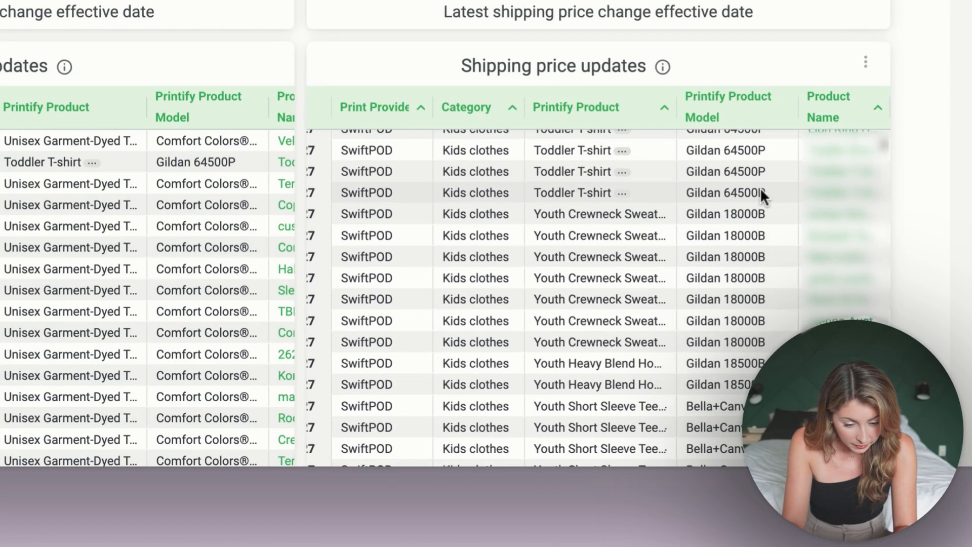
{"action": "scroll", "scroll_direction": "down", "scroll_amount": 3}
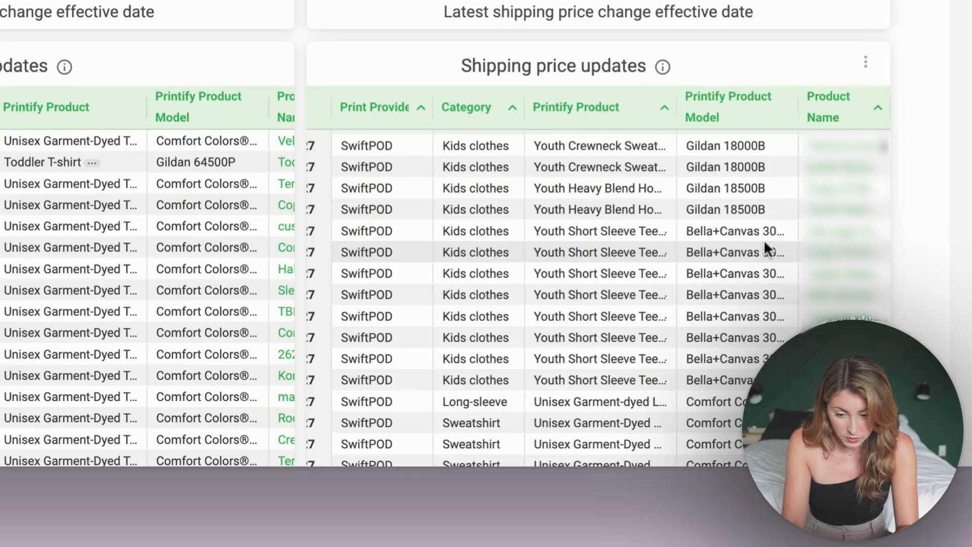
{"action": "scroll", "scroll_direction": "up", "scroll_amount": 3}
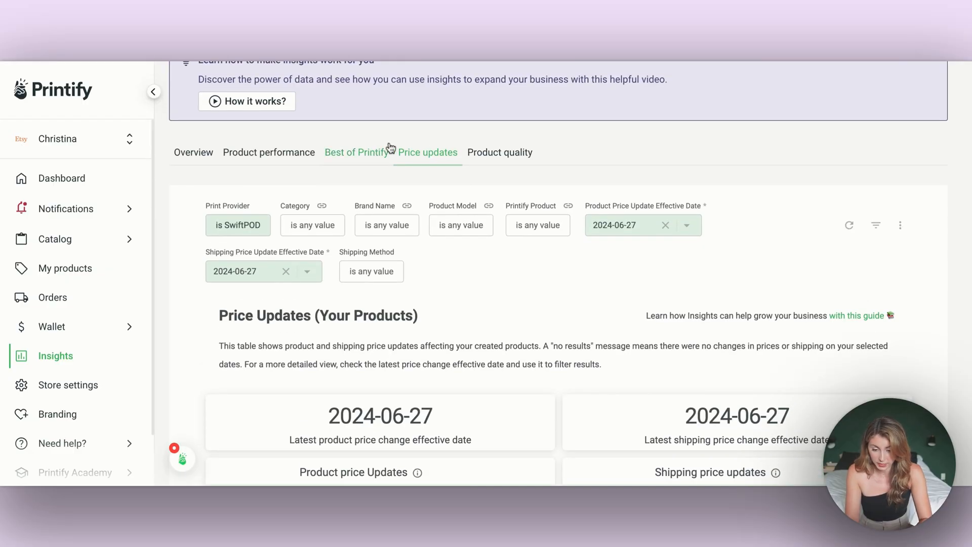
{"action": "left_click", "coordinate": [537, 225]}
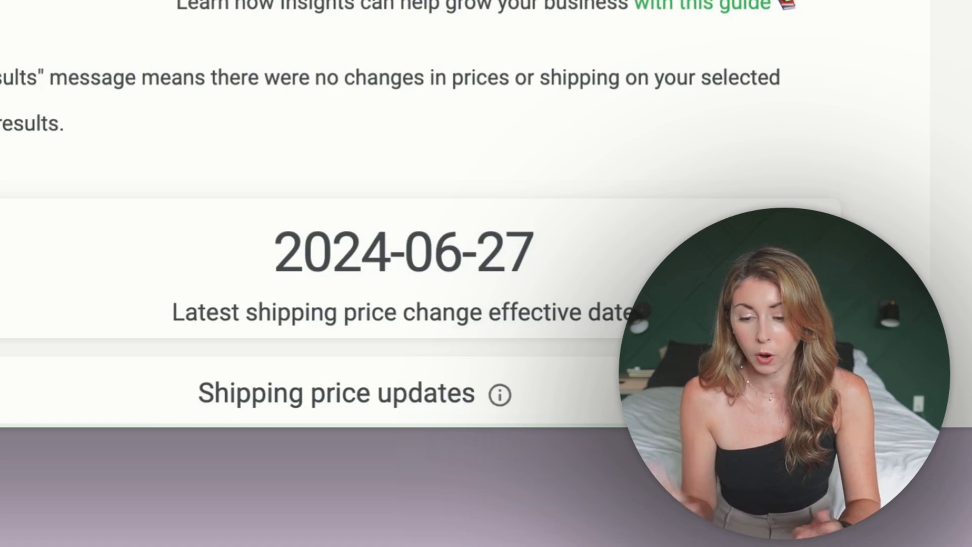
{"action": "scroll", "scroll_direction": "down", "scroll_amount": 3}
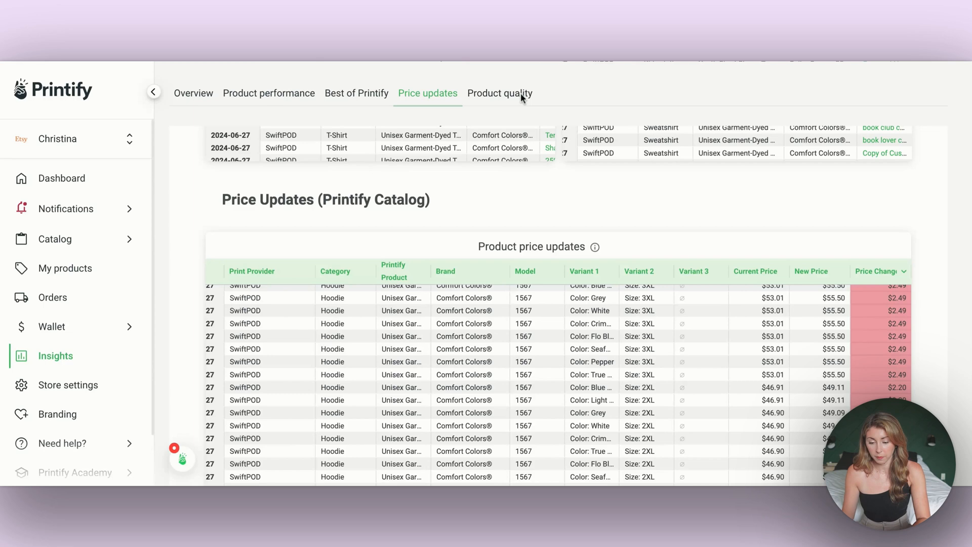
{"action": "scroll", "scroll_direction": "down", "scroll_amount": 3}
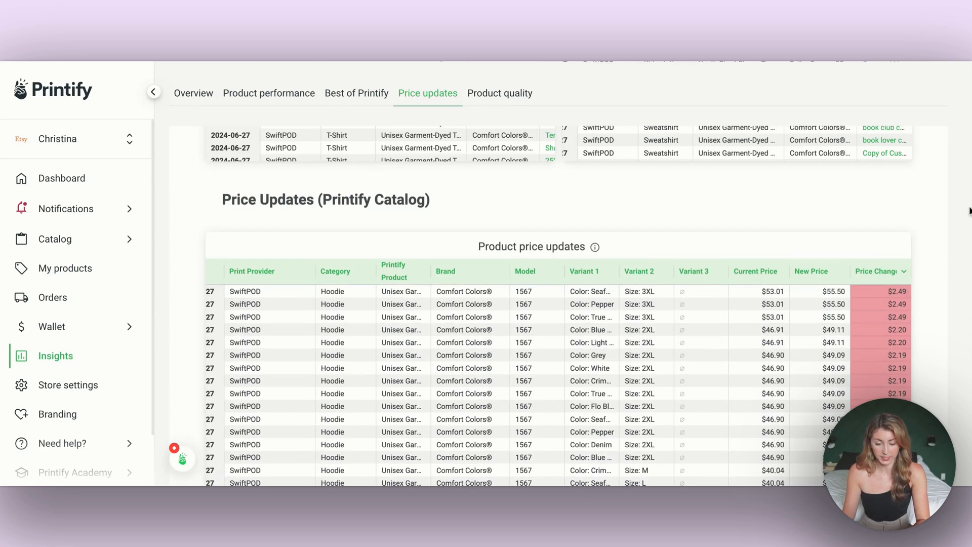
{"action": "scroll", "scroll_direction": "down", "scroll_amount": 3}
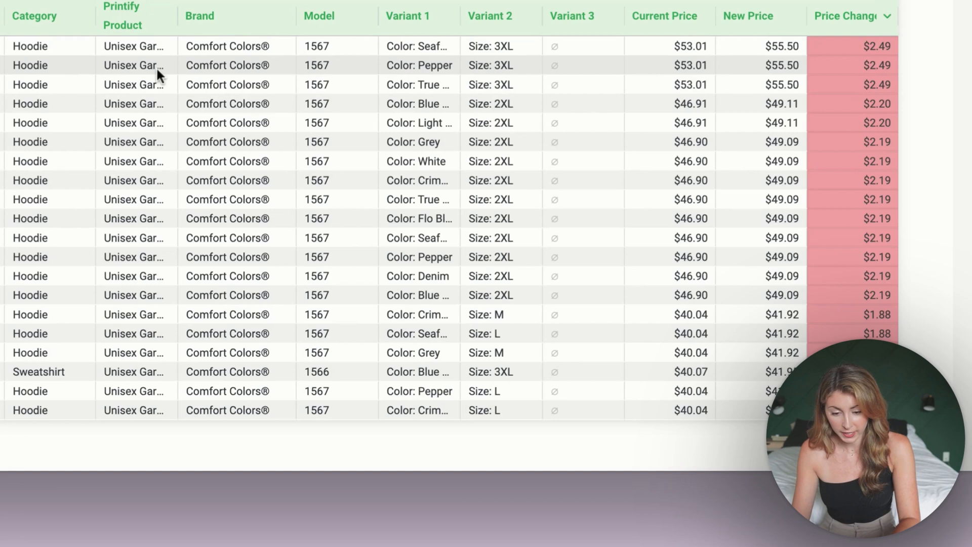
{"action": "mouse_move", "coordinate": [309, 74]}
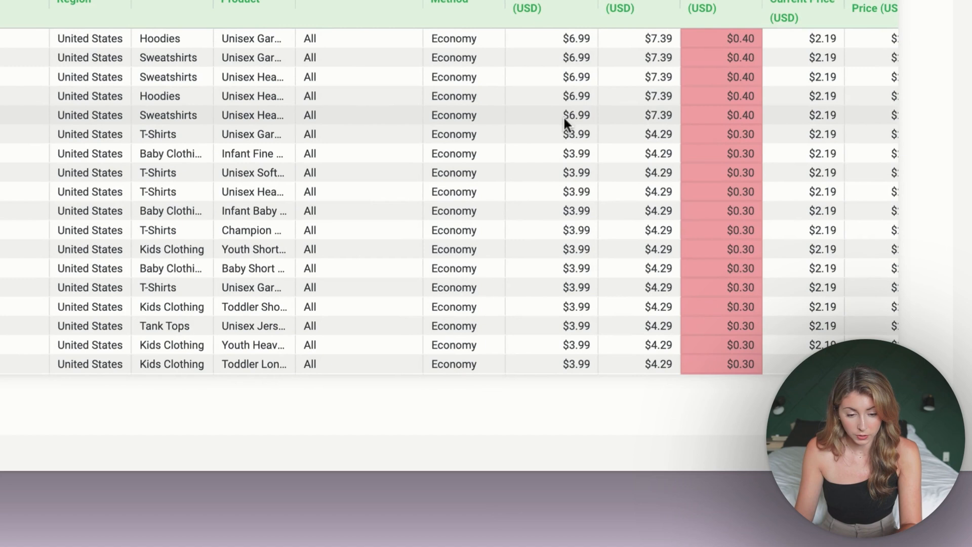
{"action": "scroll", "scroll_direction": "right", "scroll_amount": 3}
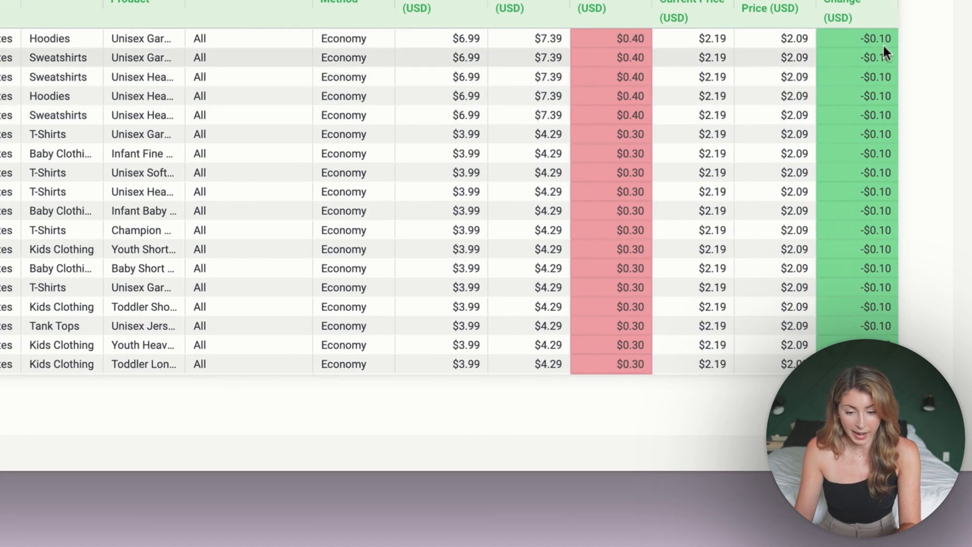
{"action": "scroll", "scroll_direction": "down", "scroll_amount": 3}
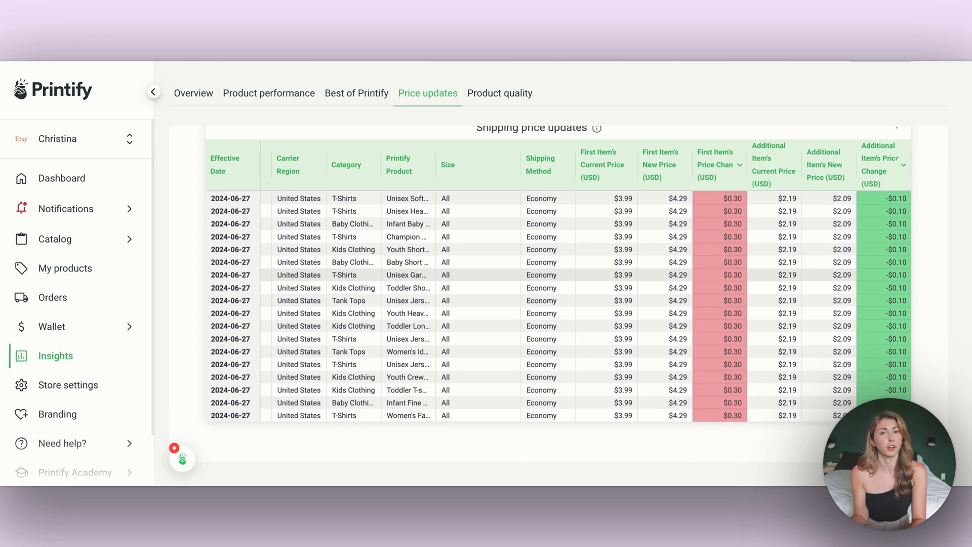
{"action": "scroll", "scroll_direction": "down", "scroll_amount": 3}
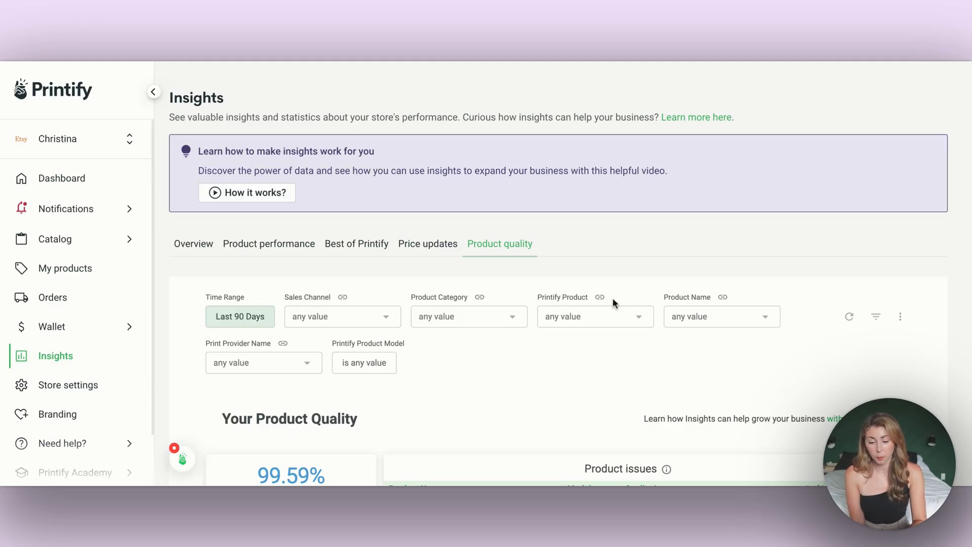
- Review the Product quality report: 11 quality issues, 0.07% reprint rate and the product issues table
{"action": "scroll", "scroll_direction": "down", "scroll_amount": 3}
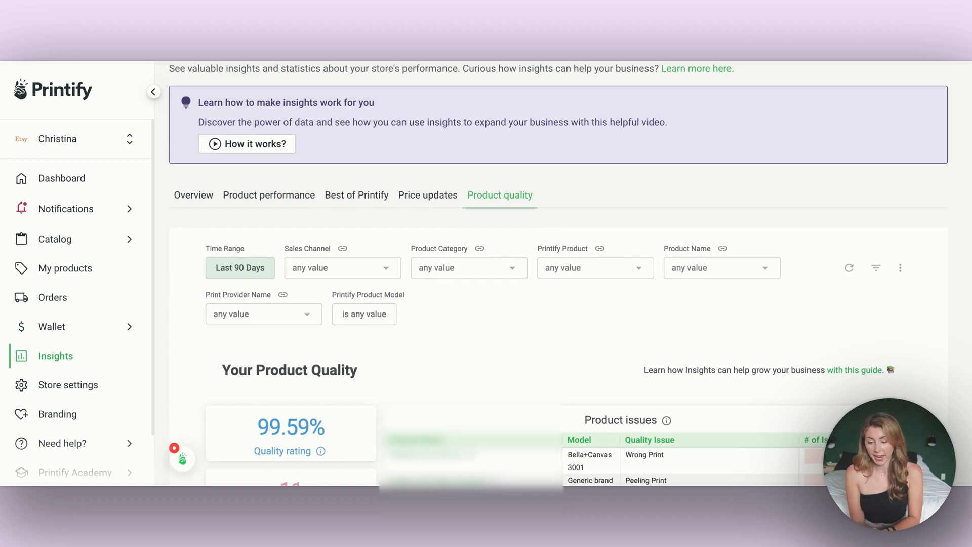
{"action": "mouse_move", "coordinate": [238, 222]}
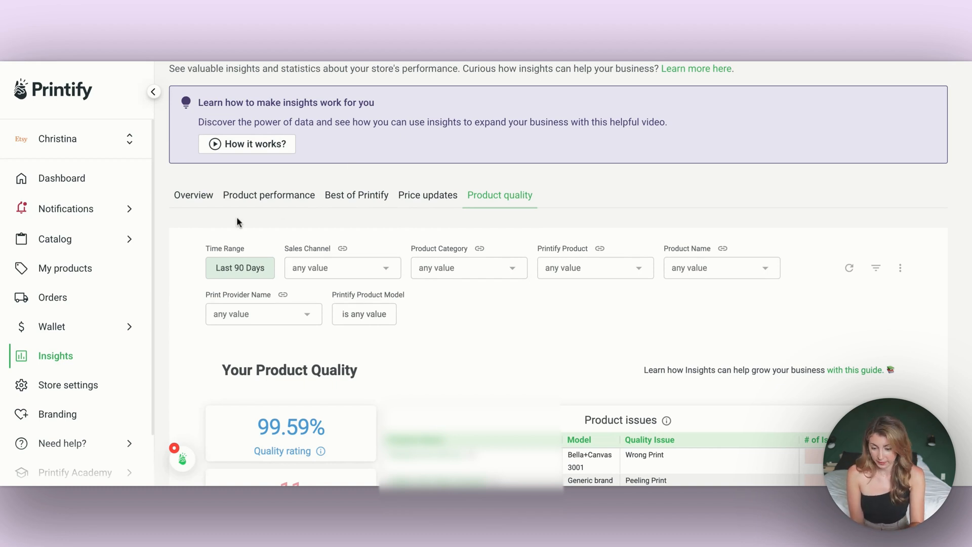
{"action": "scroll", "scroll_direction": "down", "scroll_amount": 3}
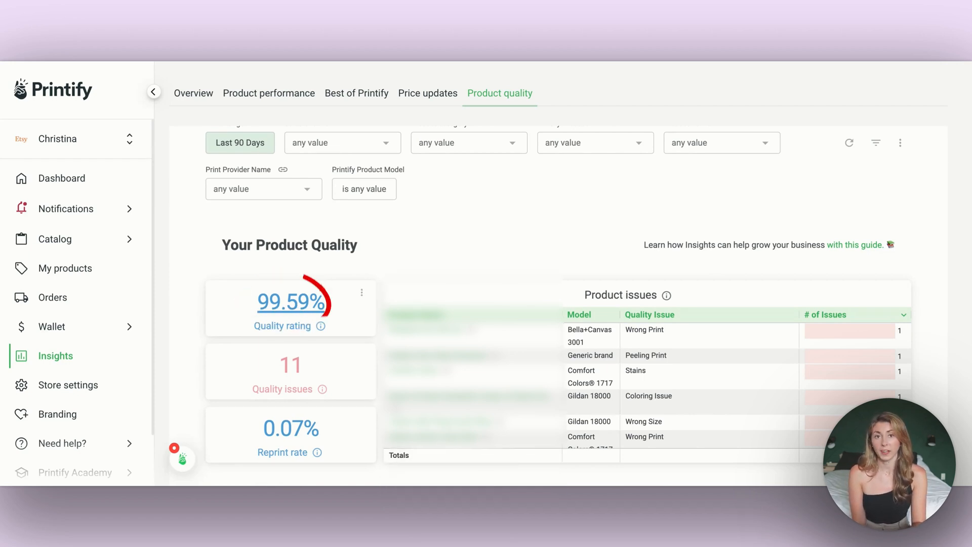
{"action": "scroll", "scroll_direction": "down", "scroll_amount": 3}
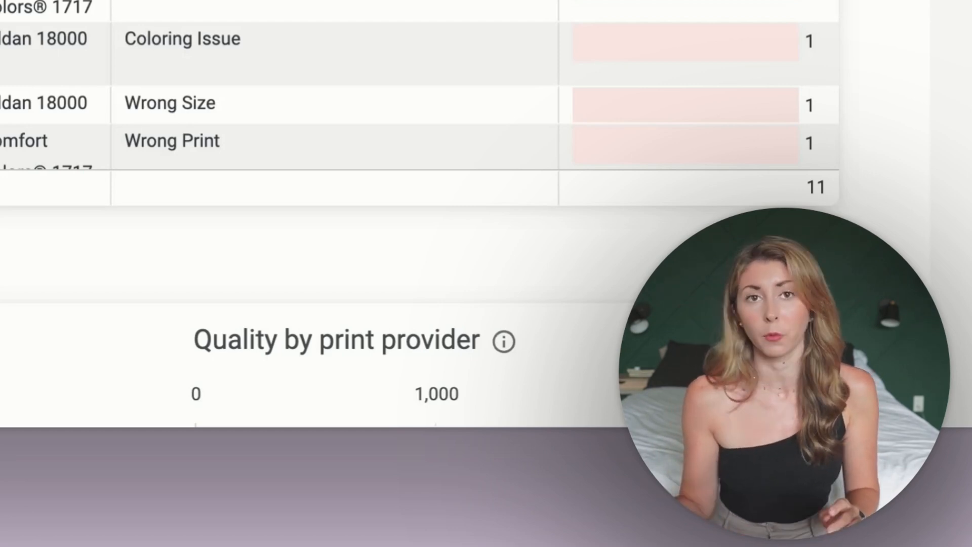
{"action": "scroll", "scroll_direction": "up", "scroll_amount": 3}
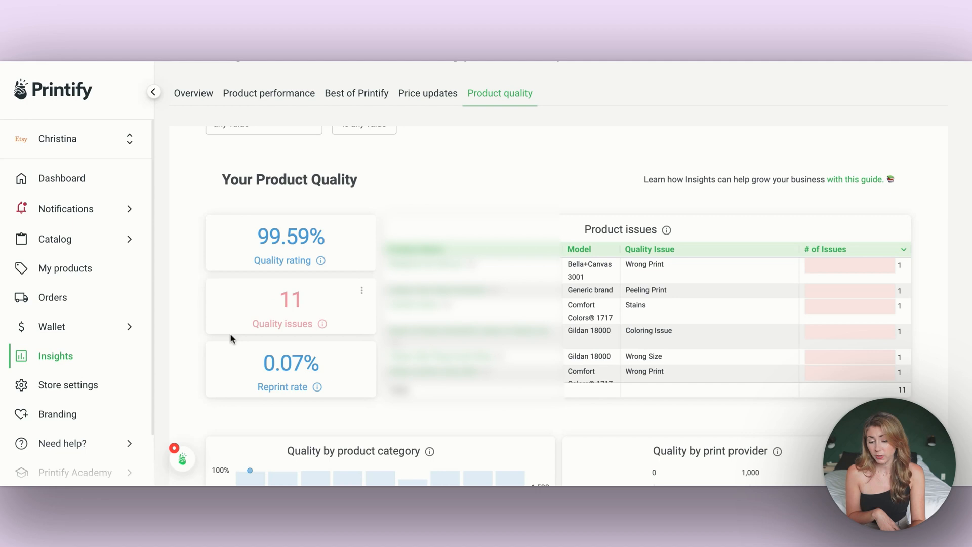
{"action": "mouse_move", "coordinate": [291, 237]}
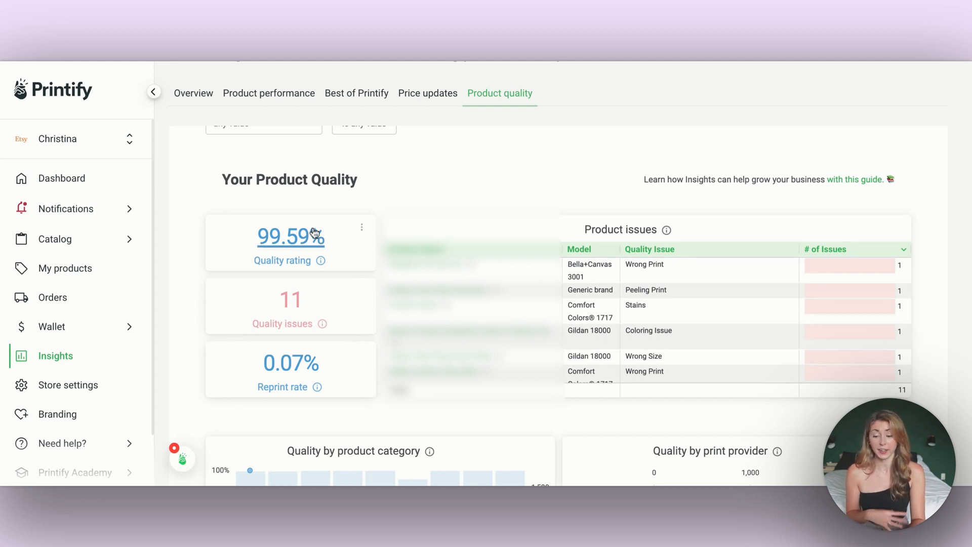
{"action": "mouse_move", "coordinate": [345, 156]}
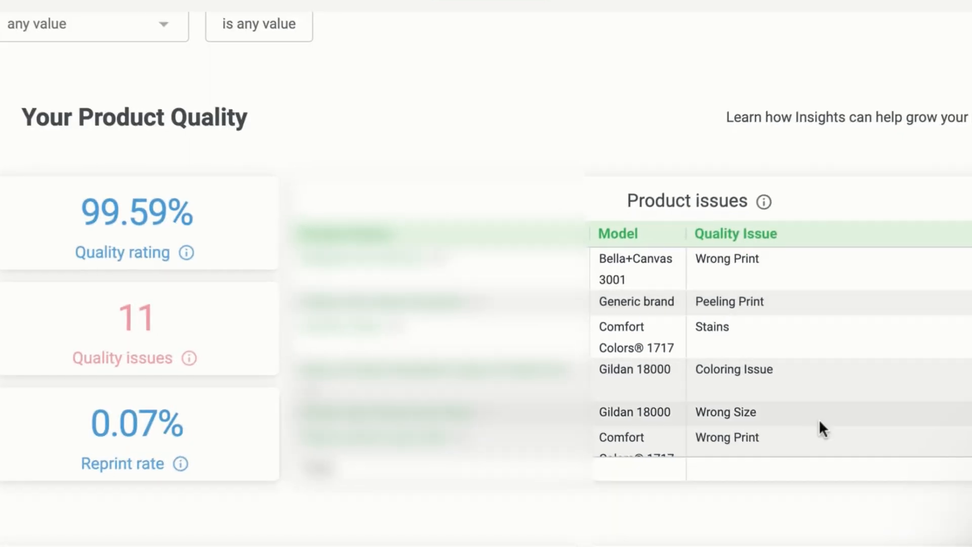
{"action": "mouse_move", "coordinate": [824, 286]}
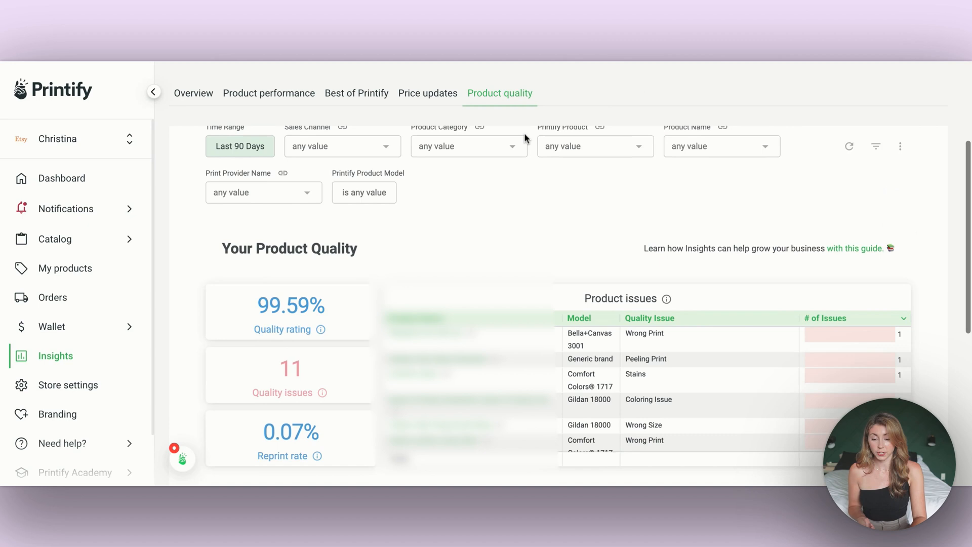
{"action": "scroll", "scroll_direction": "up", "scroll_amount": 3}
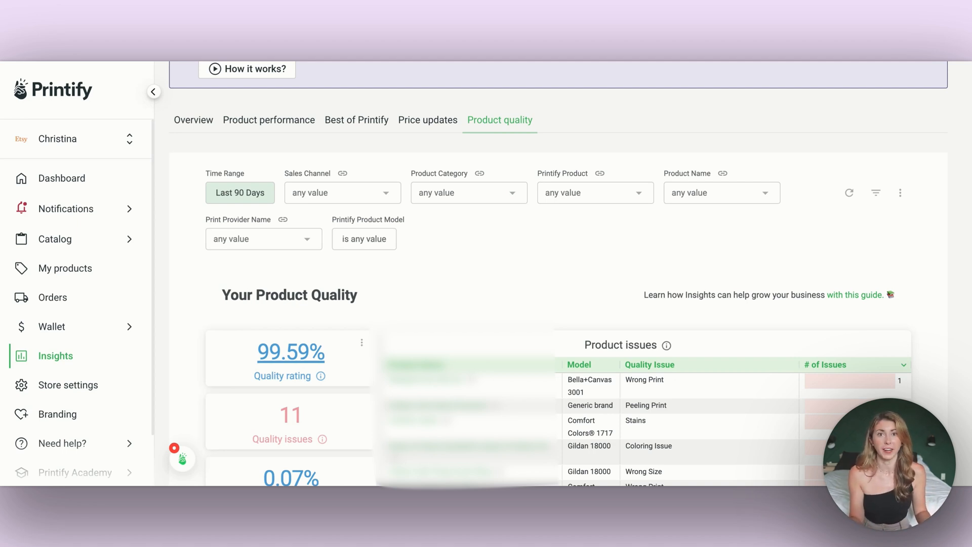
{"action": "scroll", "scroll_direction": "down", "scroll_amount": 3}
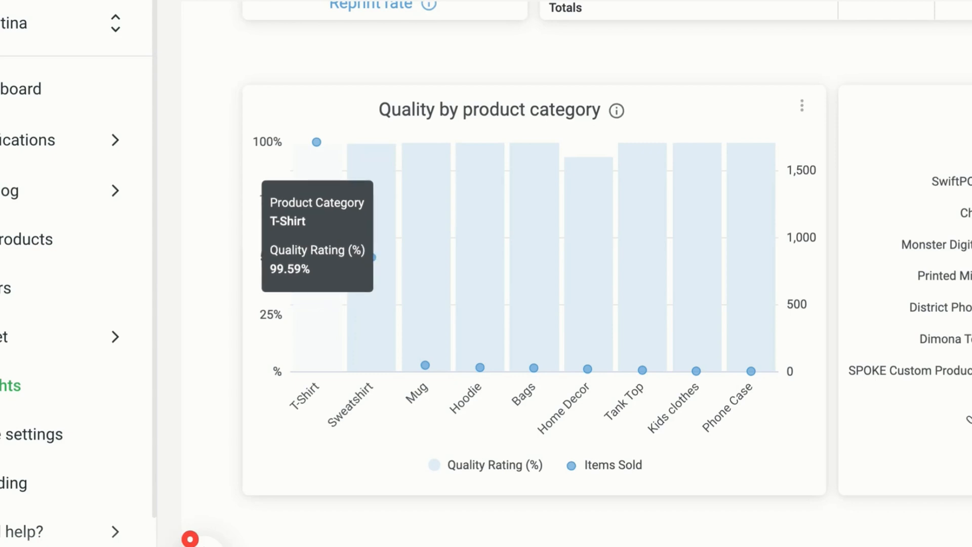
{"action": "mouse_move", "coordinate": [369, 217]}
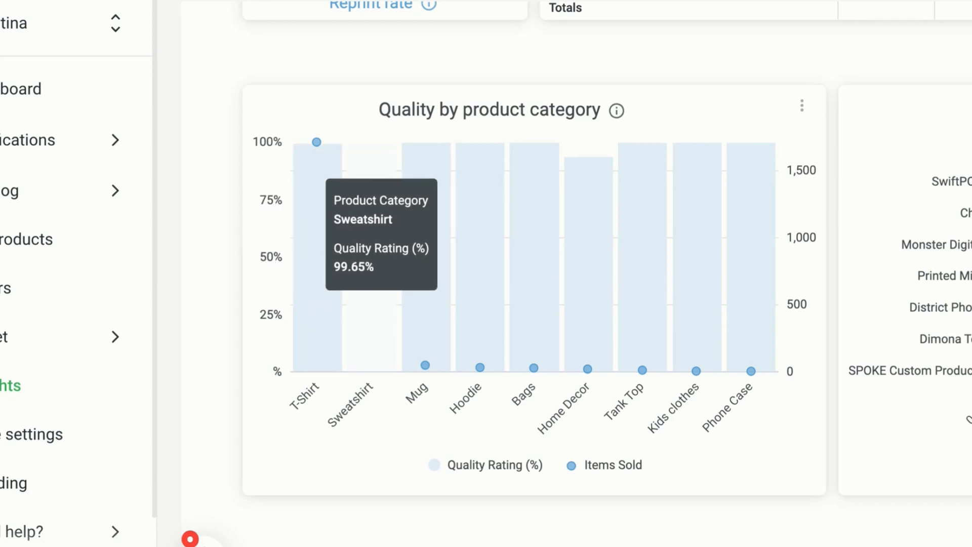
{"action": "mouse_move", "coordinate": [752, 316]}
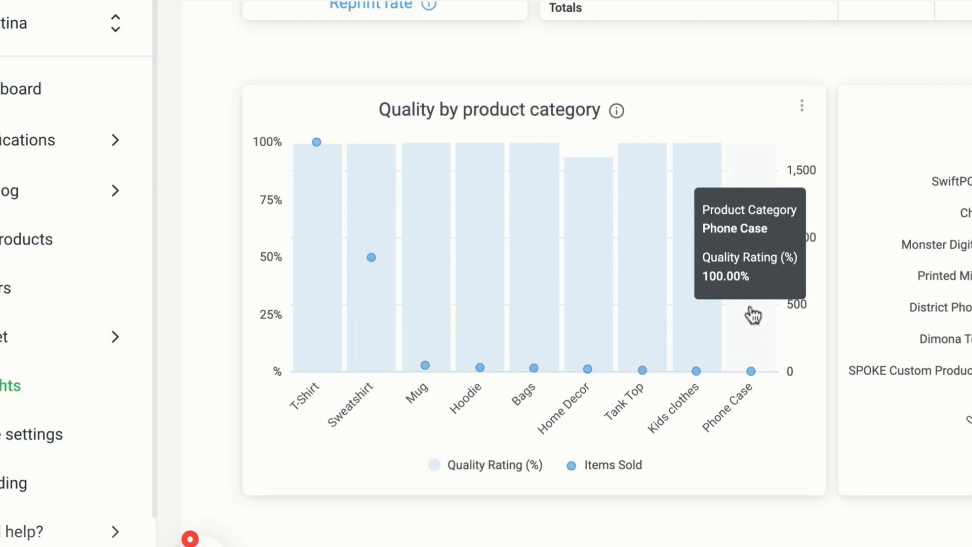
{"action": "mouse_move", "coordinate": [750, 353]}
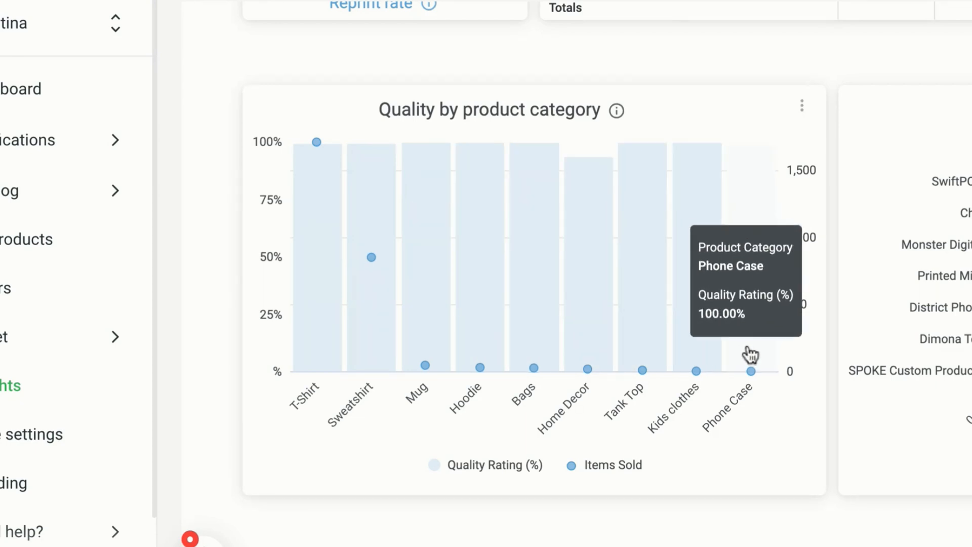
{"action": "mouse_move", "coordinate": [695, 370]}
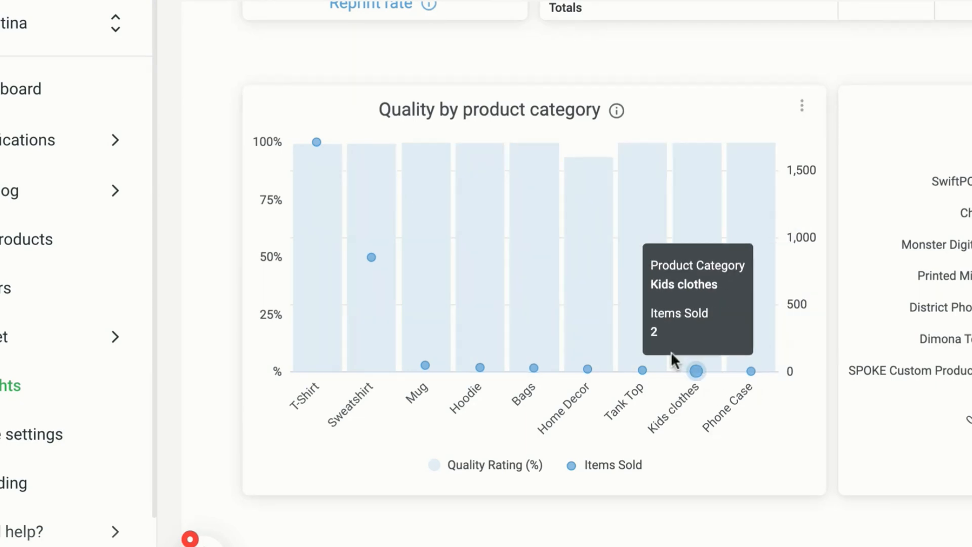
{"action": "mouse_move", "coordinate": [549, 368]}
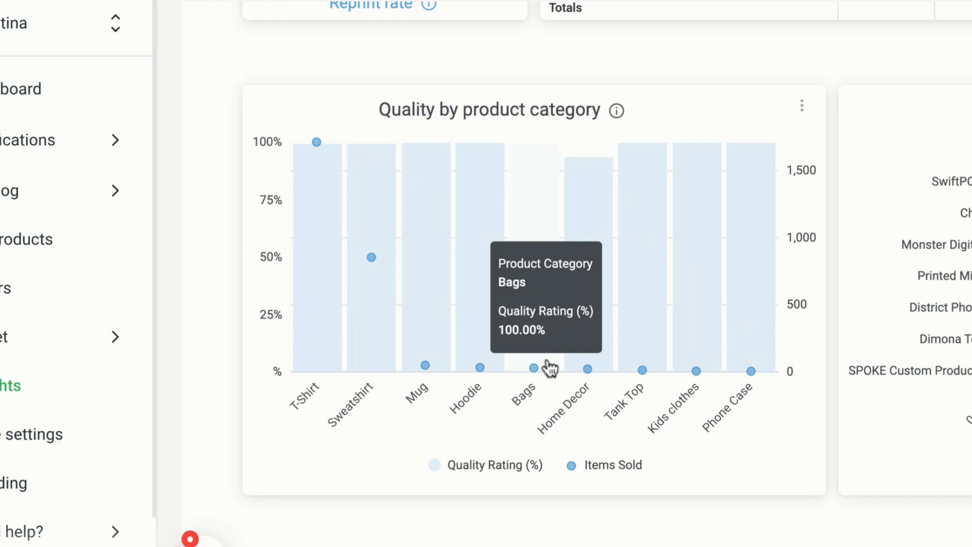
{"action": "mouse_move", "coordinate": [507, 426]}
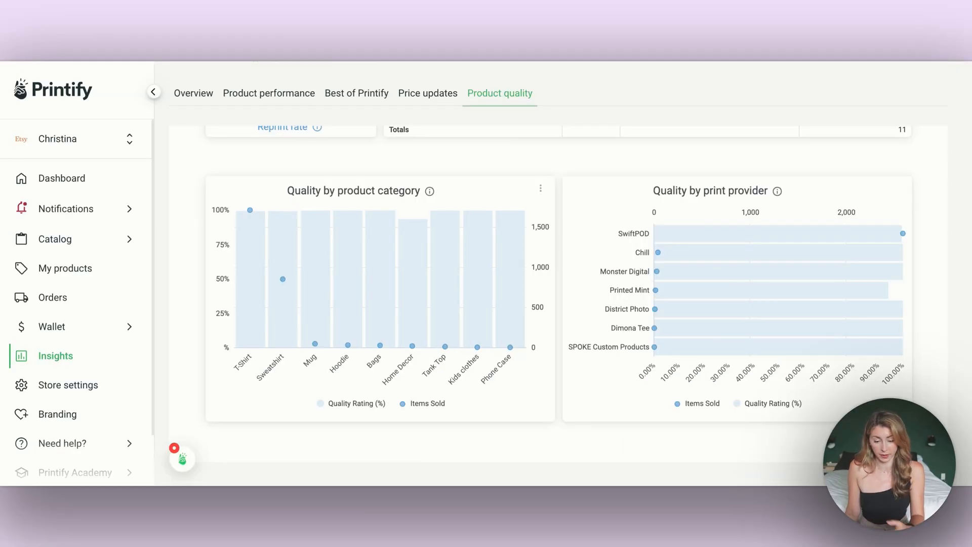
{"action": "mouse_move", "coordinate": [893, 108]}
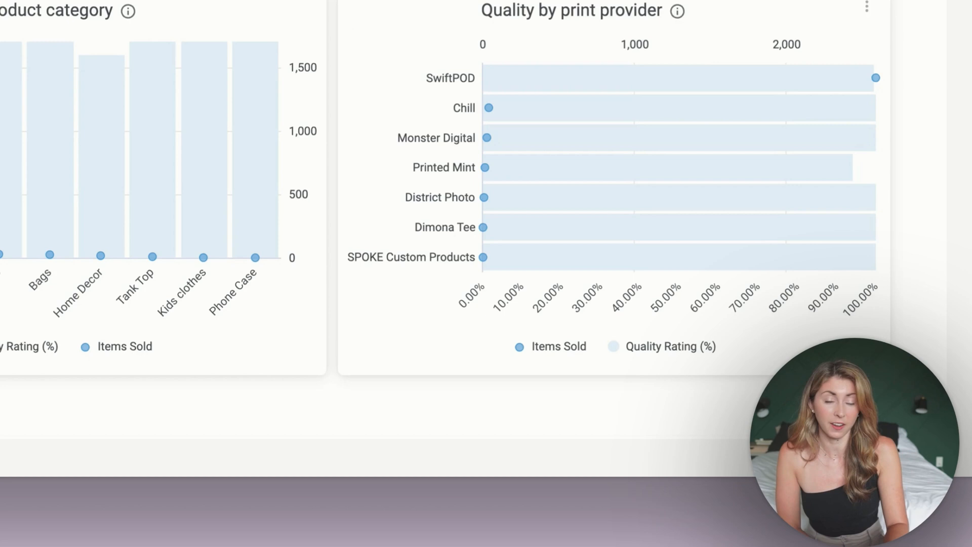
{"action": "mouse_move", "coordinate": [781, 87]}
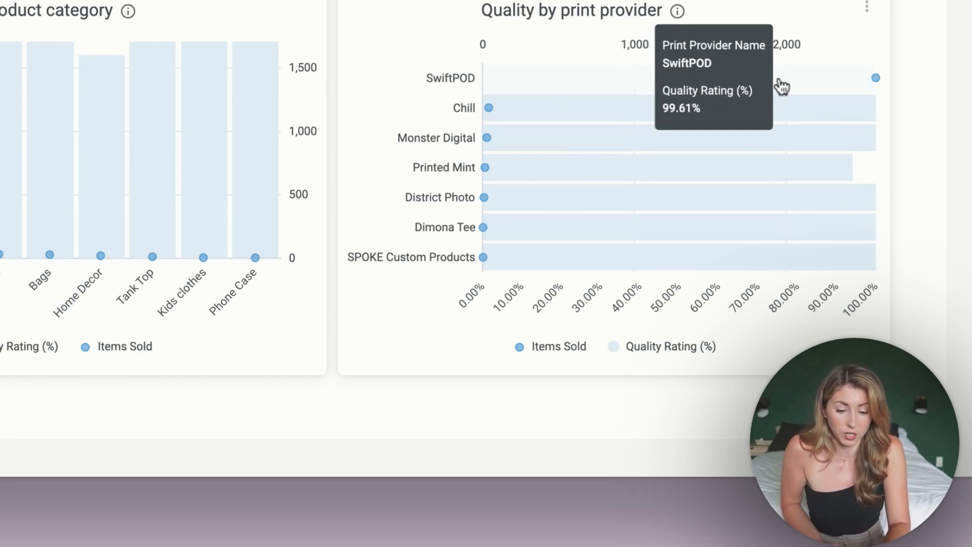
{"action": "mouse_move", "coordinate": [581, 106]}
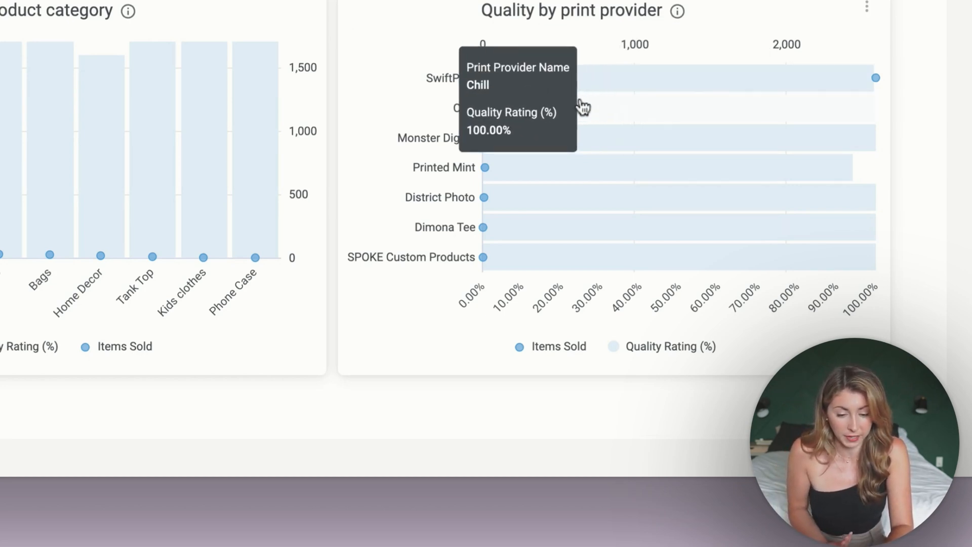
{"action": "mouse_move", "coordinate": [529, 248]}
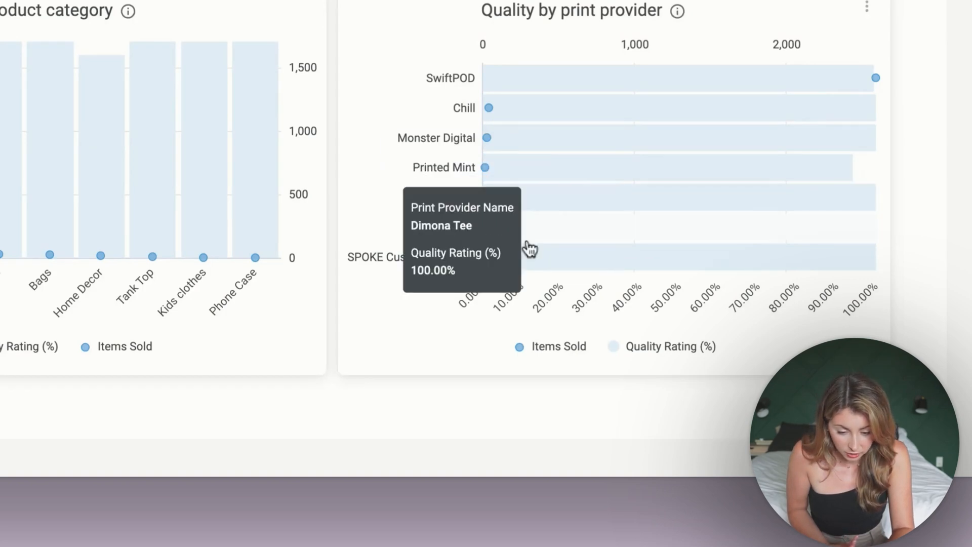
{"action": "mouse_move", "coordinate": [385, 70]}
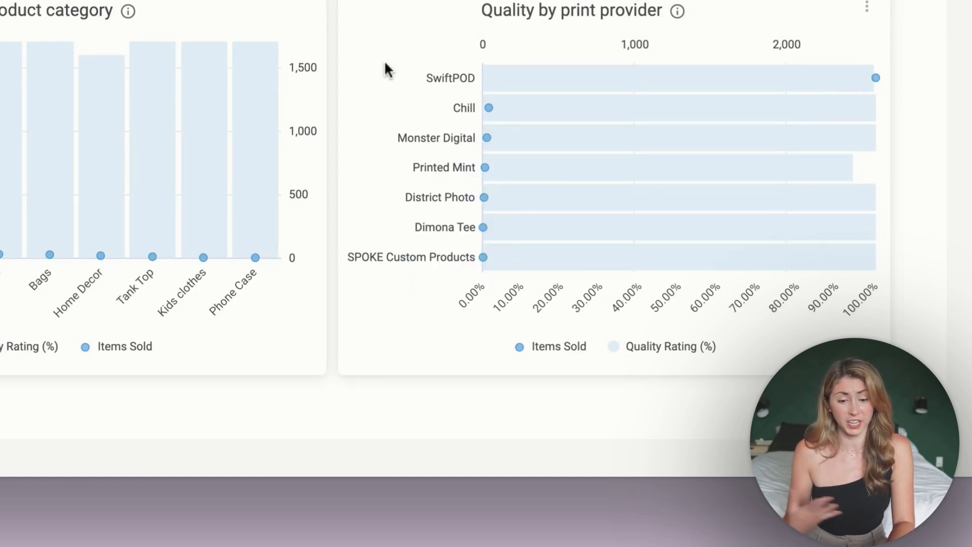
{"action": "mouse_move", "coordinate": [453, 92]}
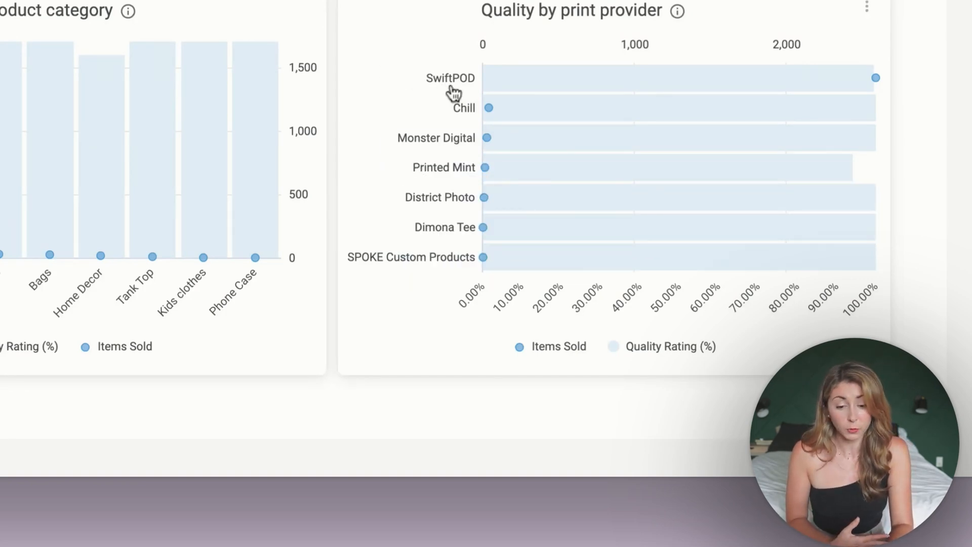
{"action": "mouse_move", "coordinate": [619, 78]}
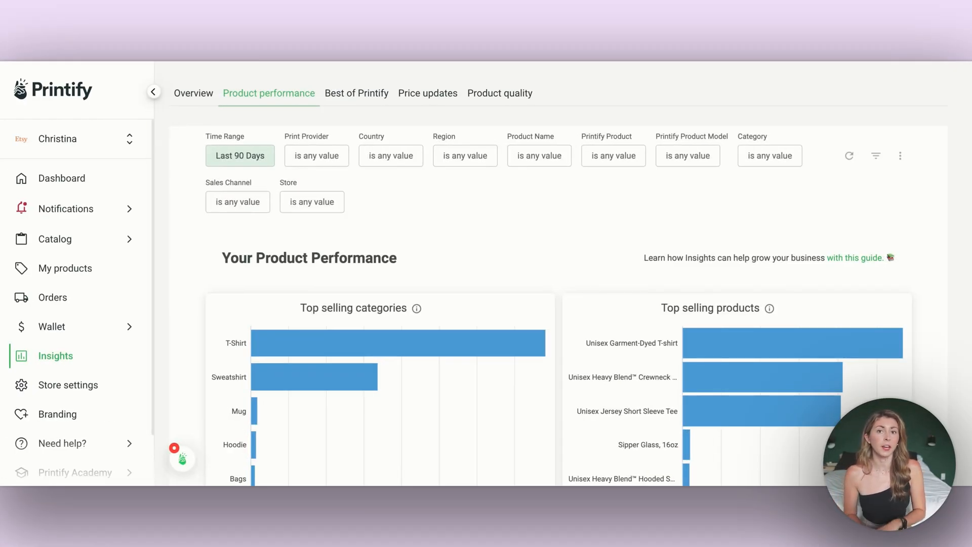
- Keep the time range at 2024/05/01–2024/05/31 and review May's 782 orders and $18,745 total costs
{"action": "scroll", "scroll_direction": "down", "scroll_amount": 3}
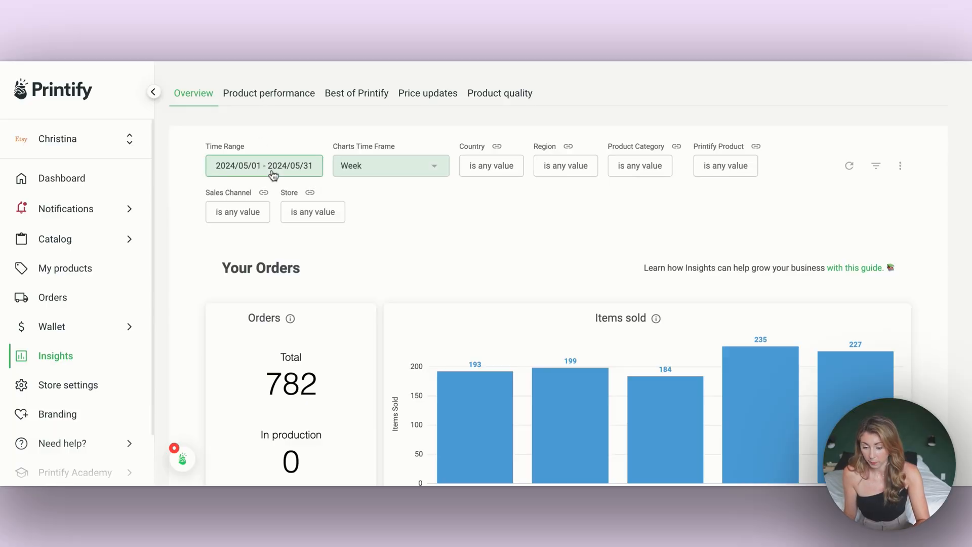
{"action": "left_click", "coordinate": [264, 165]}
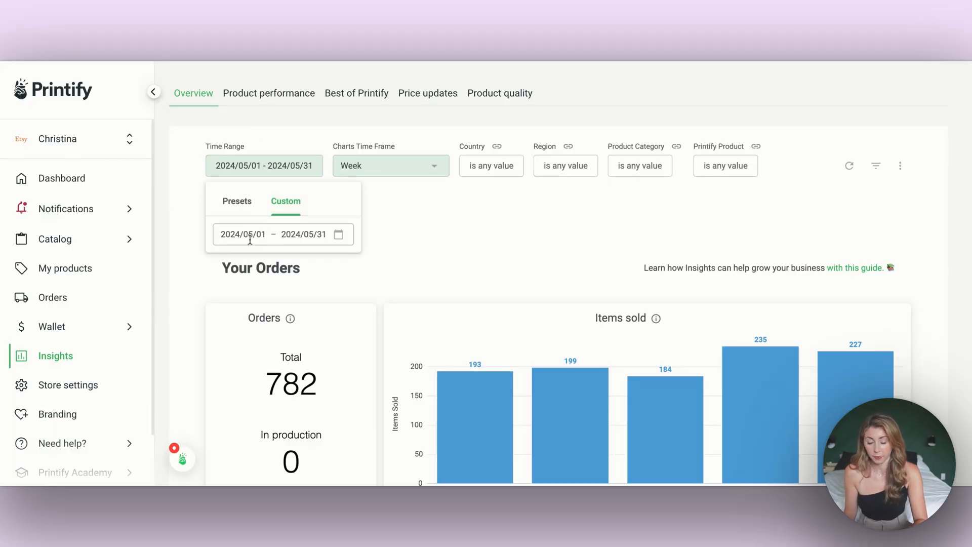
{"action": "left_click", "coordinate": [408, 230]}
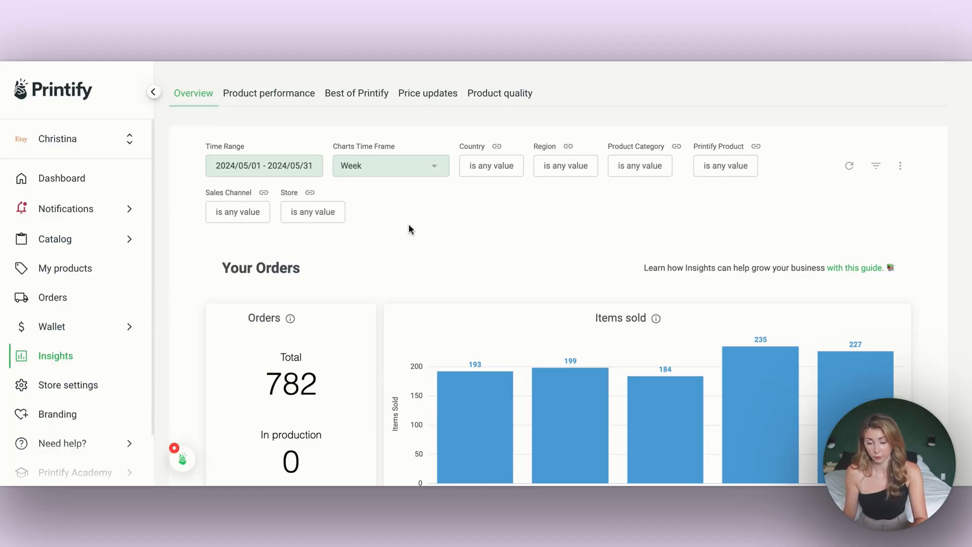
{"action": "scroll", "scroll_direction": "down", "scroll_amount": 3}
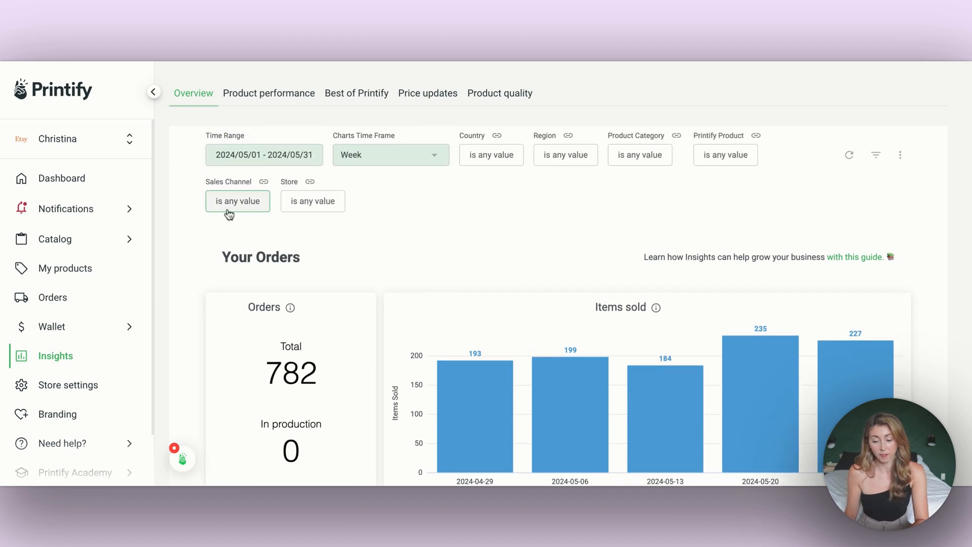
{"action": "mouse_move", "coordinate": [434, 210]}
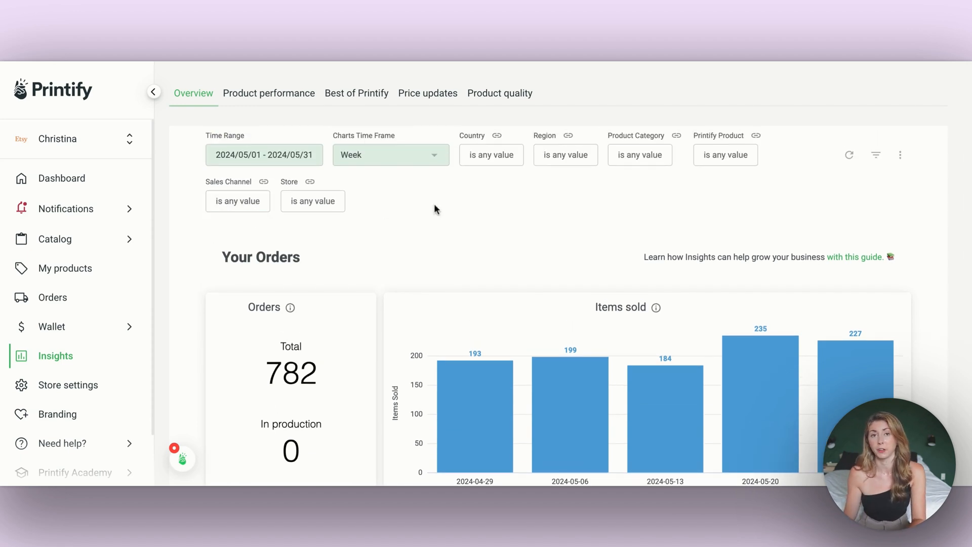
{"action": "mouse_move", "coordinate": [276, 234]}
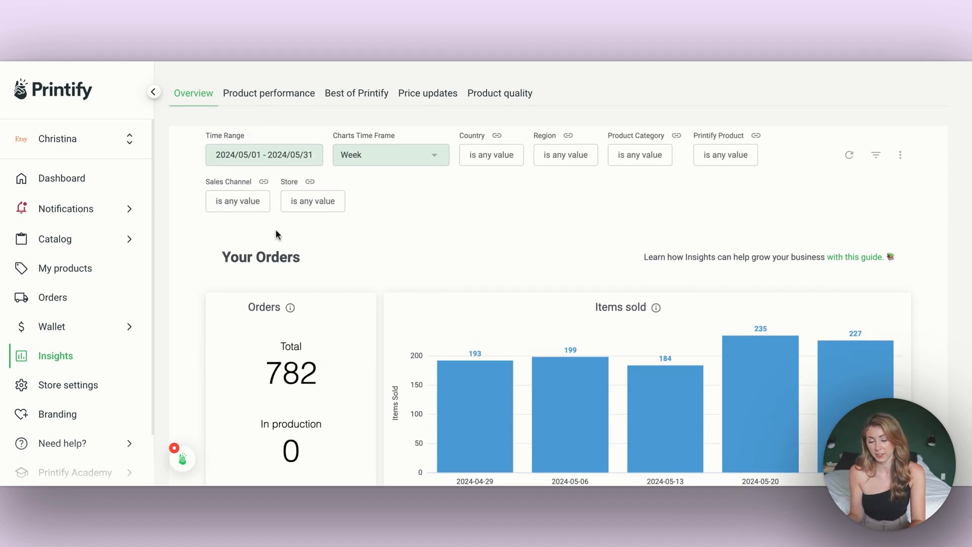
{"action": "scroll", "scroll_direction": "down", "scroll_amount": 3}
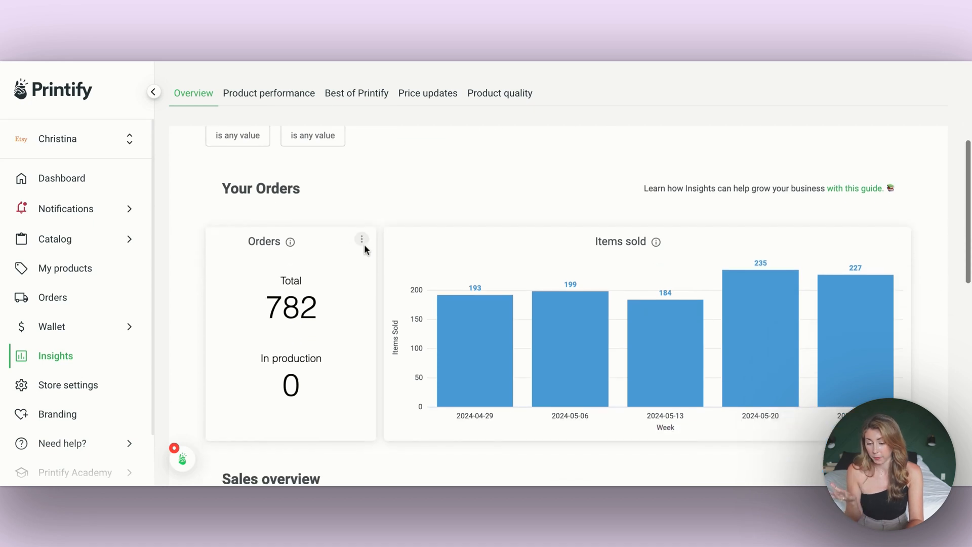
{"action": "scroll", "scroll_direction": "down", "scroll_amount": 3}
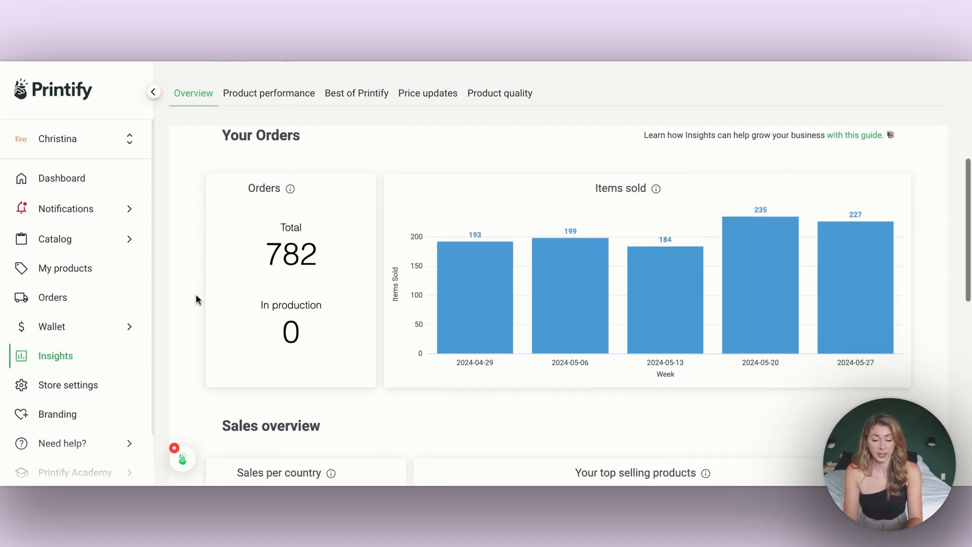
{"action": "scroll", "scroll_direction": "down", "scroll_amount": 3}
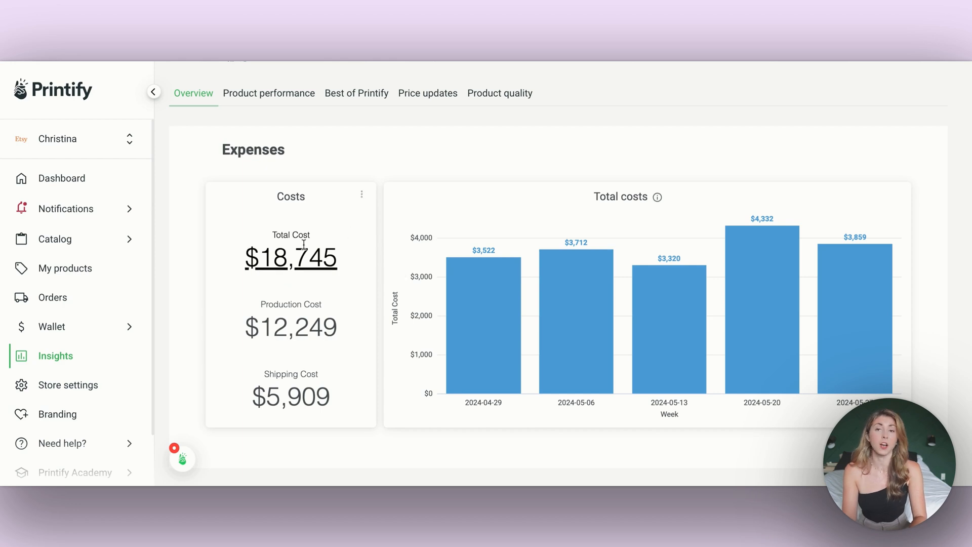
{"action": "mouse_move", "coordinate": [303, 245]}
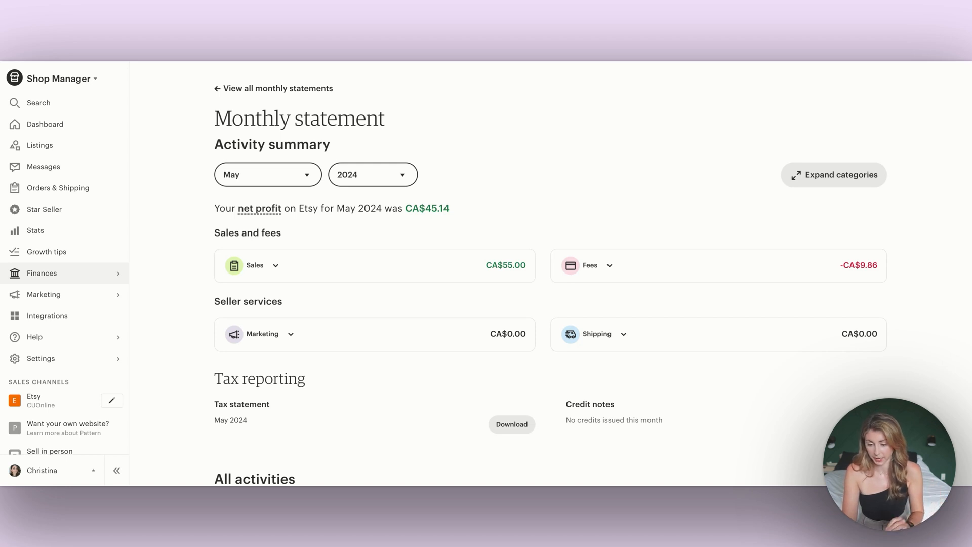
{"action": "mouse_move", "coordinate": [97, 280]}
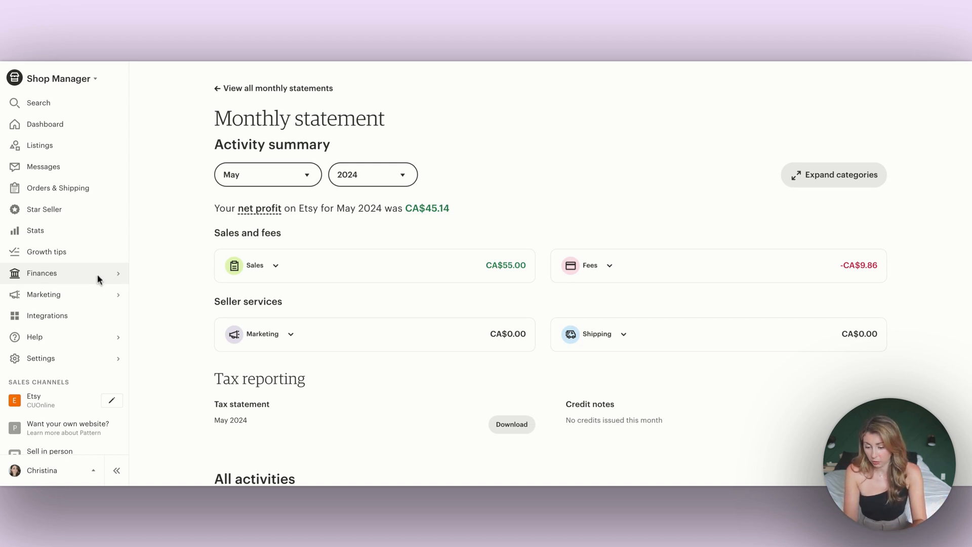
{"action": "mouse_move", "coordinate": [256, 163]}
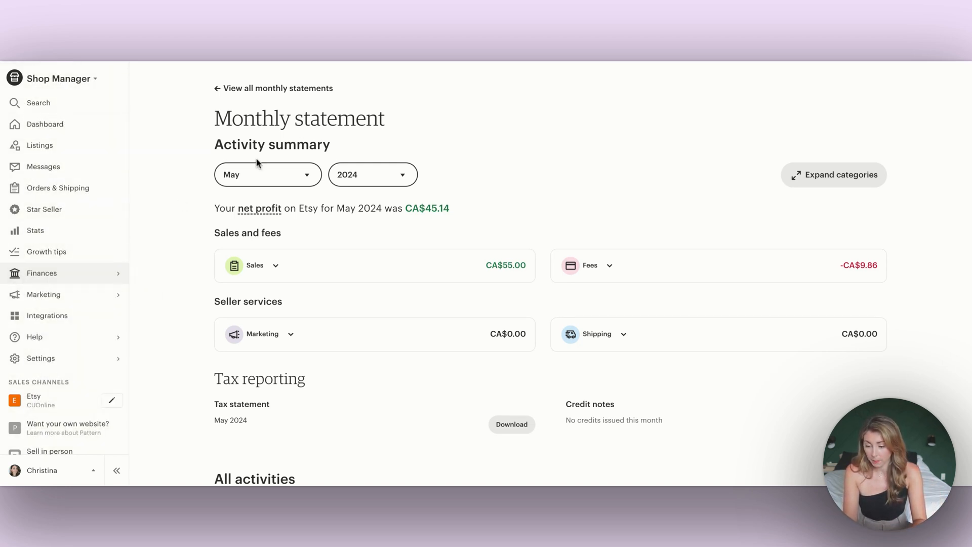
- Expand the May 2024 Fees breakdown into listing, transaction, processing and tax-on-seller fees
{"action": "scroll", "scroll_direction": "down", "scroll_amount": 3}
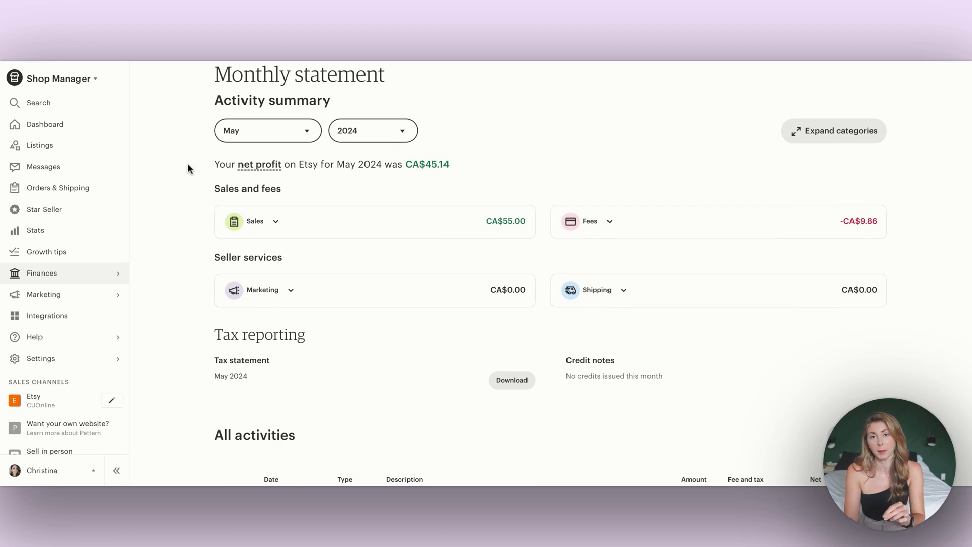
{"action": "mouse_move", "coordinate": [219, 165]}
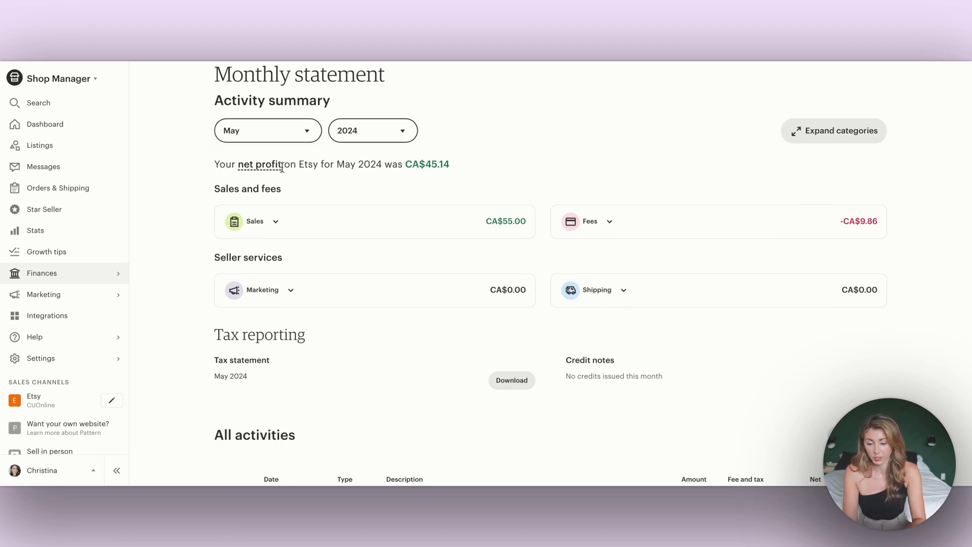
{"action": "mouse_move", "coordinate": [437, 189]}
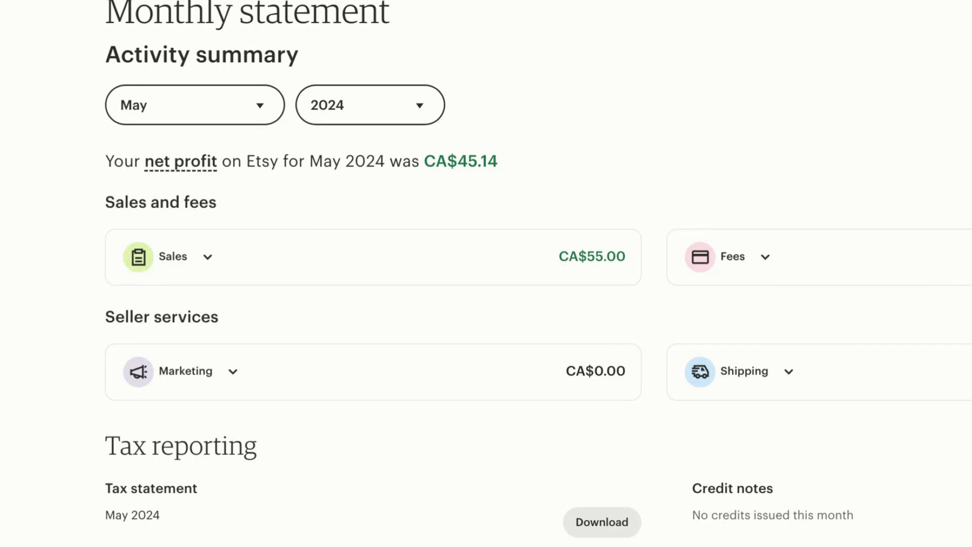
{"action": "left_click", "coordinate": [744, 256]}
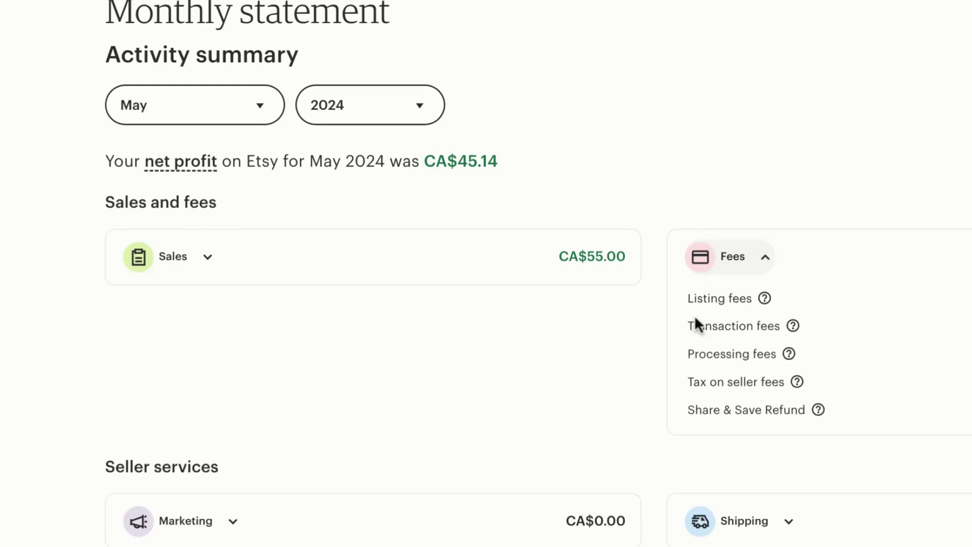
{"action": "scroll", "scroll_direction": "down", "scroll_amount": 3}
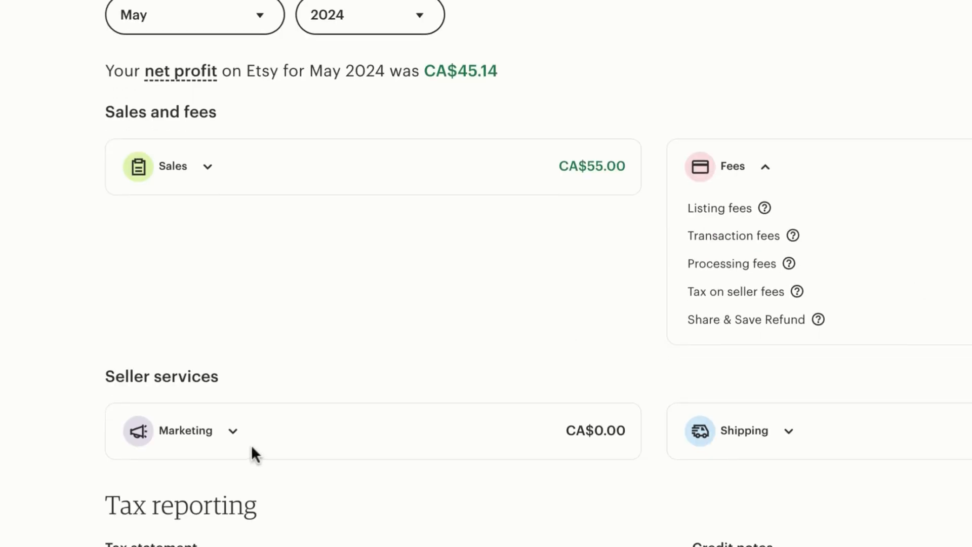
{"action": "scroll", "scroll_direction": "up", "scroll_amount": 3}
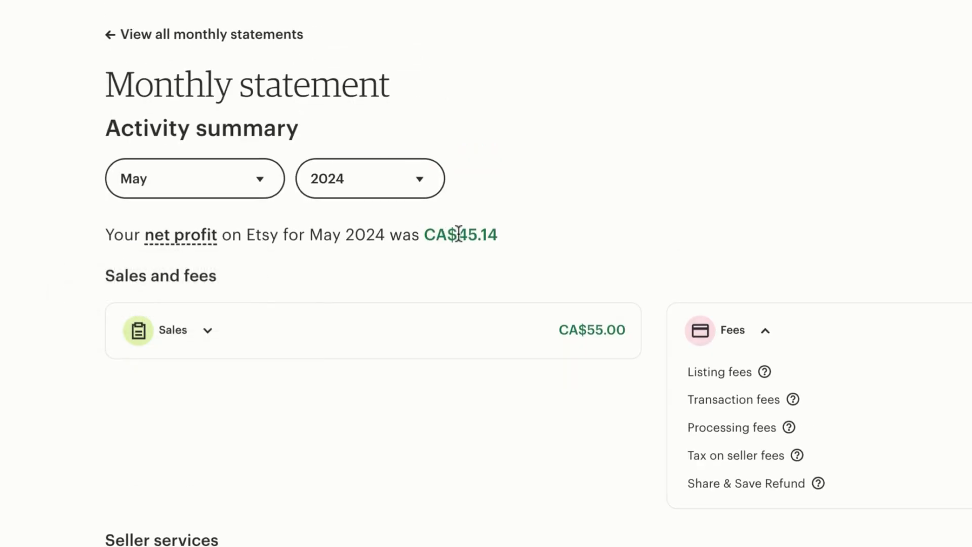
{"action": "mouse_move", "coordinate": [382, 237]}
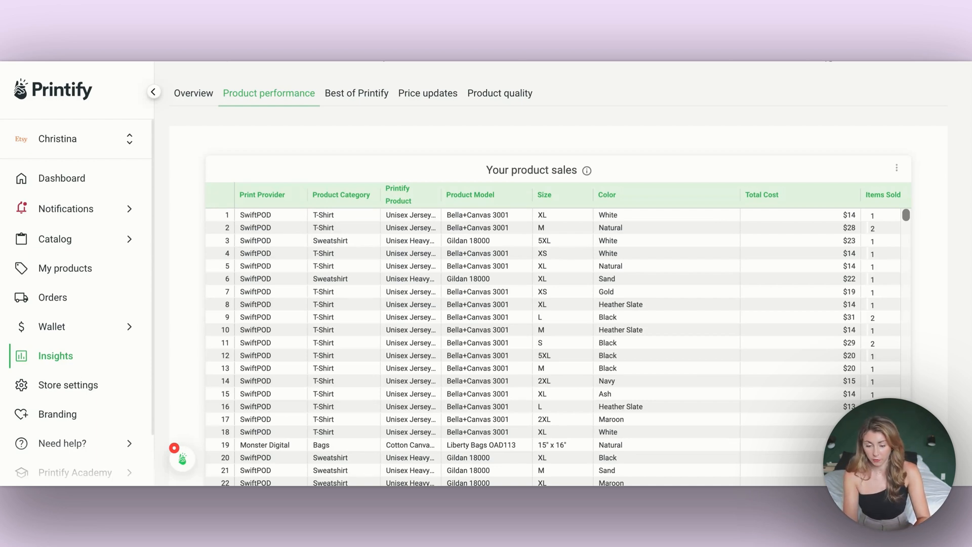
{"action": "mouse_move", "coordinate": [909, 260]}
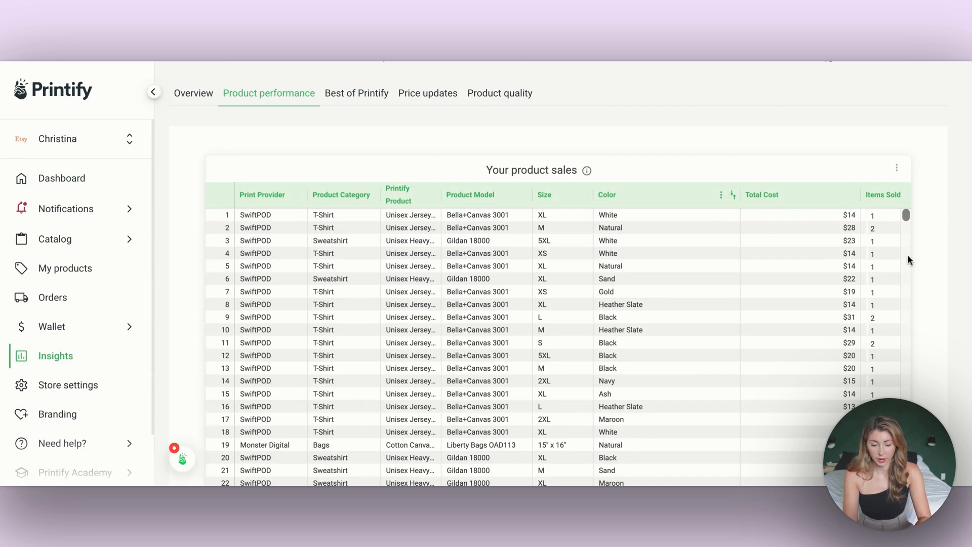
{"action": "mouse_move", "coordinate": [896, 168]}
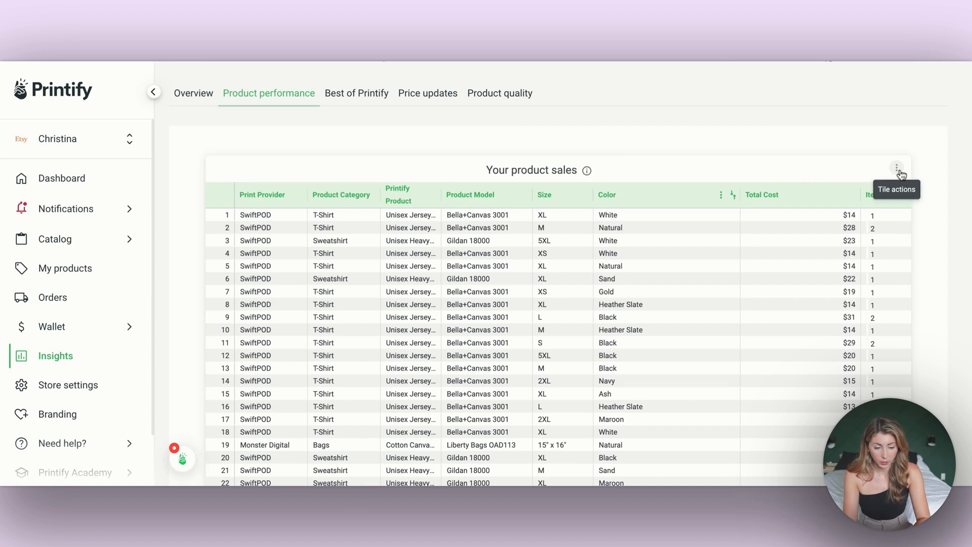
- Download the Your product sales table data via its Tile actions menu
{"action": "left_click", "coordinate": [898, 169]}
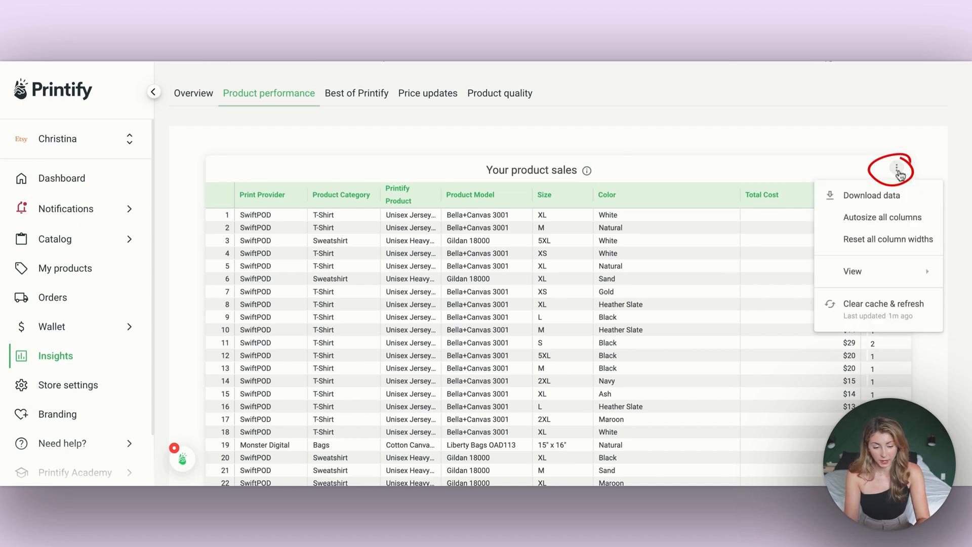
{"action": "left_click", "coordinate": [871, 195]}
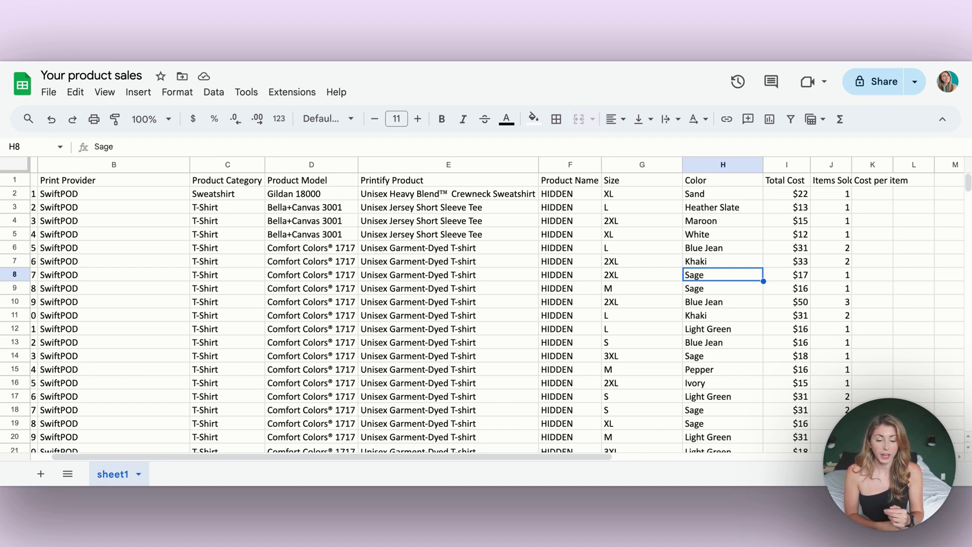
{"action": "mouse_move", "coordinate": [775, 224]}
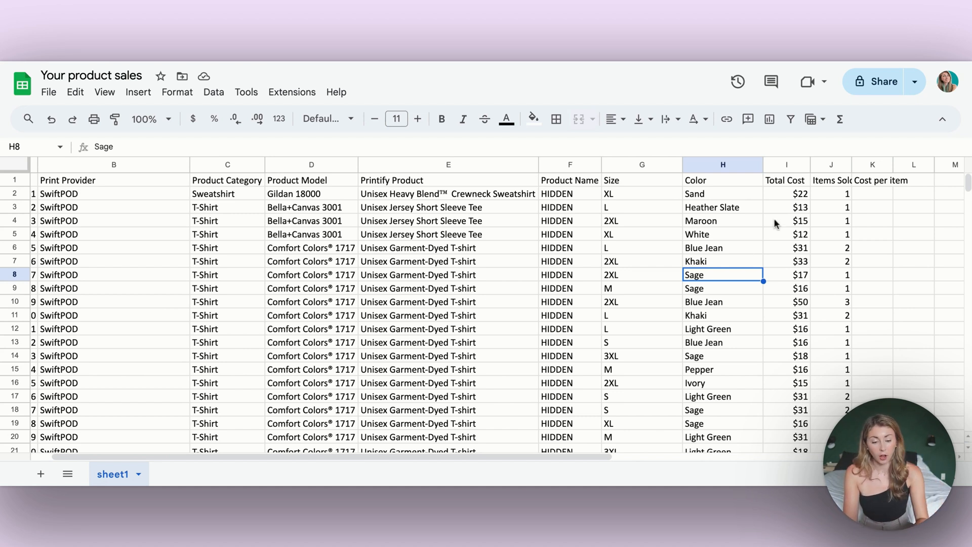
- Enter =I2/J2 in Cost per item and fill it down, giving values like 21.86 and 15.51
{"action": "left_click", "coordinate": [831, 261]}
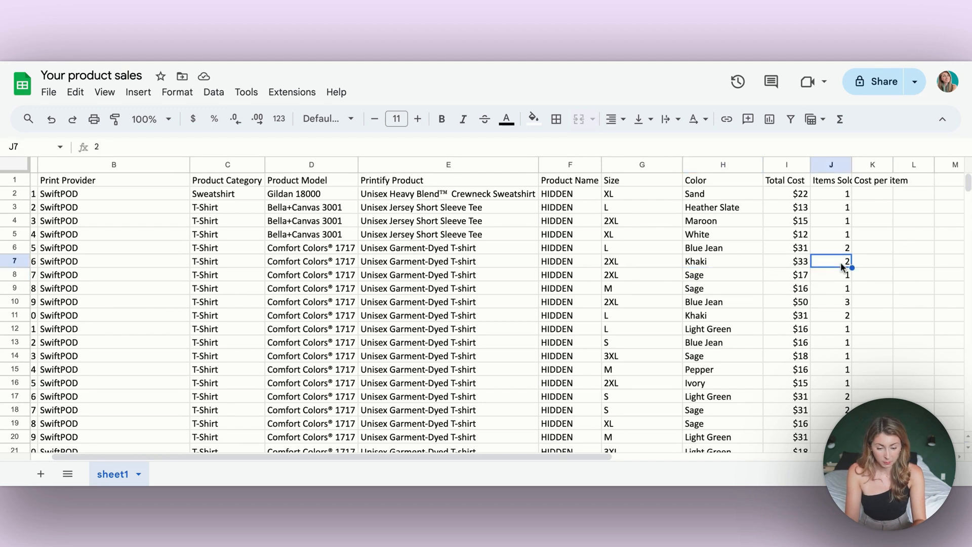
{"action": "left_click", "coordinate": [722, 262]}
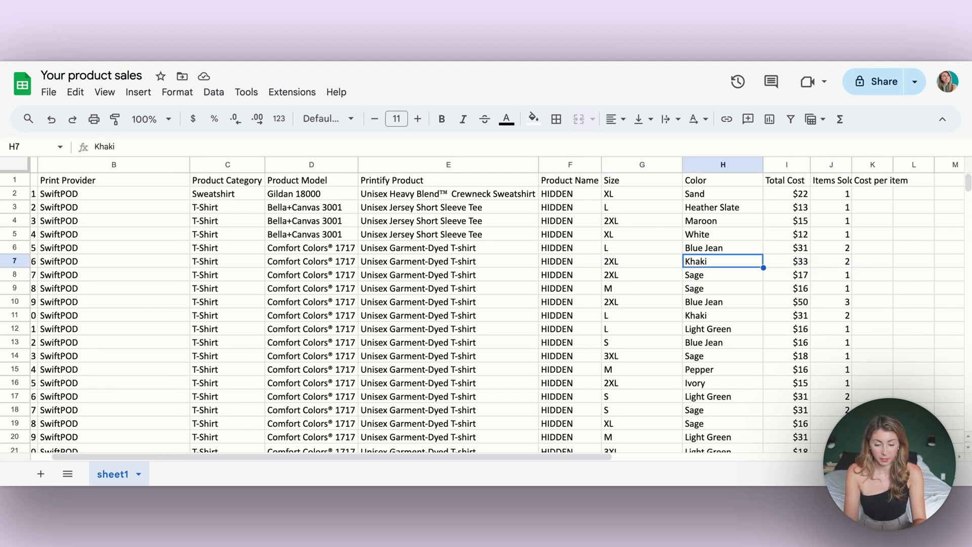
{"action": "left_click", "coordinate": [641, 260]}
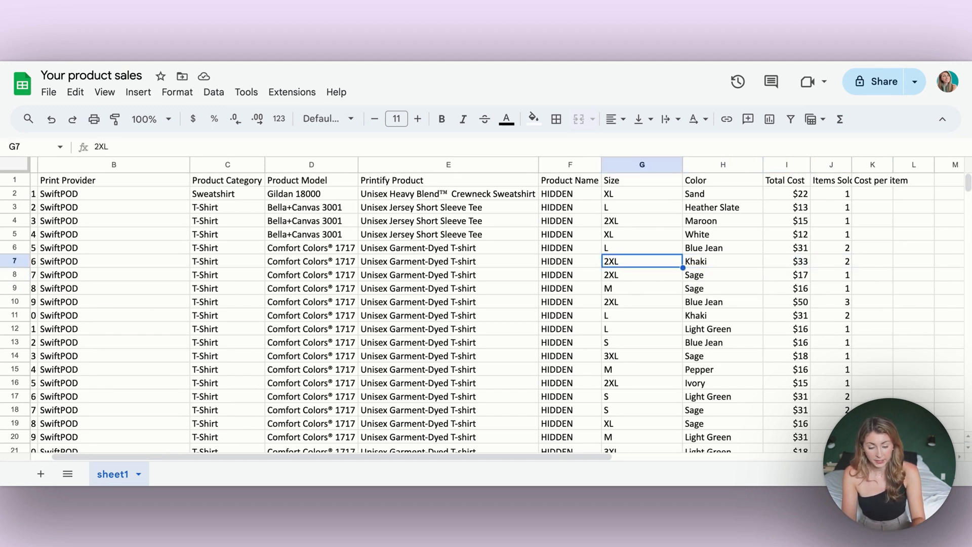
{"action": "left_click", "coordinate": [829, 192]}
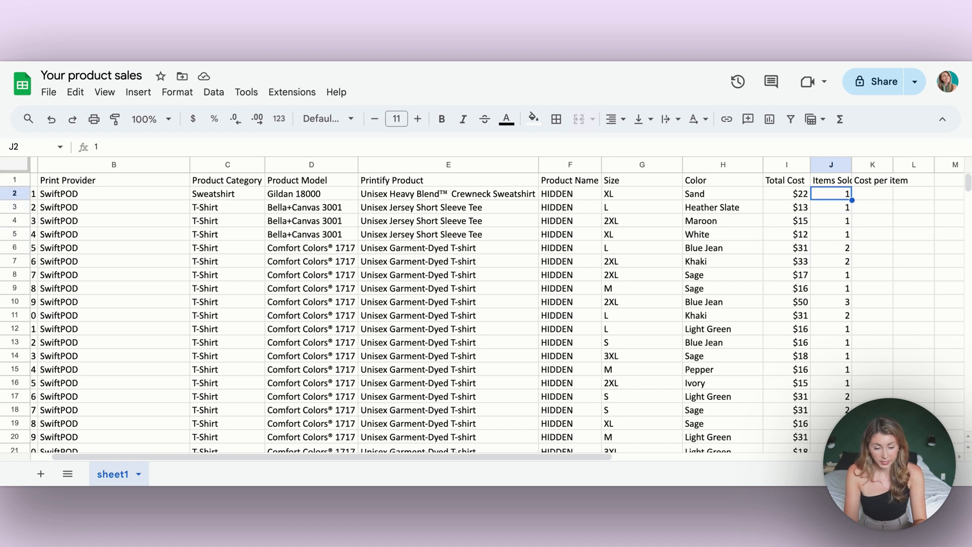
{"action": "left_click", "coordinate": [872, 193]}
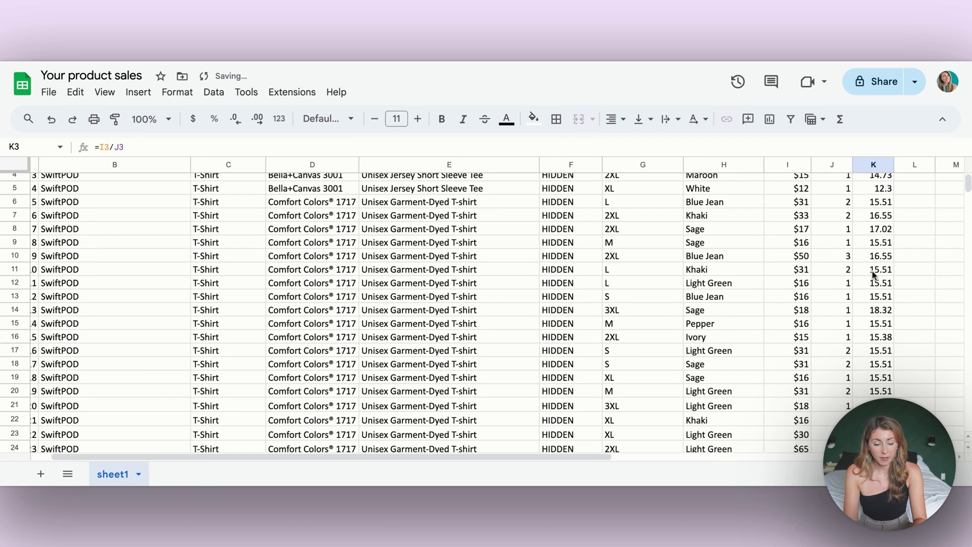
{"action": "scroll", "scroll_direction": "down", "scroll_amount": 3}
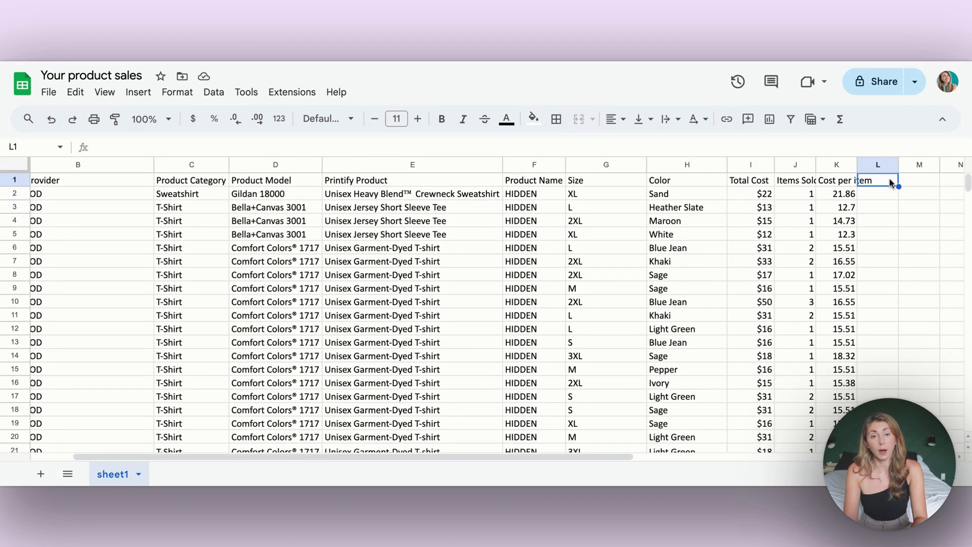
- Add a Sales price header in L1 and enter 34.99 for row 2 and 23.99 for row 6
{"action": "type", "text": "SaLES"}
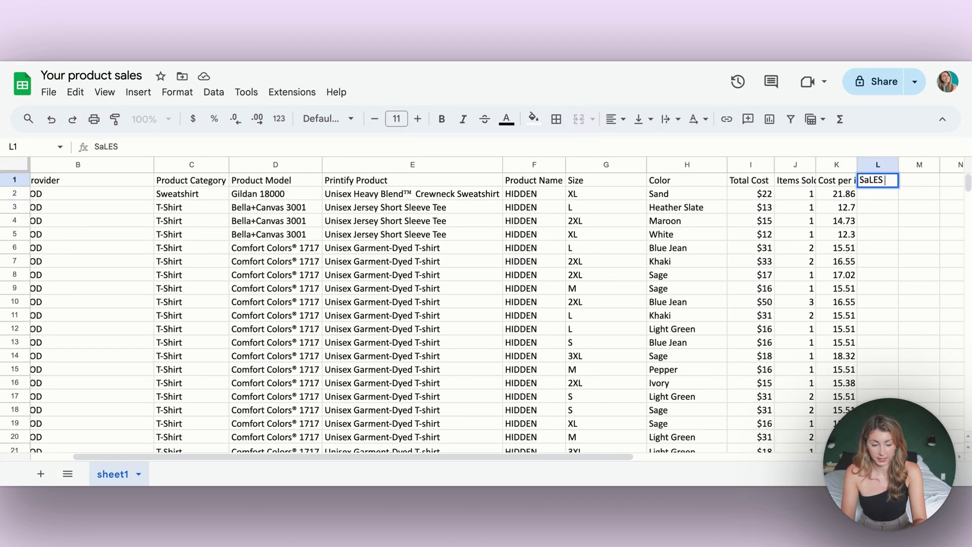
{"action": "key", "text": "Enter"}
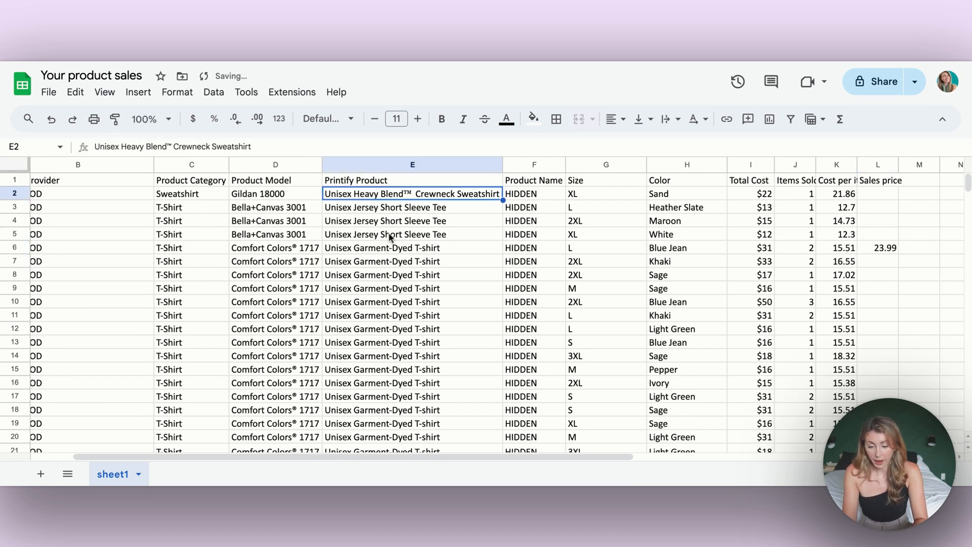
{"action": "left_click", "coordinate": [877, 193]}
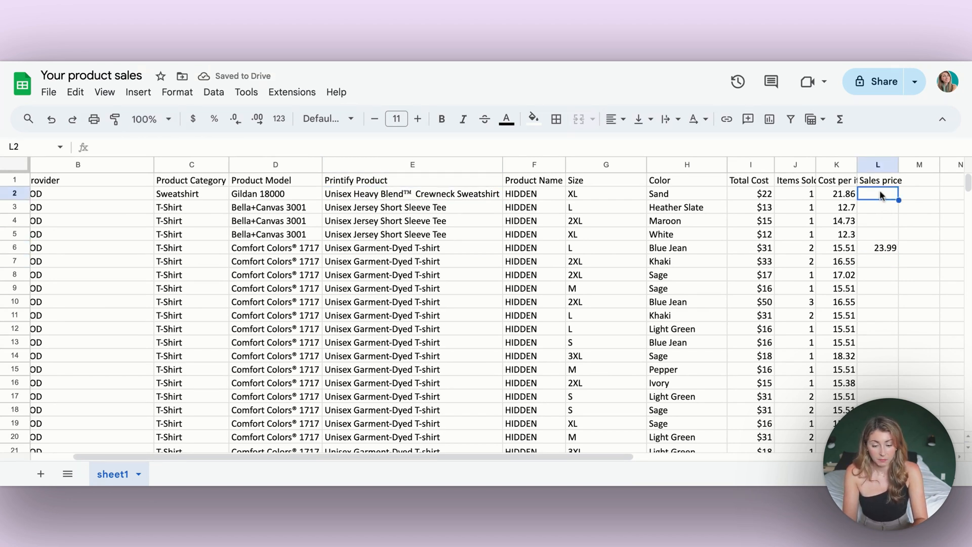
{"action": "type", "text": "34.99"}
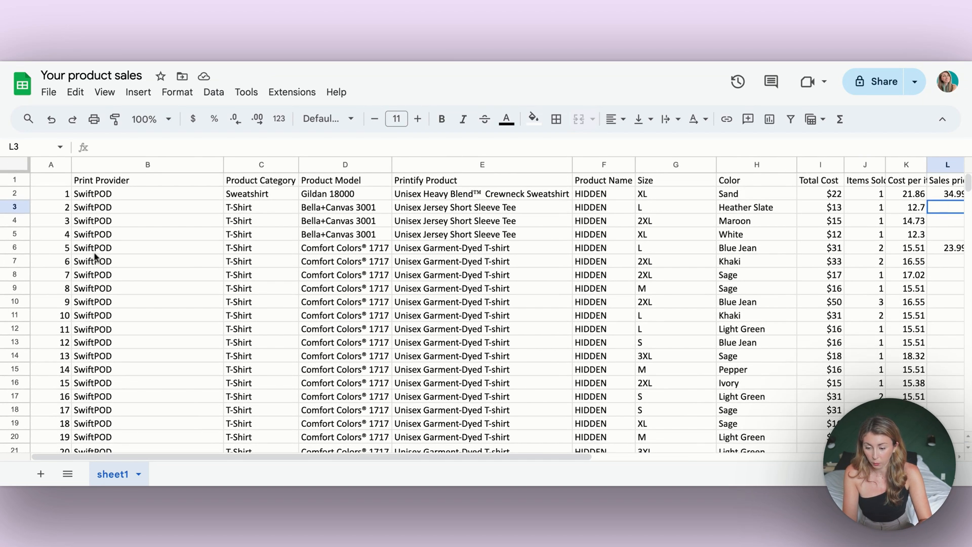
- Create a filter and show only the Crewneck Sweatshirt rows of Printify Product
{"action": "left_click", "coordinate": [213, 92]}
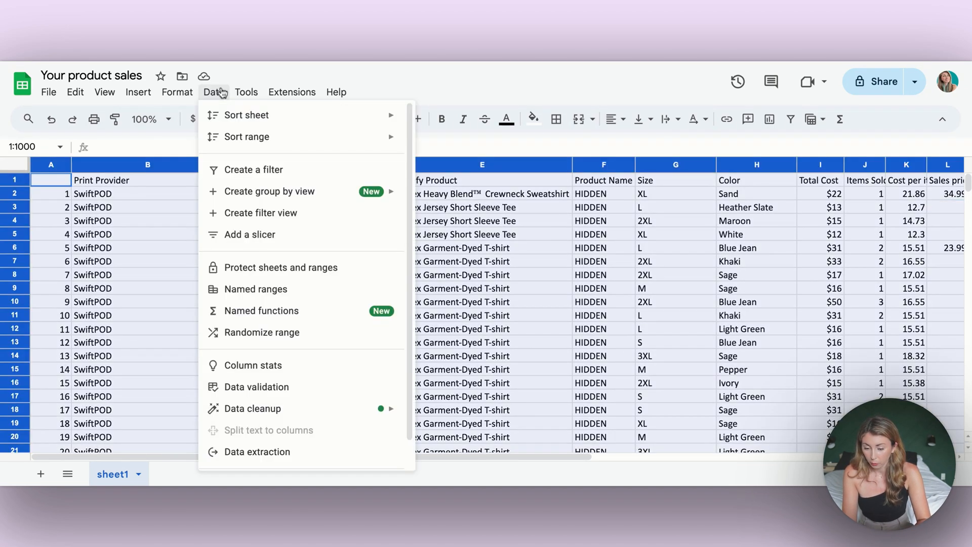
{"action": "left_click", "coordinate": [253, 169]}
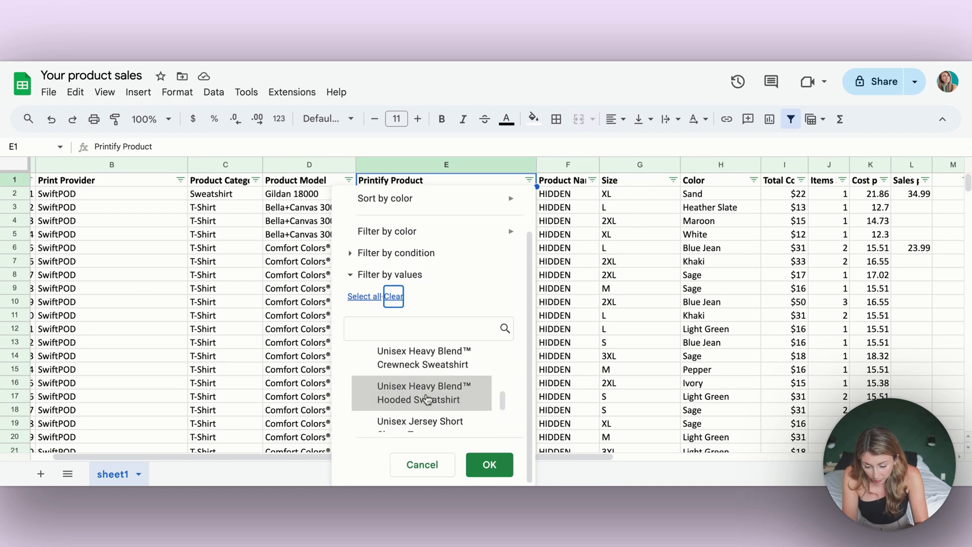
{"action": "type", "text": "shirt"}
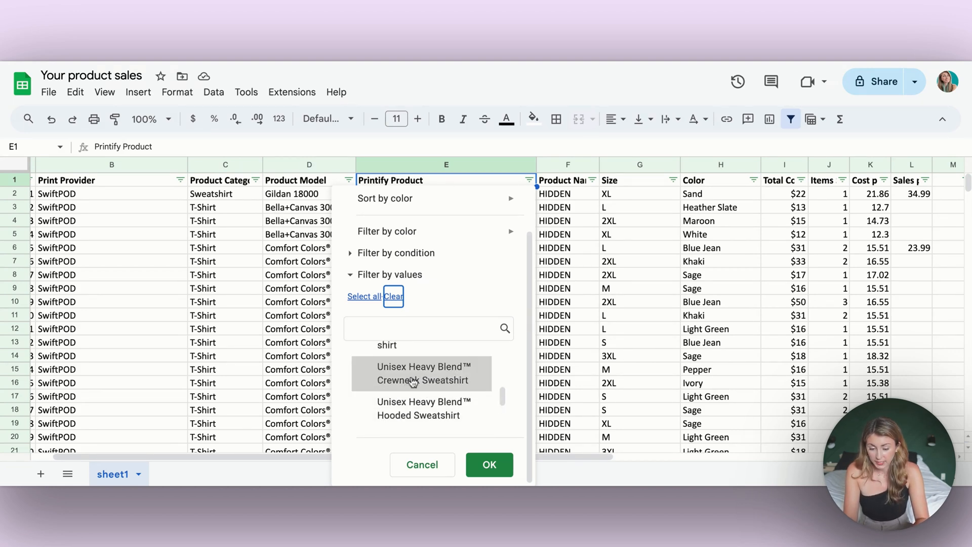
{"action": "left_click", "coordinate": [489, 465]}
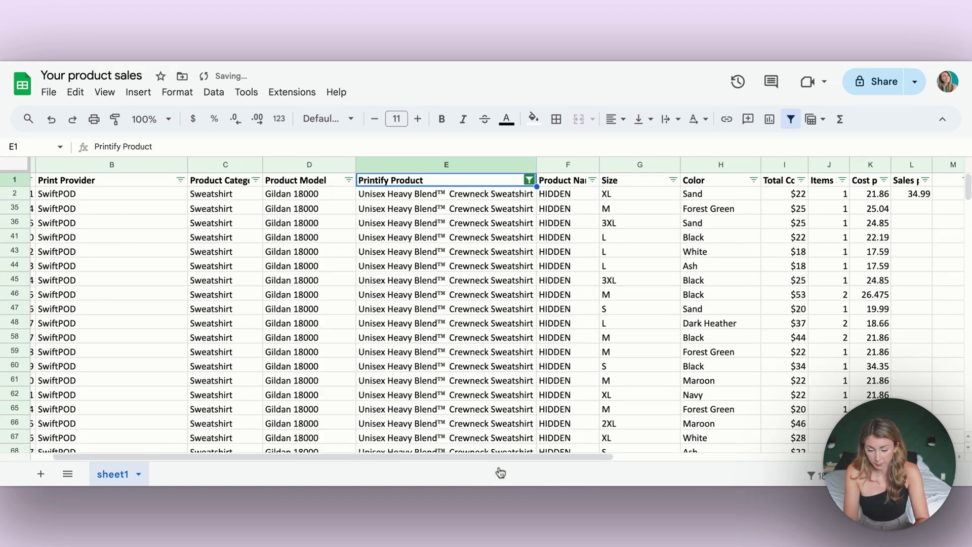
- Fill 34.99 down the Sales price column and add a Fees header in M1
{"action": "scroll", "scroll_direction": "right", "scroll_amount": 3}
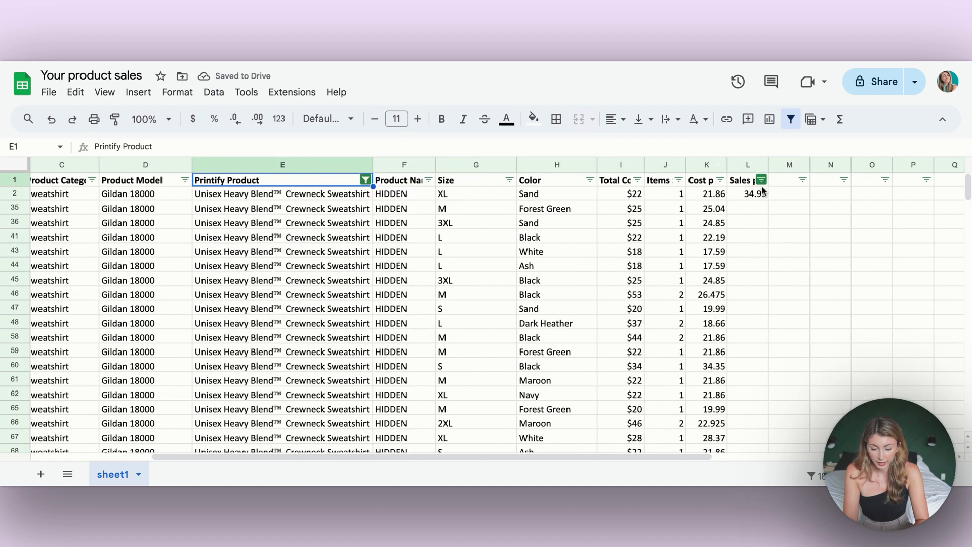
{"action": "left_click", "coordinate": [751, 193]}
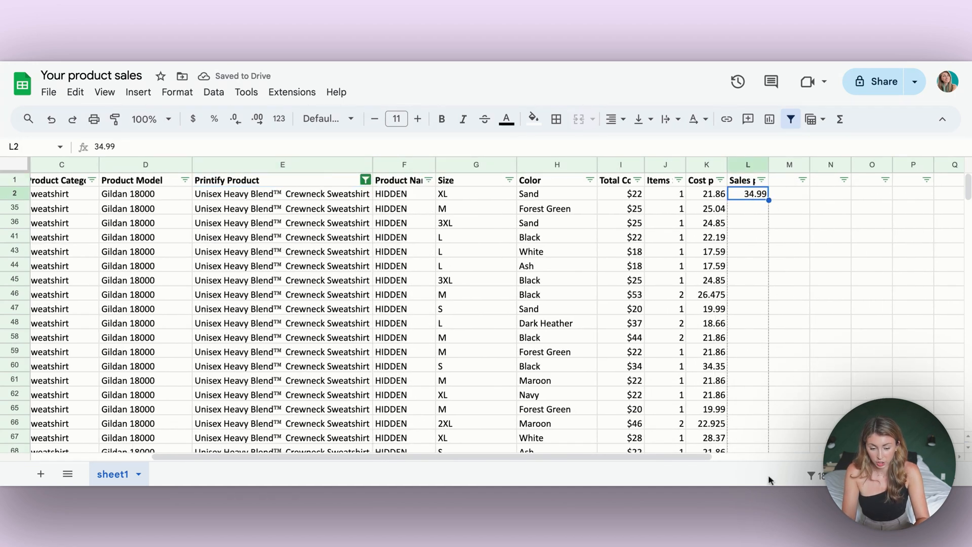
{"action": "scroll", "scroll_direction": "down", "scroll_amount": 3}
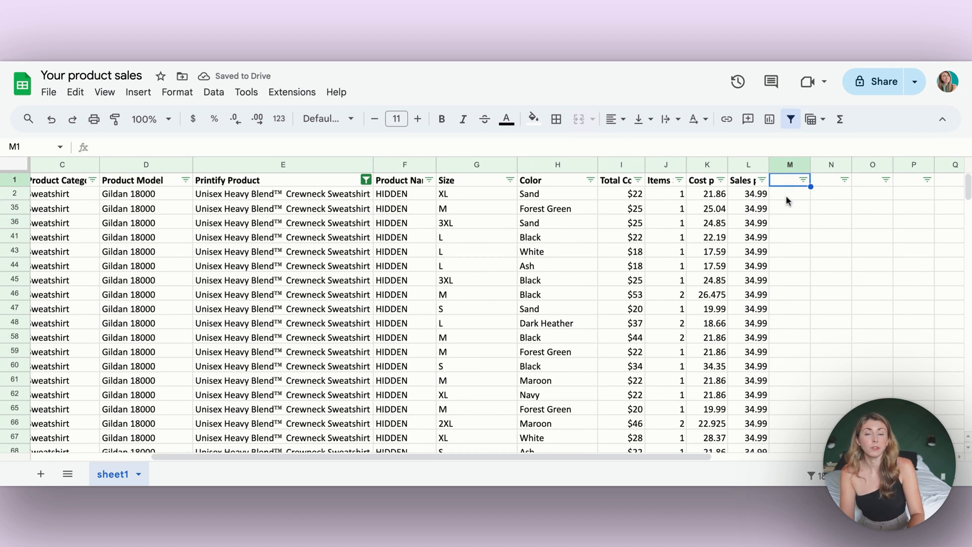
{"action": "left_click", "coordinate": [748, 193]}
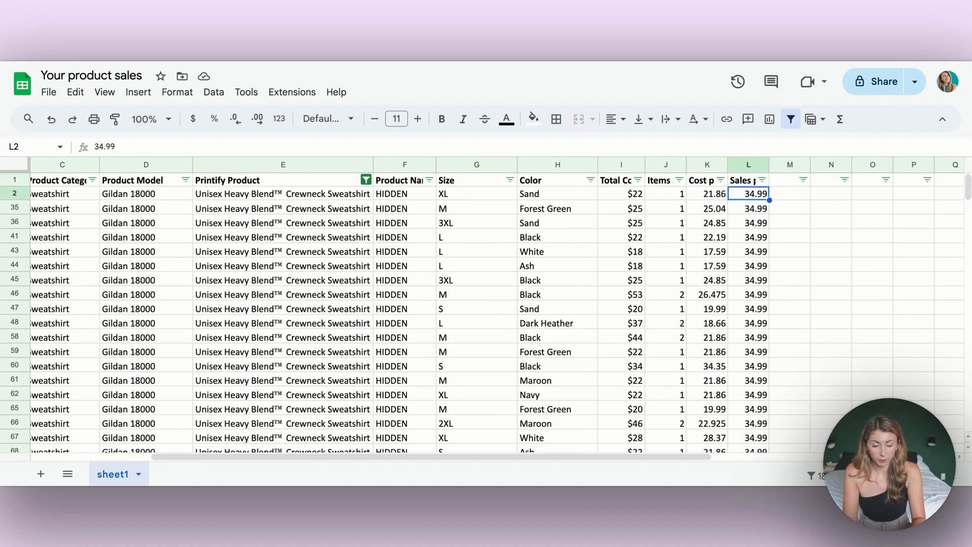
{"action": "left_click", "coordinate": [789, 180]}
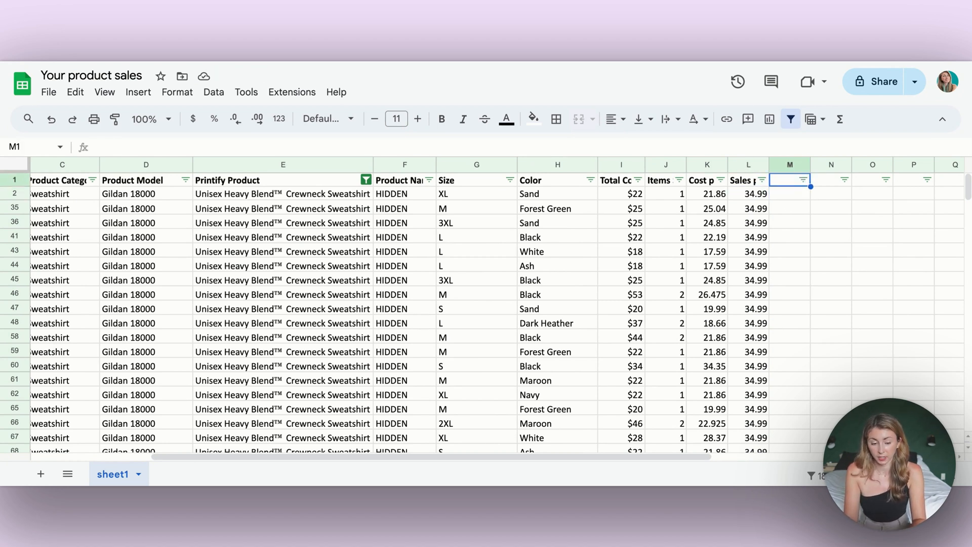
{"action": "type", "text": "Fees"}
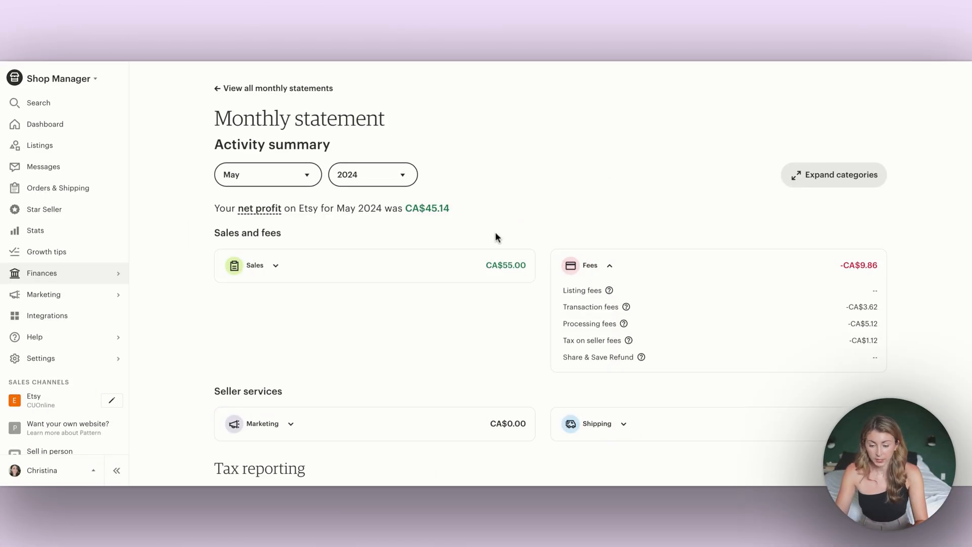
{"action": "mouse_move", "coordinate": [507, 264]}
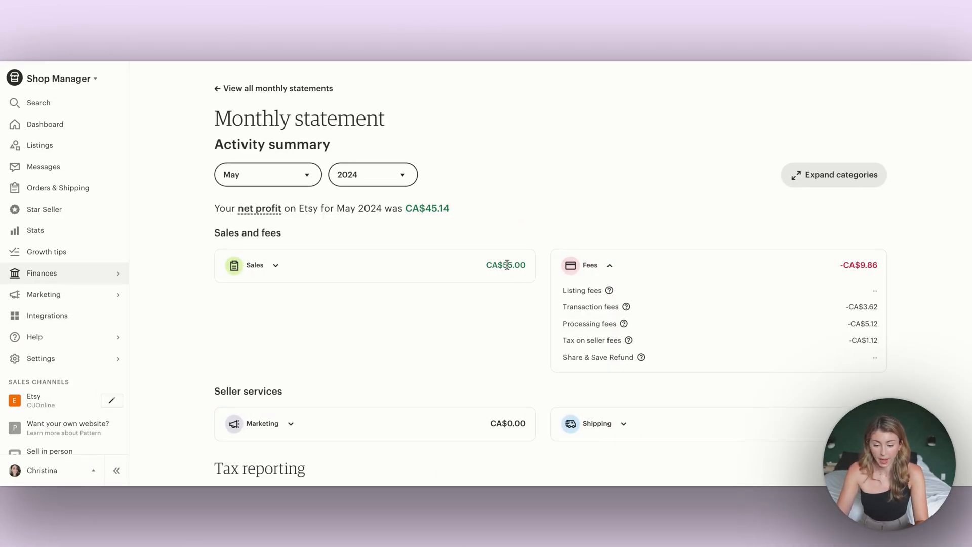
{"action": "mouse_move", "coordinate": [863, 264]}
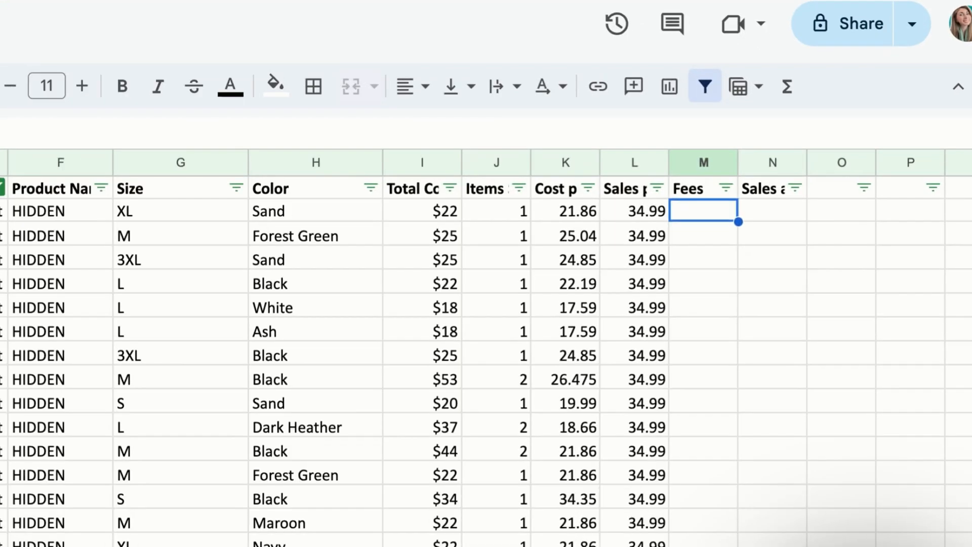
- Fill Fees with =L2*8% and sales after fees with =L2-M2 down the rows
{"action": "type", "text": "=L2*"}
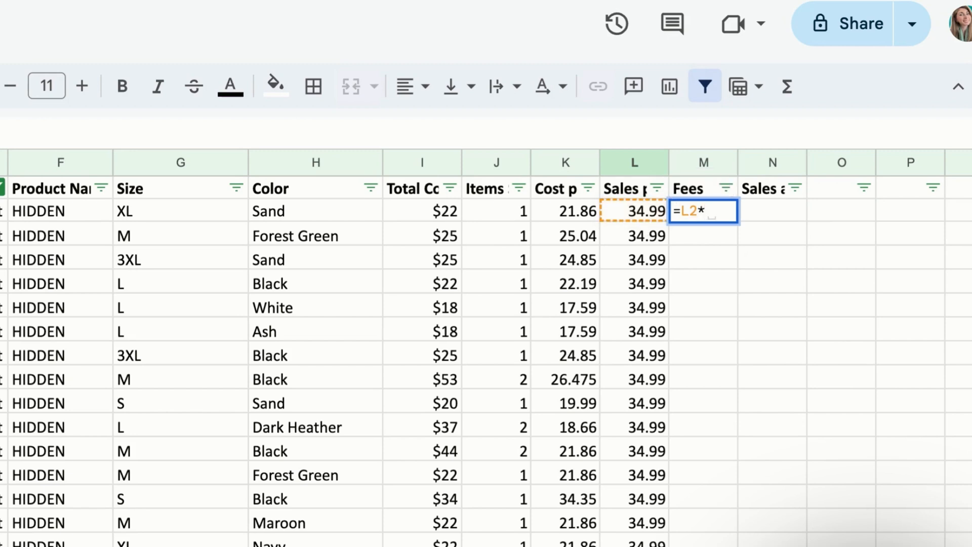
{"action": "type", "text": "8%"}
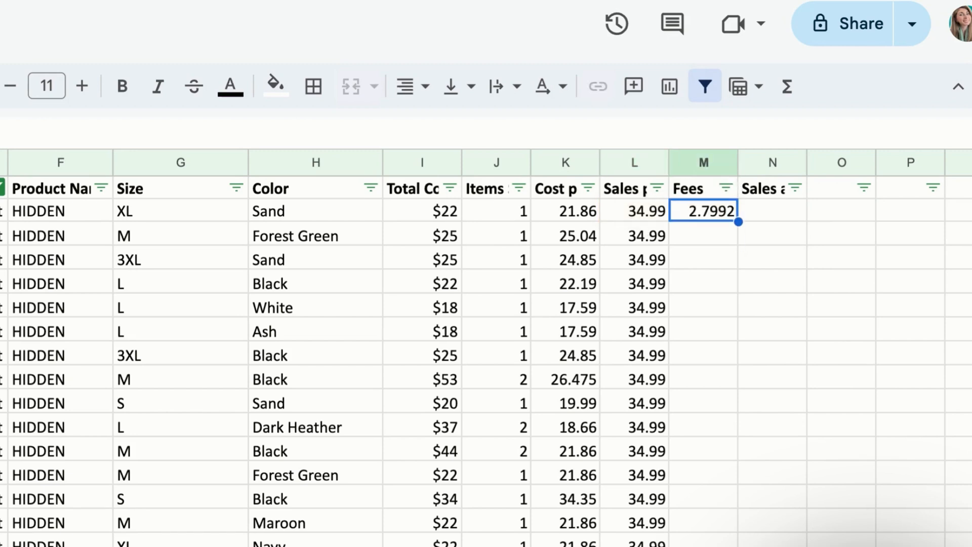
{"action": "mouse_move", "coordinate": [738, 222]}
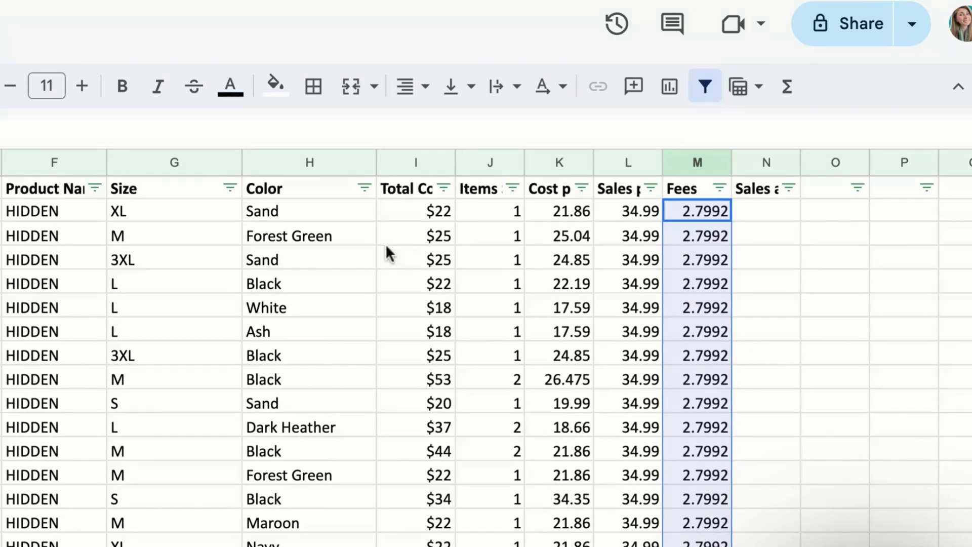
{"action": "left_click", "coordinate": [765, 211]}
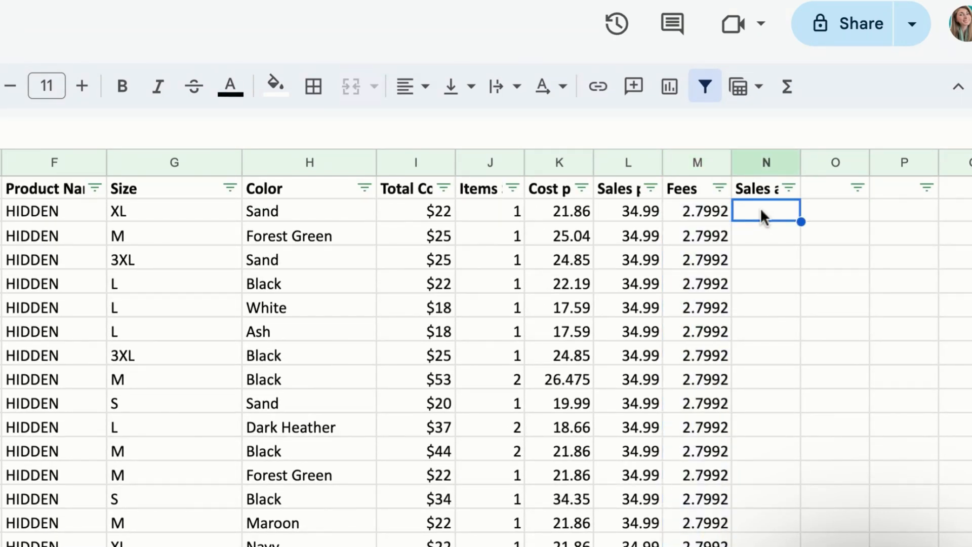
{"action": "type", "text": "="}
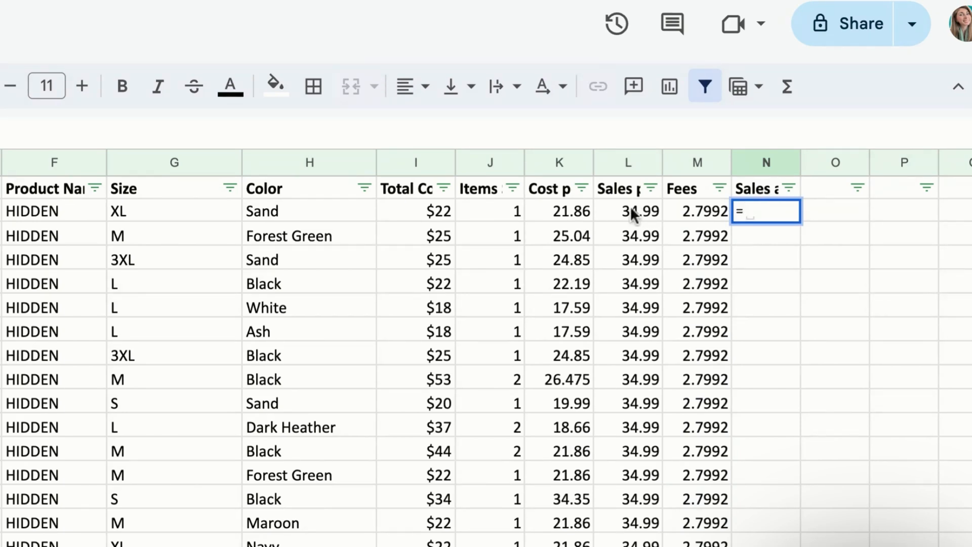
{"action": "key", "text": "Return"}
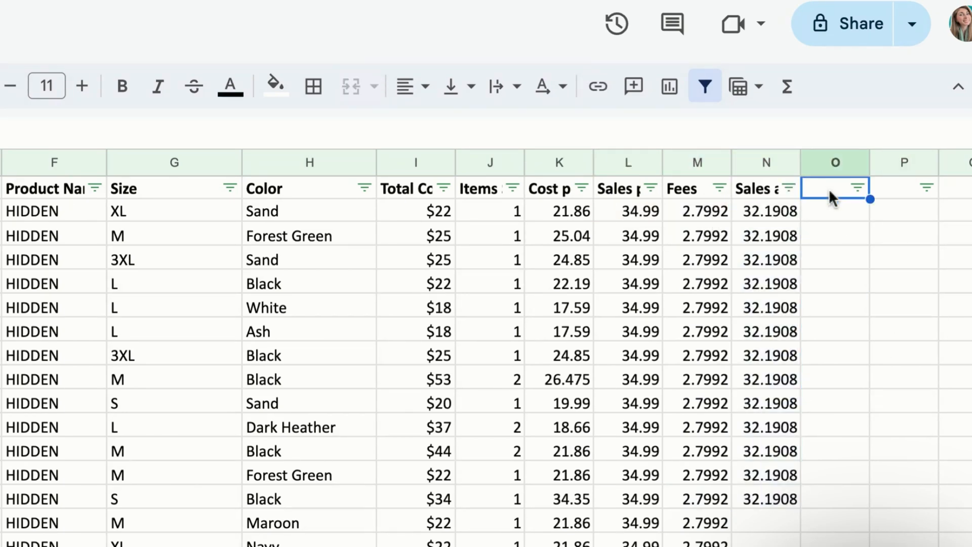
- Begin the profit formula =N2-K2 in O2, subtracting cost per item
{"action": "left_click", "coordinate": [835, 233]}
{"action": "type", "text": "=N2"}
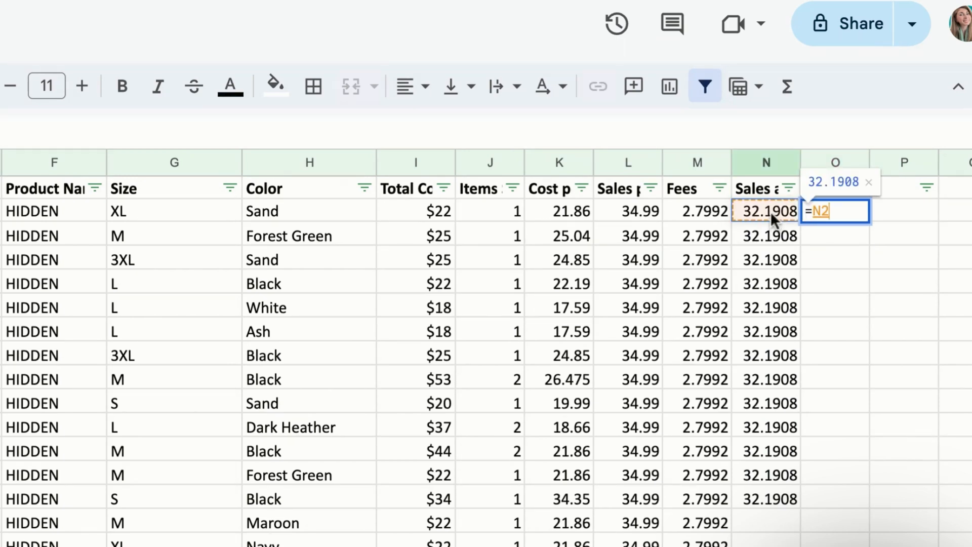
{"action": "left_click", "coordinate": [559, 210]}
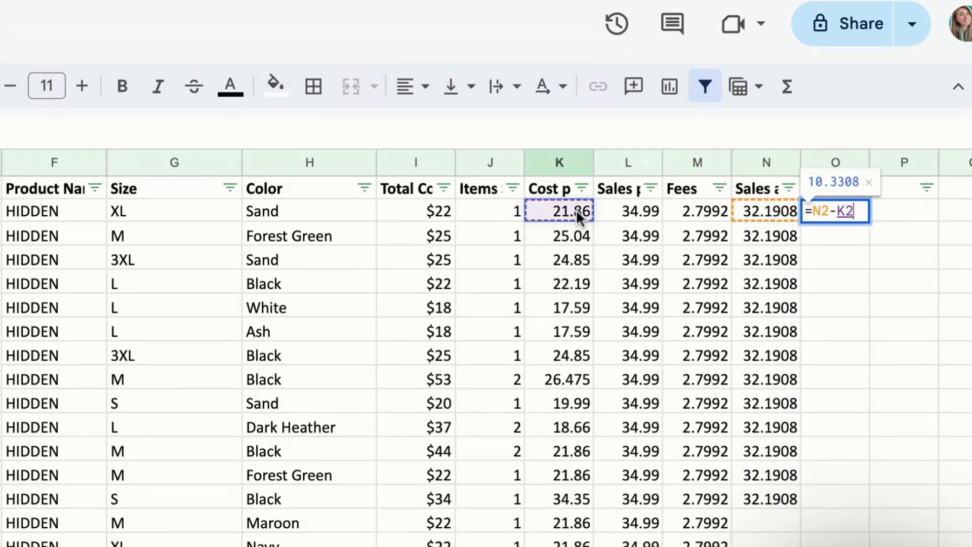